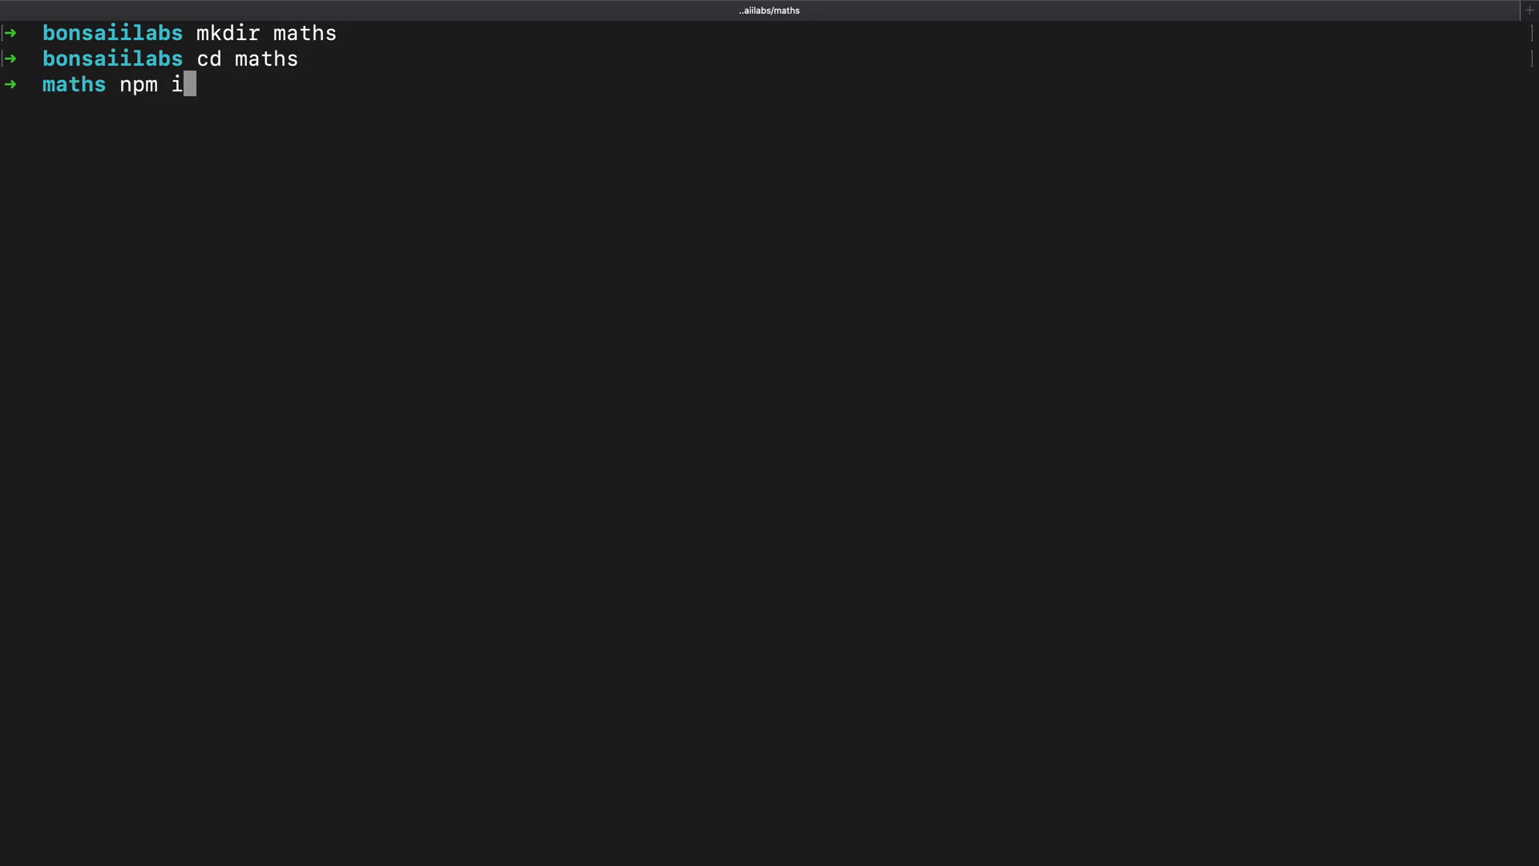
- Start npm init for maths and give the description 'My maths library with all functions'
{"action": "key", "text": "Return"}
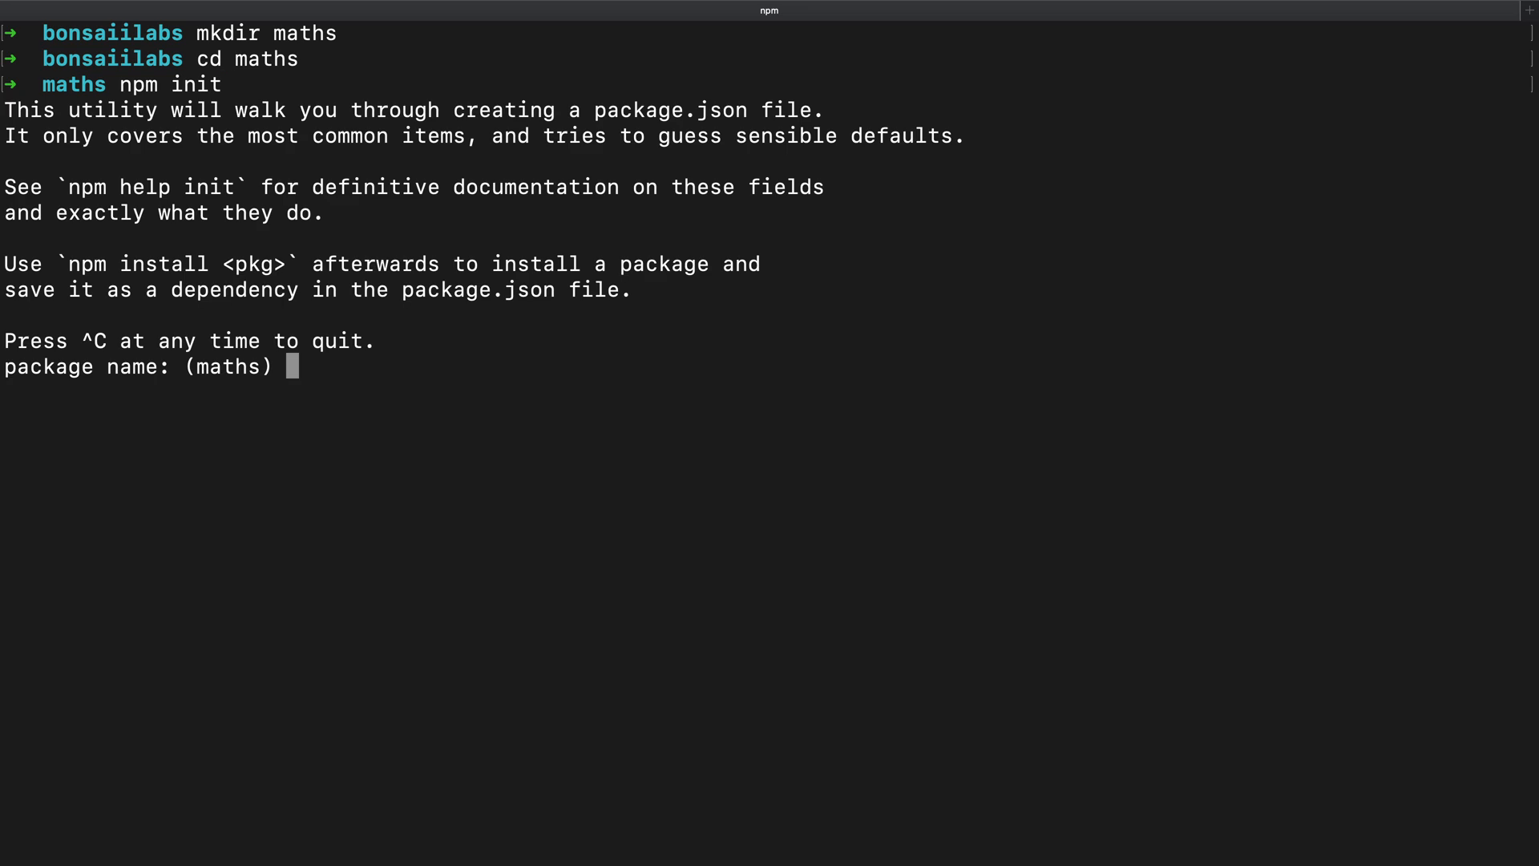
{"action": "type", "text": "My maths library with al"}
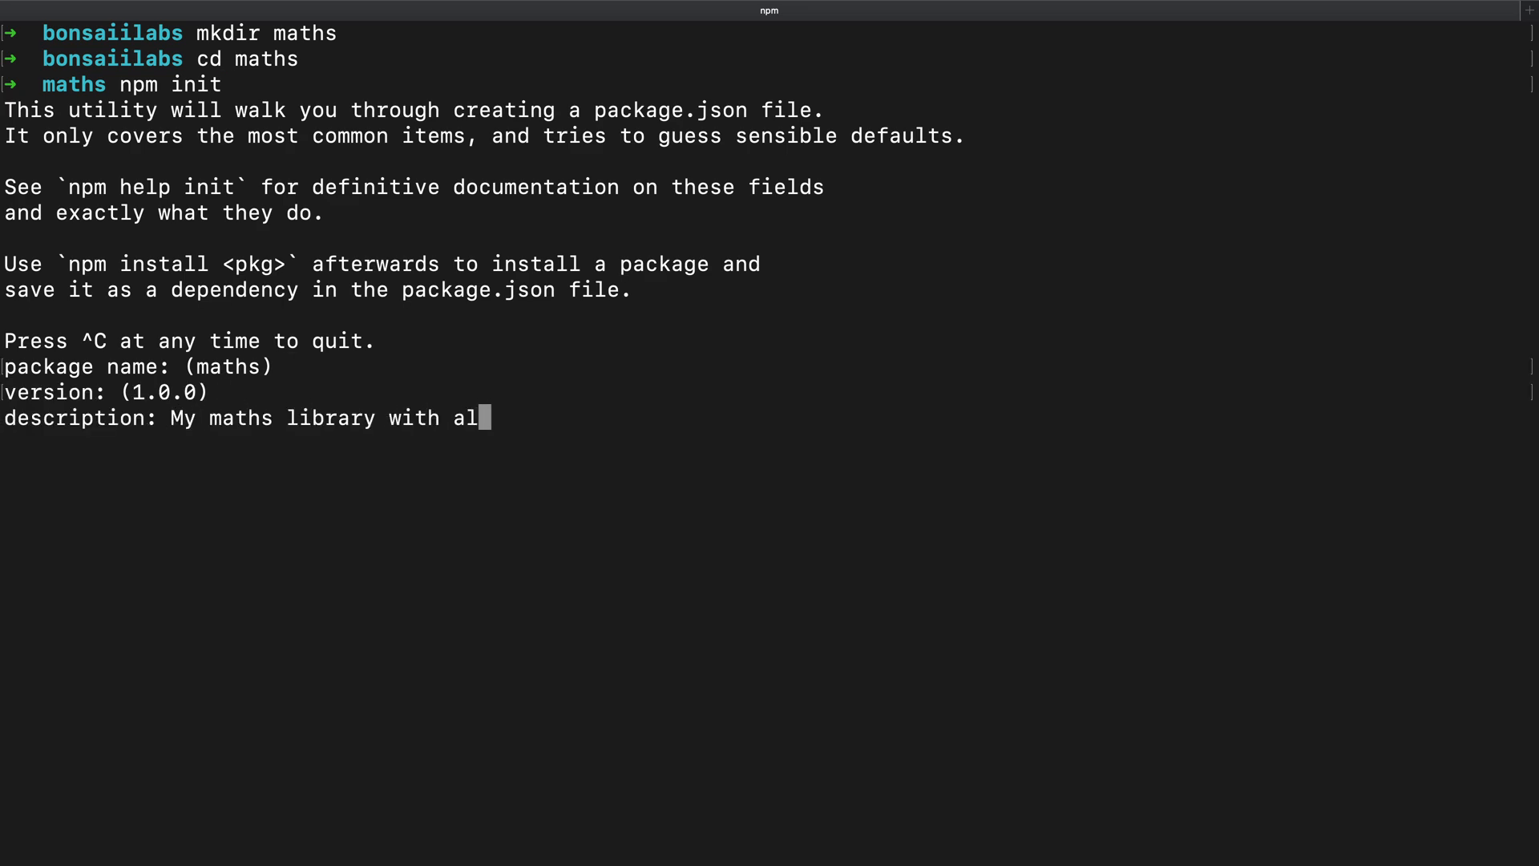
{"action": "key", "text": "Return"}
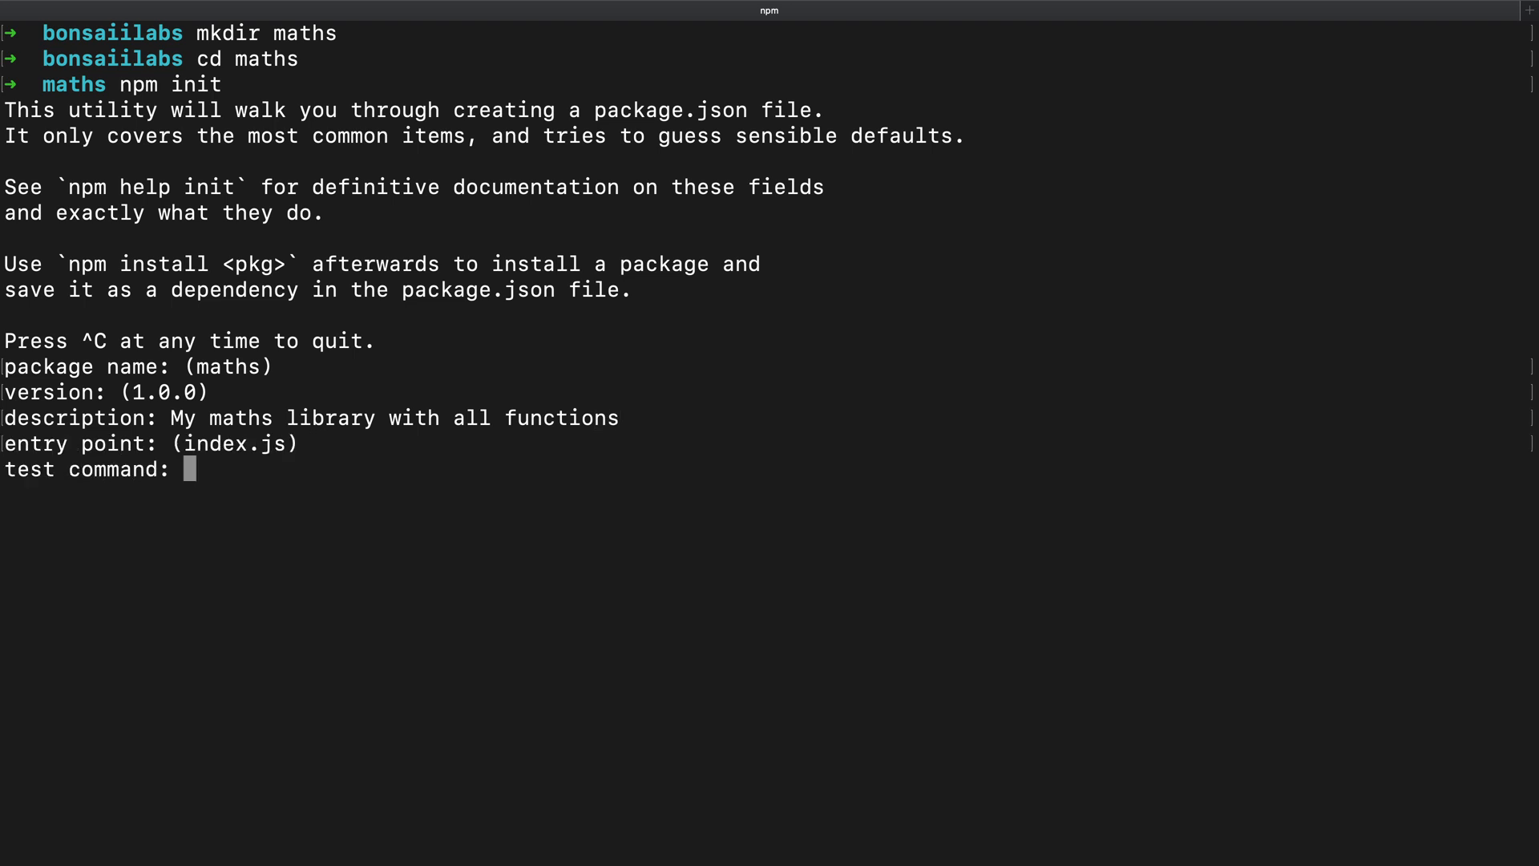
- Create a new GitHub repository, accept its address as the git repo and set author hhimanshu
{"action": "left_click", "coordinate": [1463, 111]}
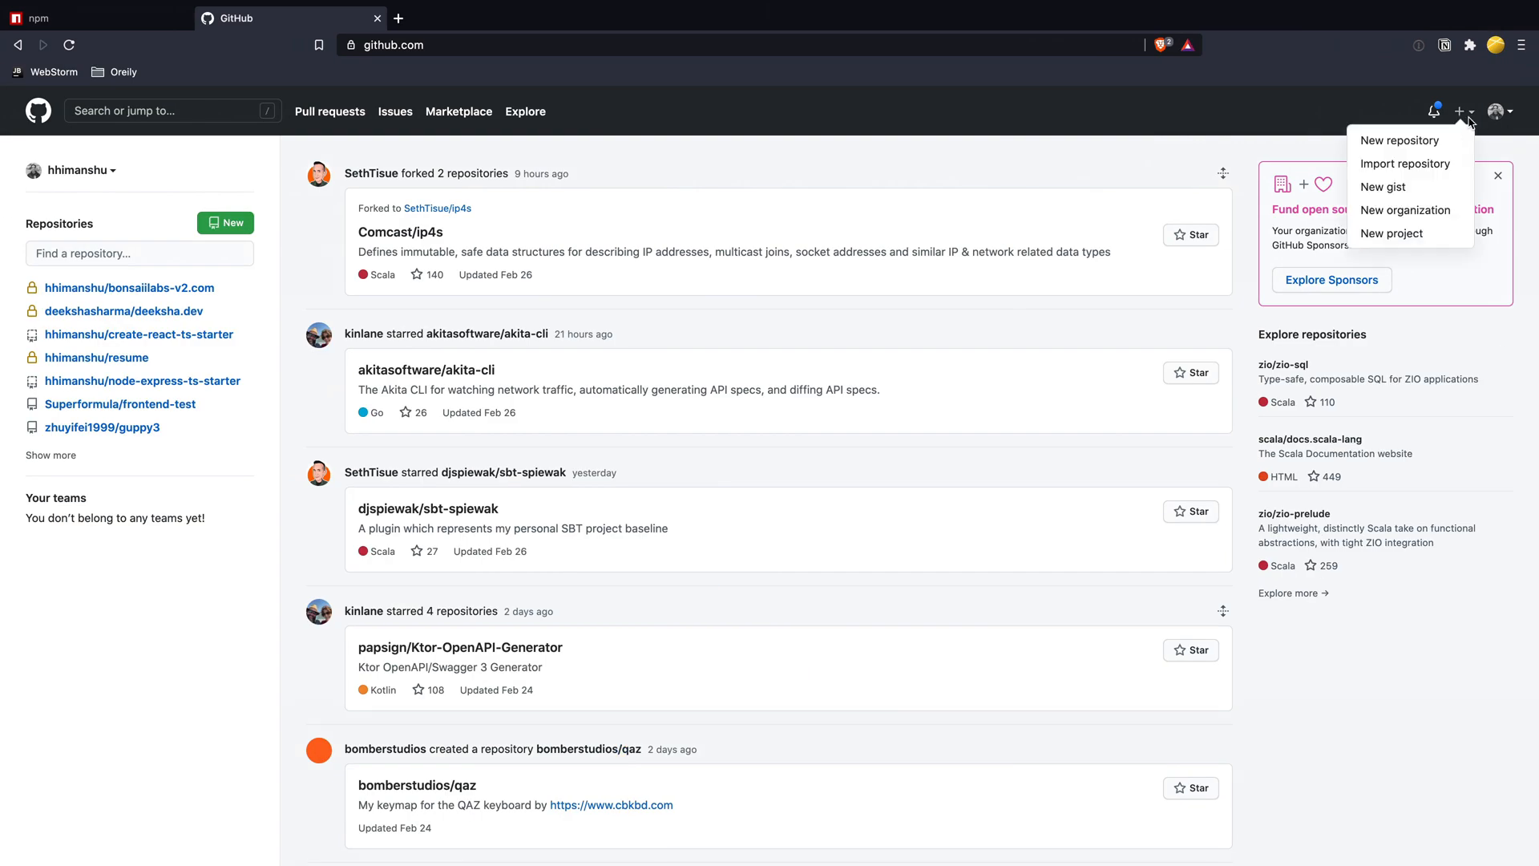
{"action": "left_click", "coordinate": [1399, 141]}
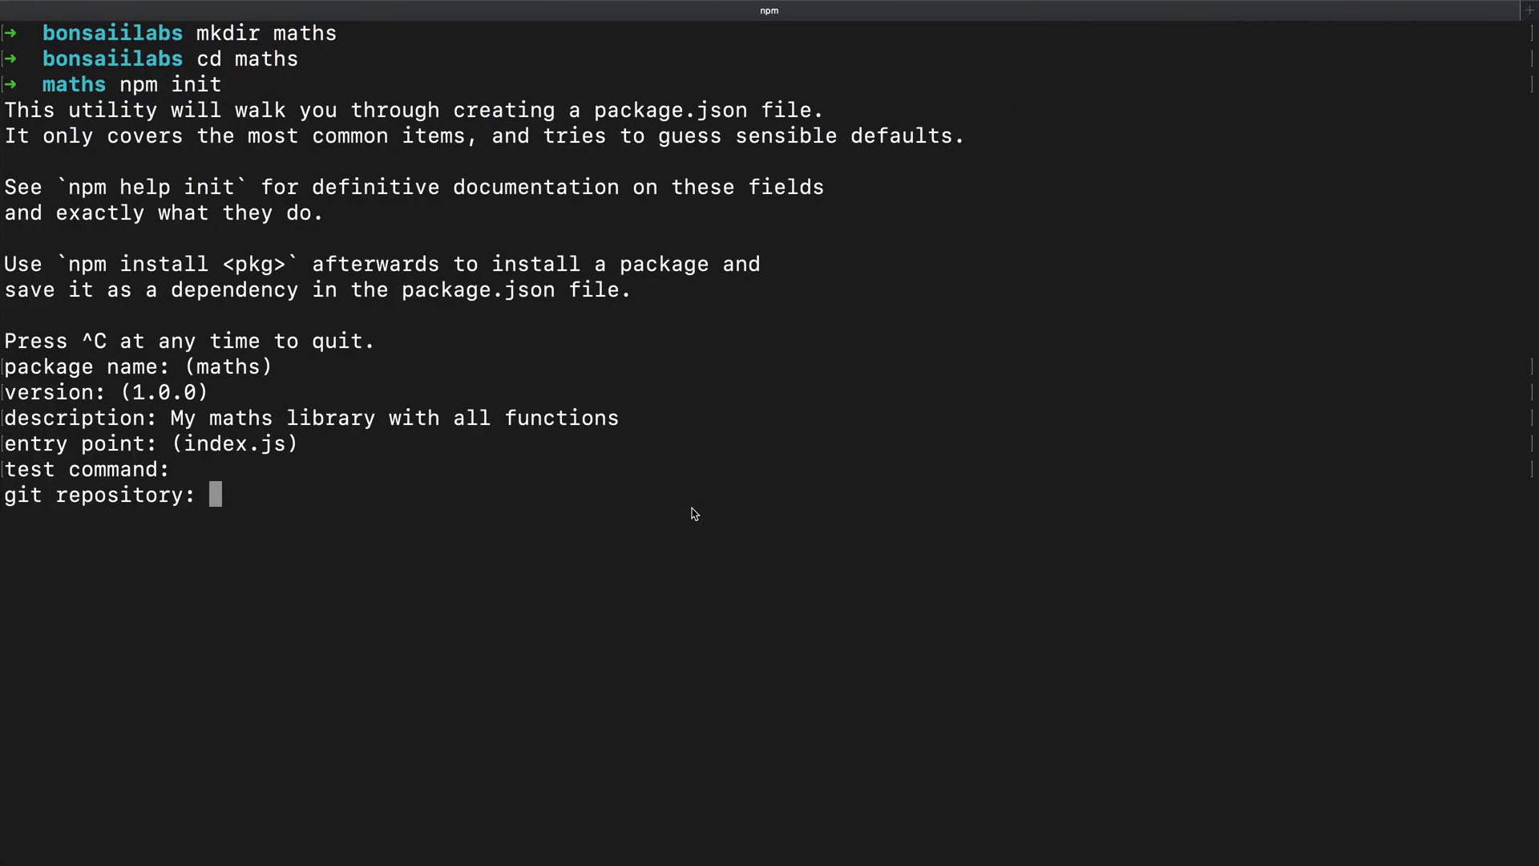
{"action": "key", "text": "Return"}
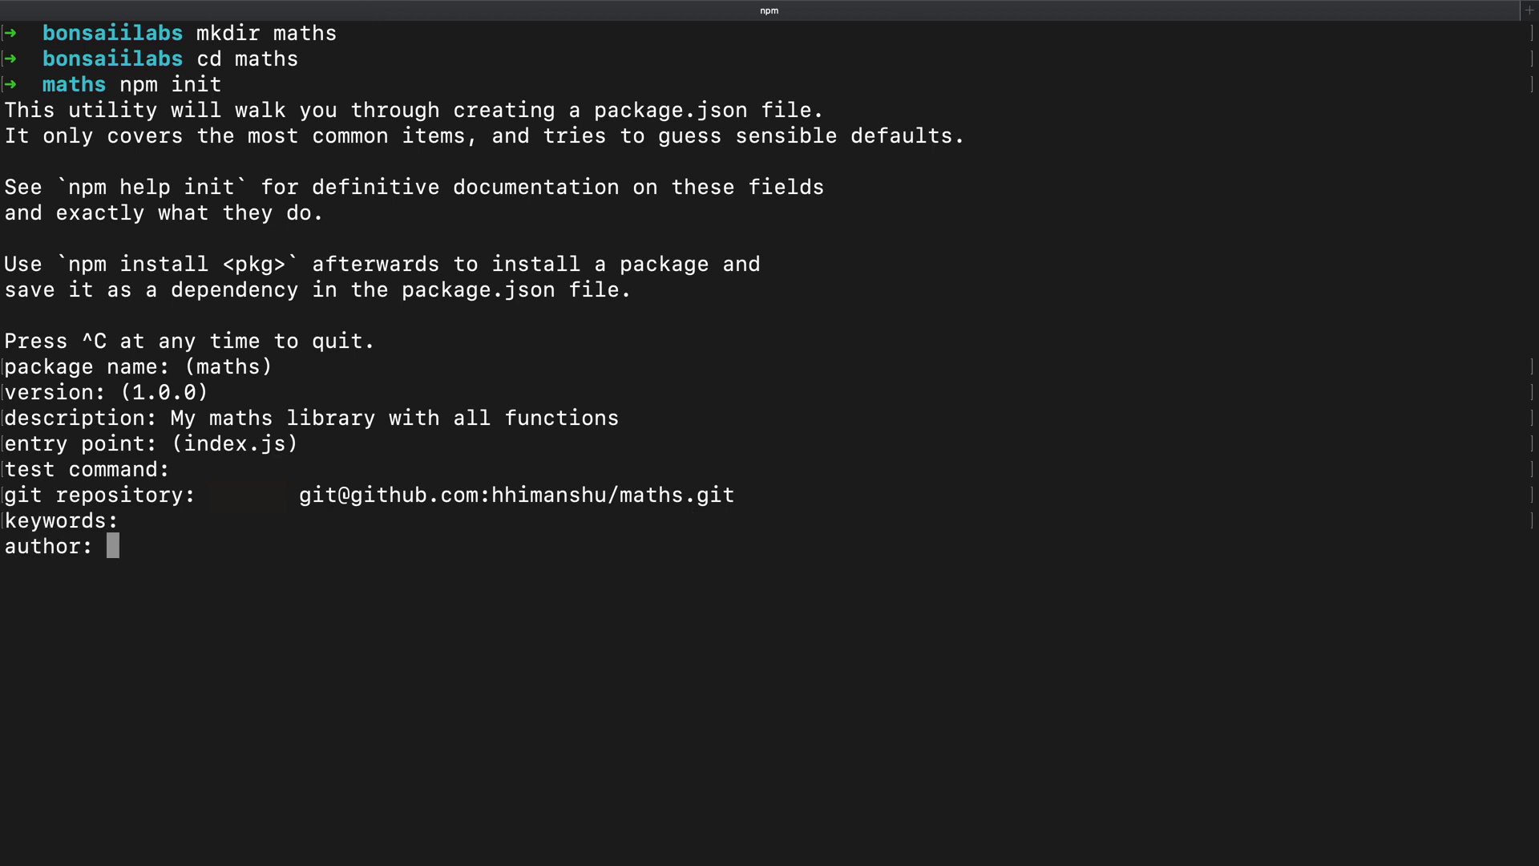
{"action": "type", "text": "hhimanshu"}
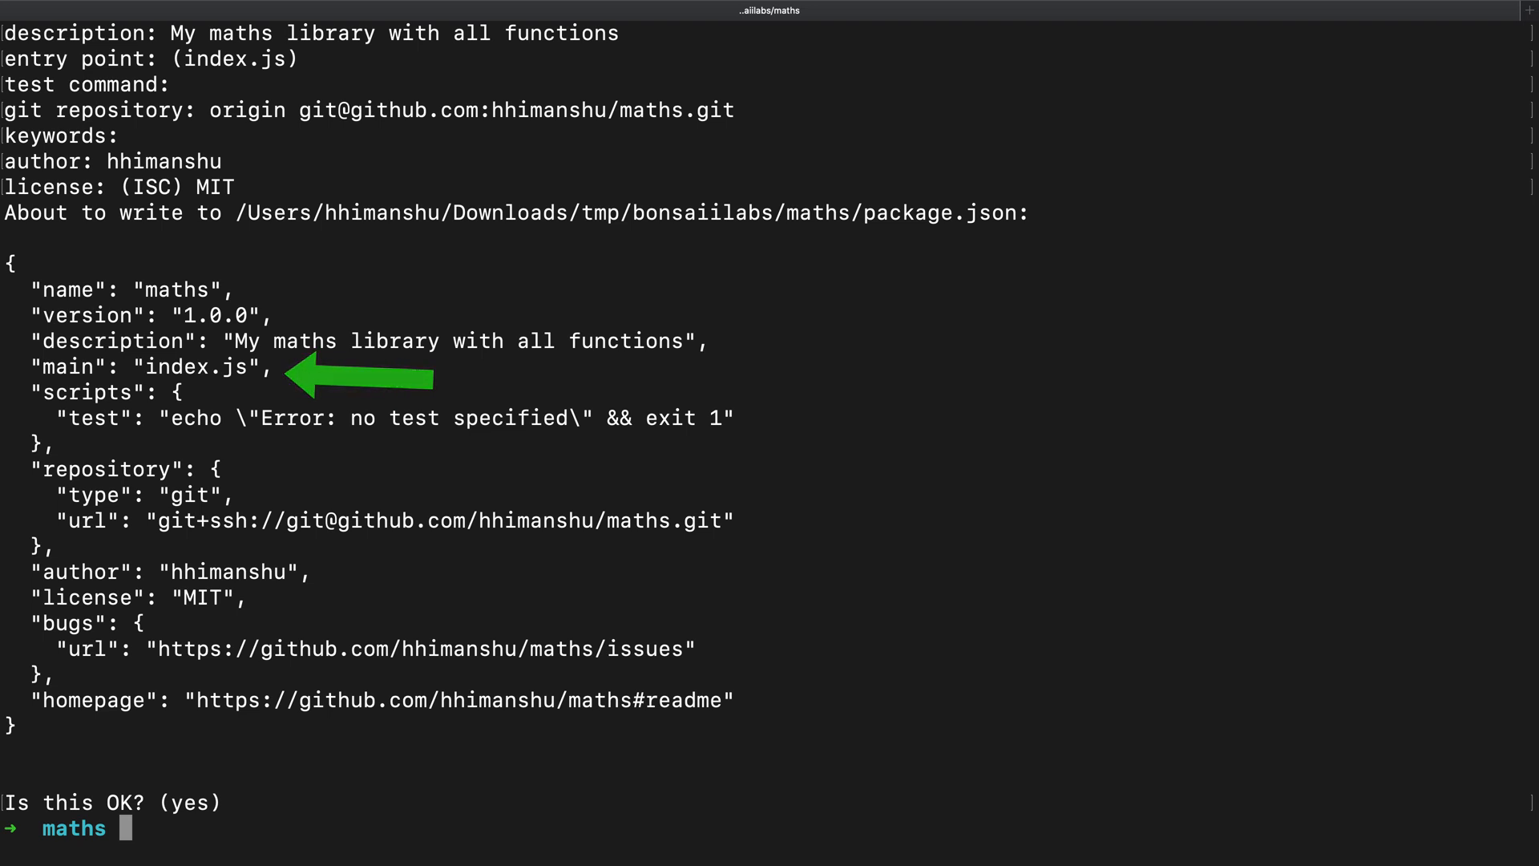
- Write index.js with module.exports = { sum: (a, b) => a + b } and save it from vi
{"action": "type", "text": "vi index.j"}
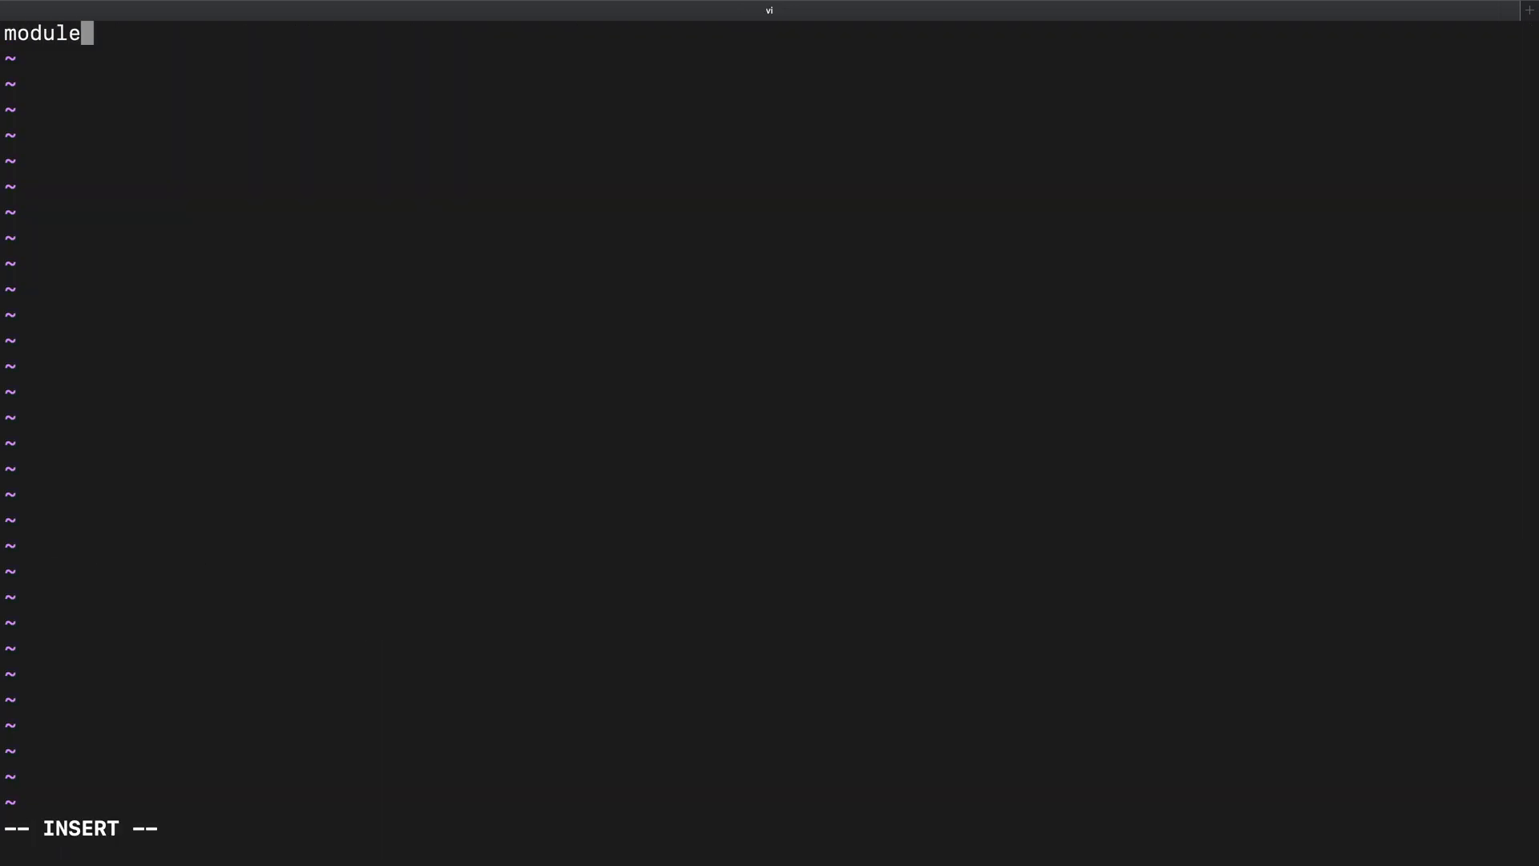
{"action": "type", "text": ".exports = {"}
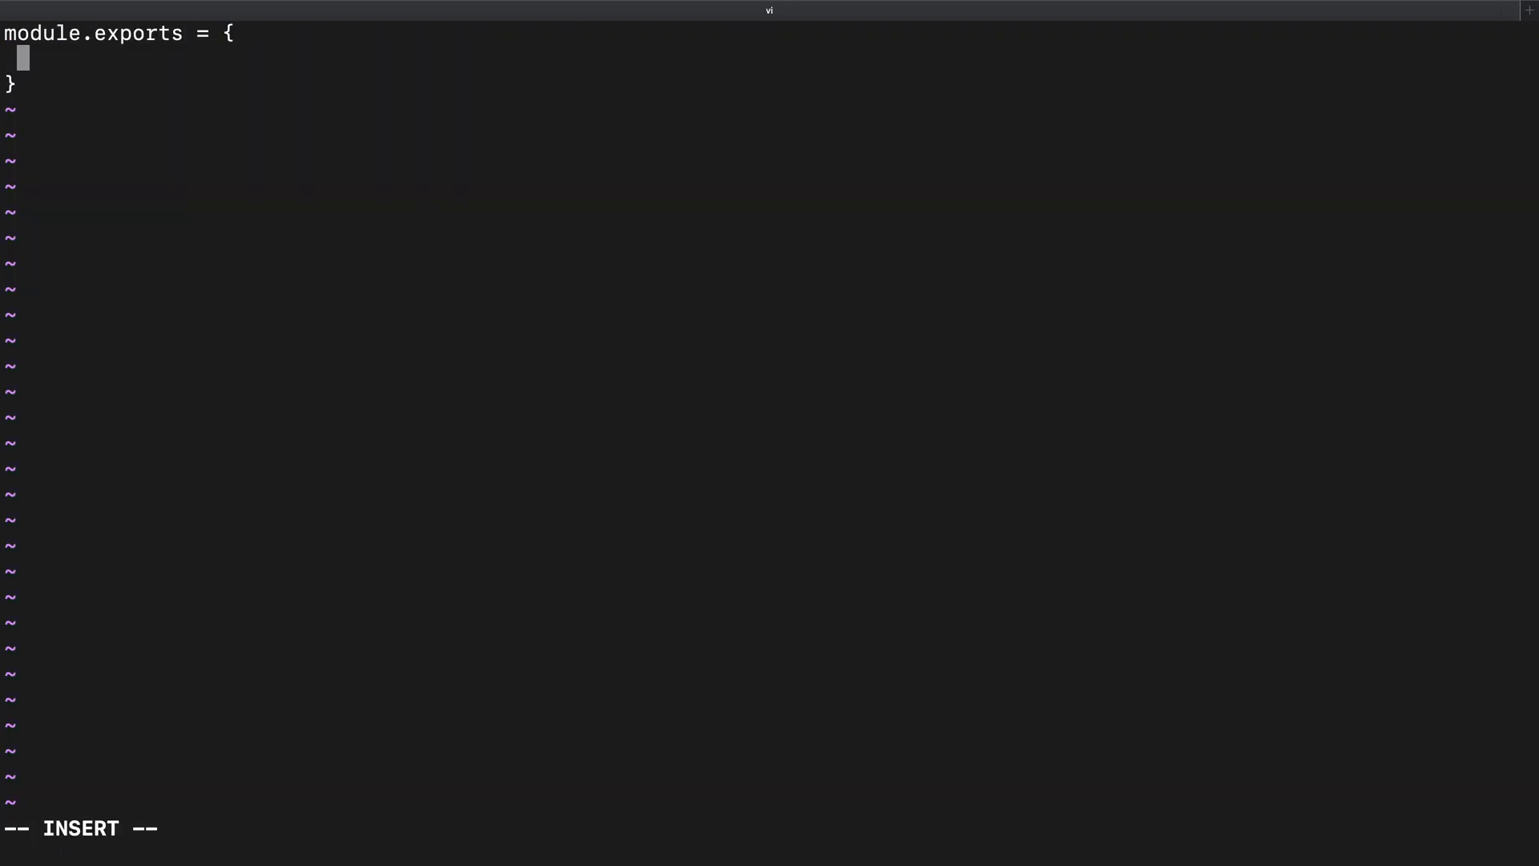
{"action": "type", "text": "sum: (a, b) => a"}
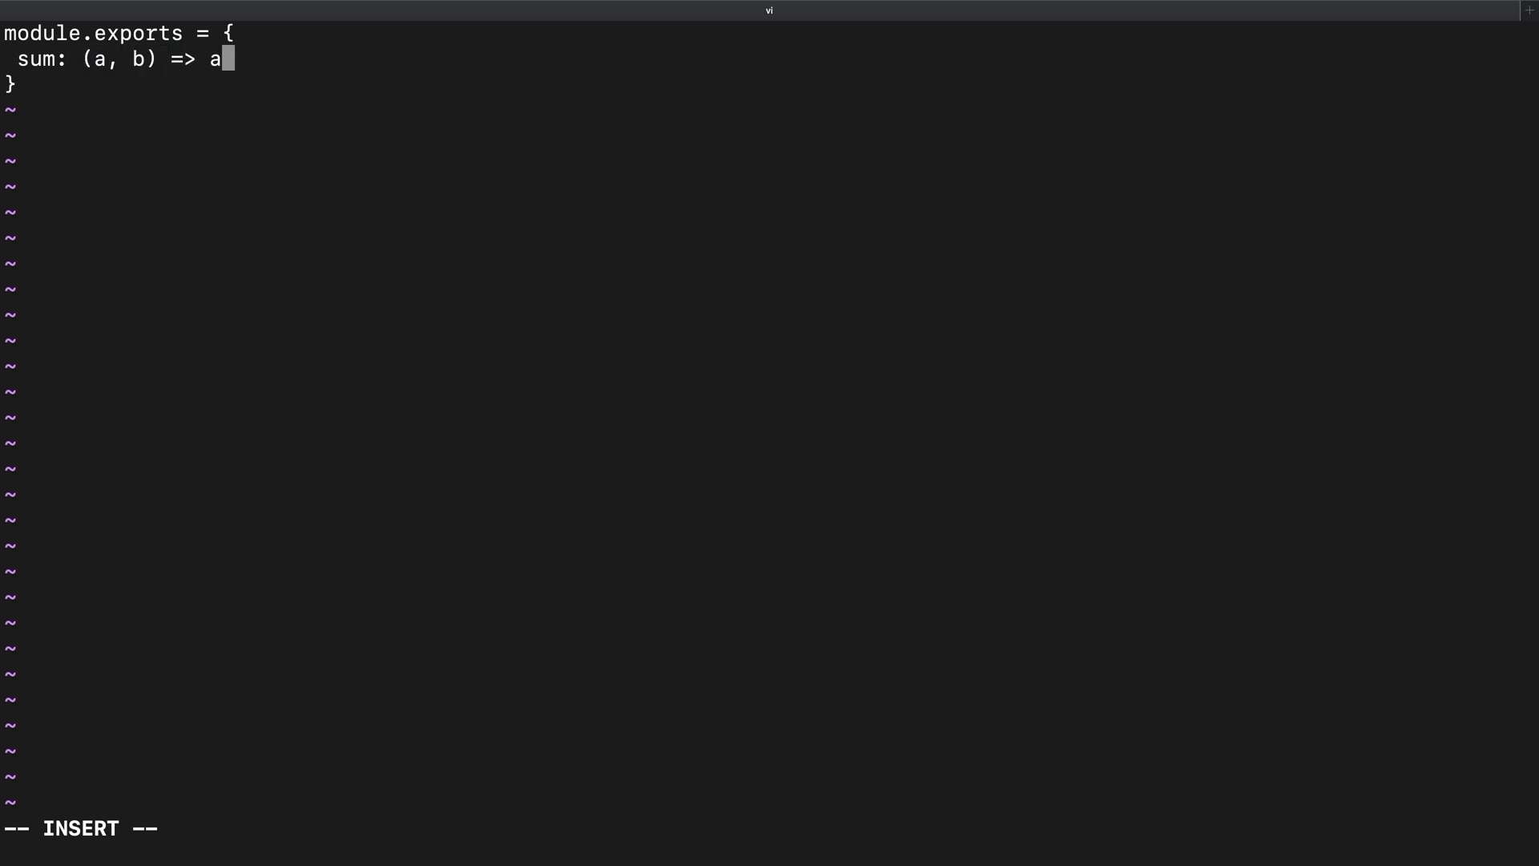
{"action": "type", "text": "+ b"}
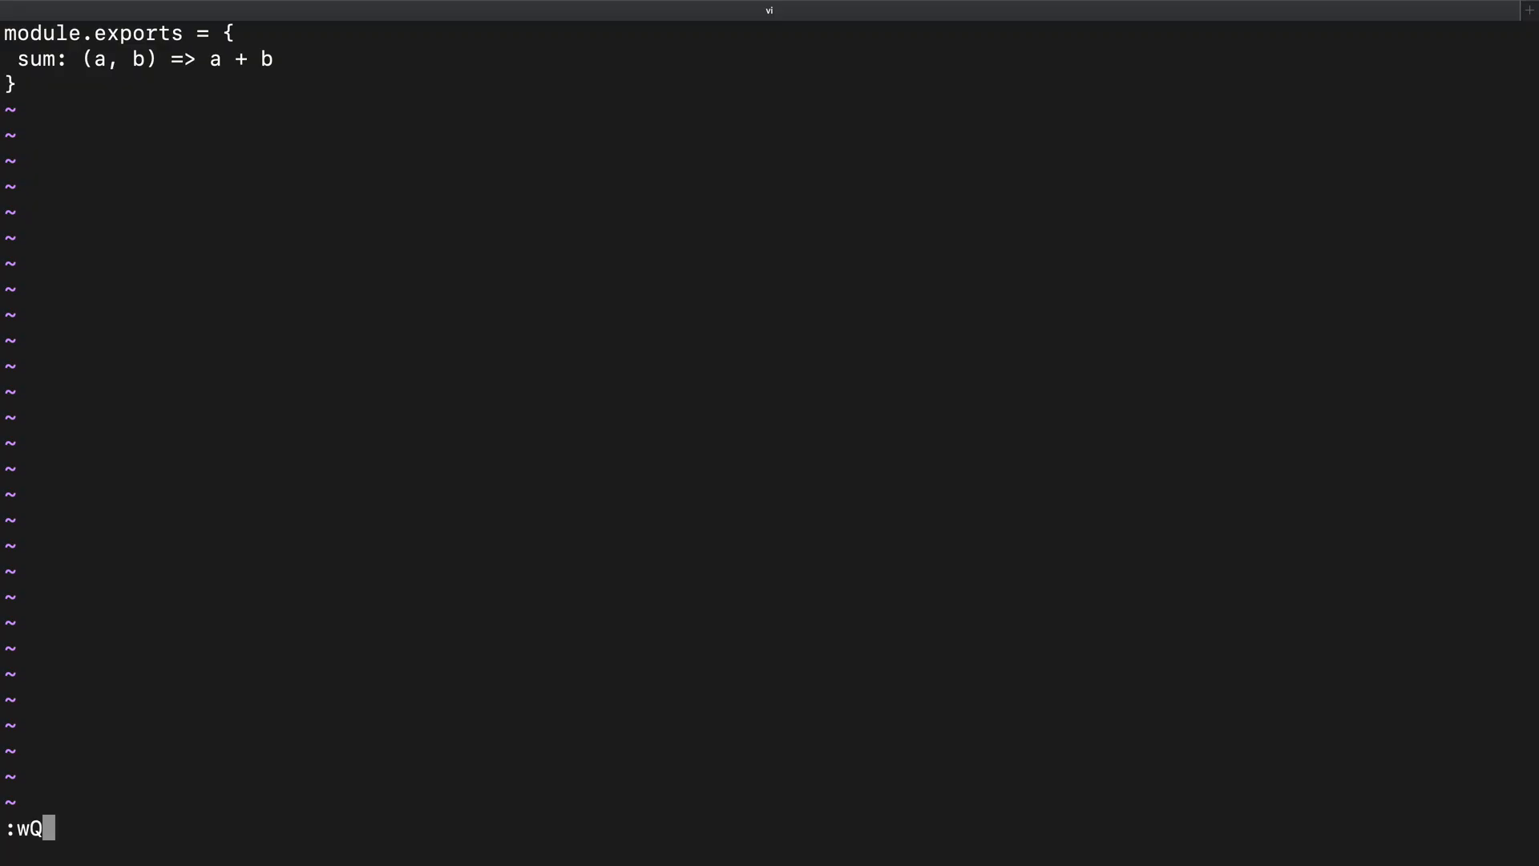
{"action": "key", "text": "Return"}
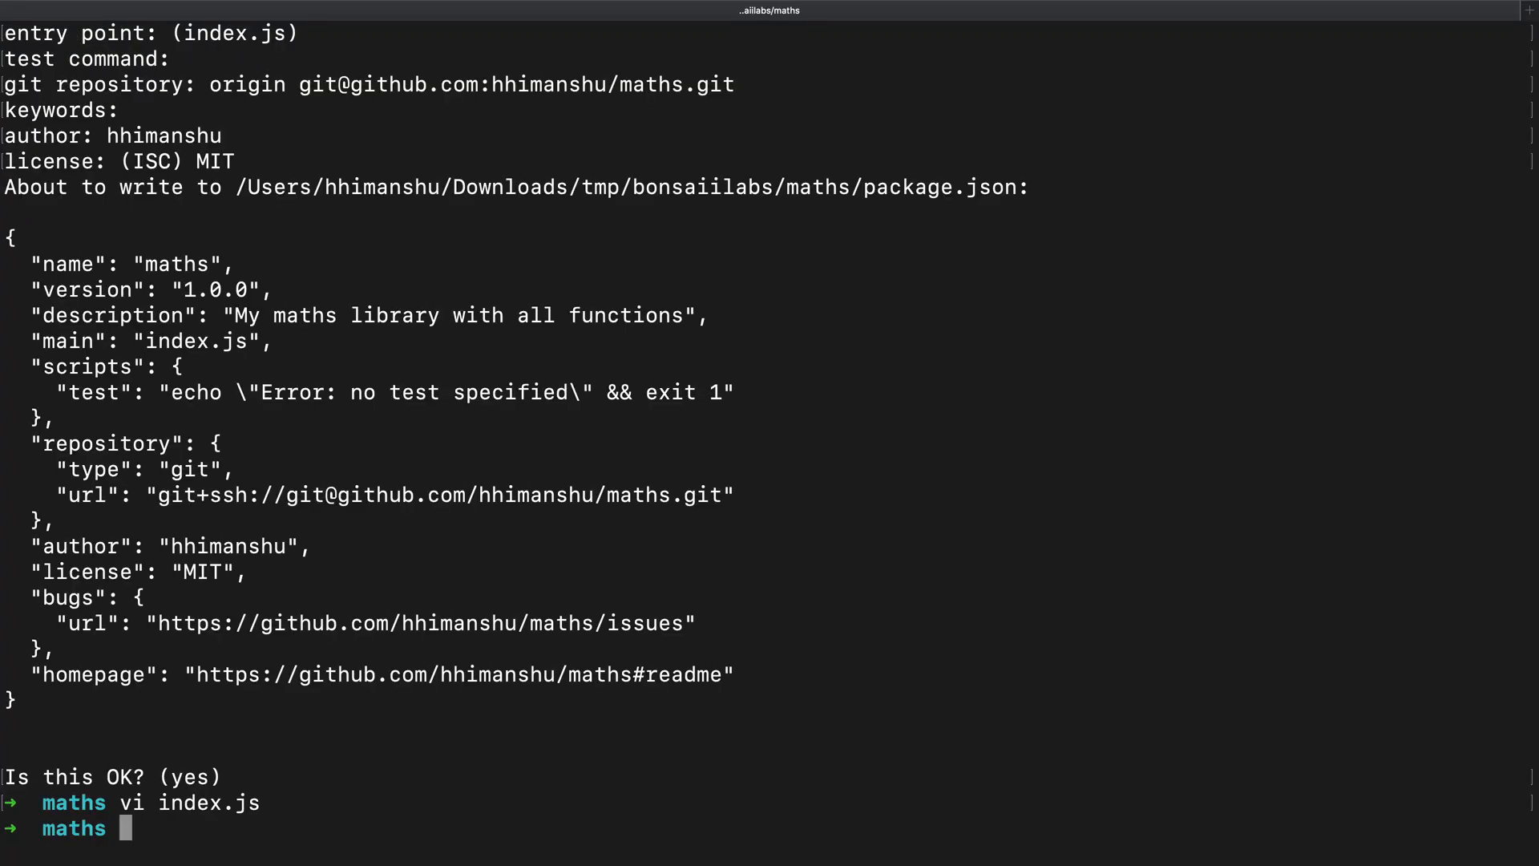
- Create a test-maths folder and install the local ../maths package into it with npm
{"action": "type", "text": "cd .."}
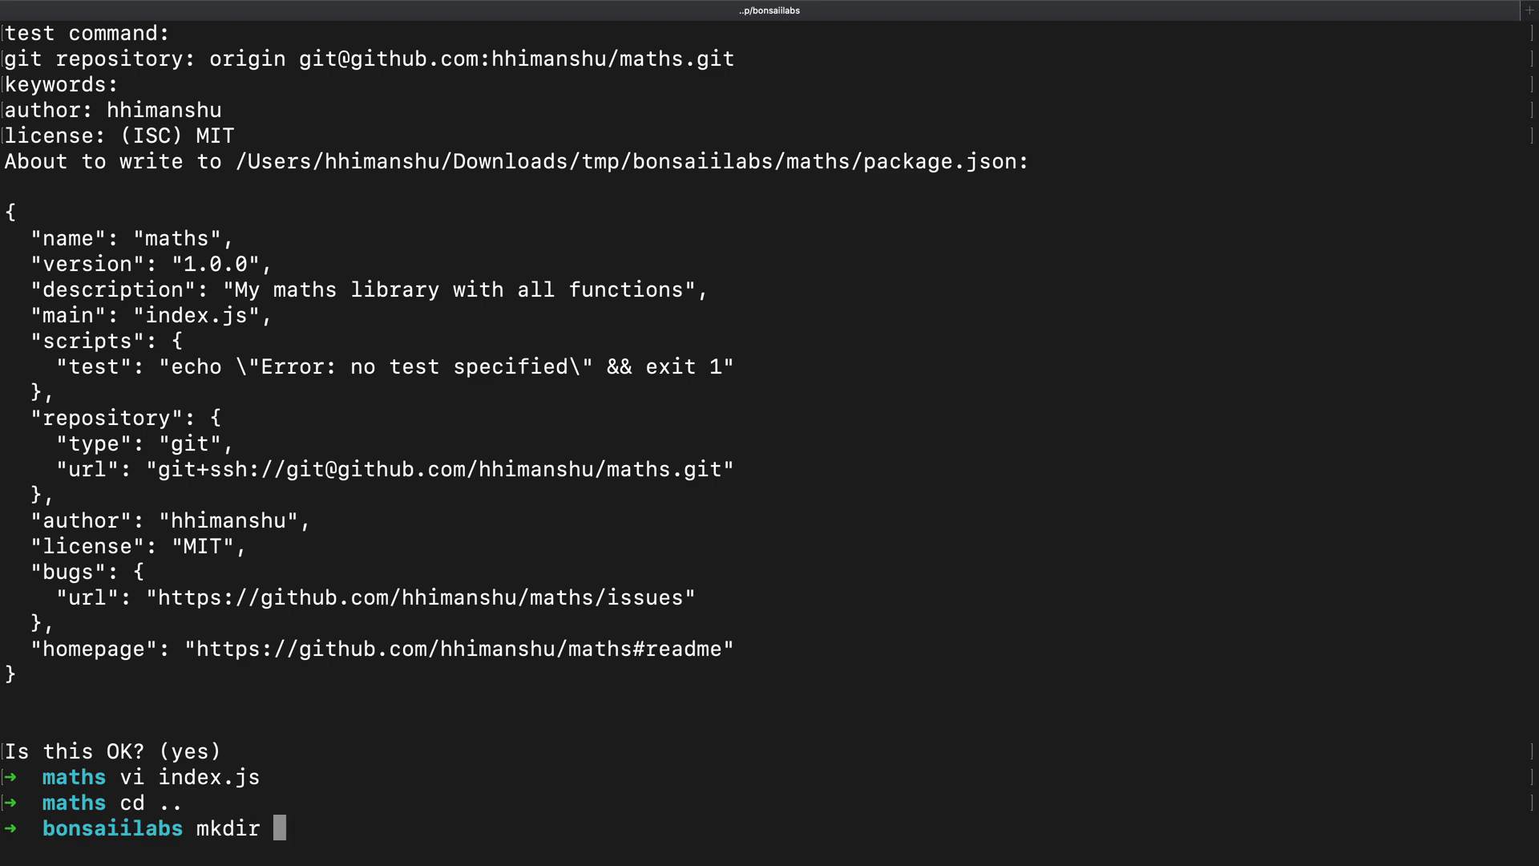
{"action": "type", "text": "test-ma"}
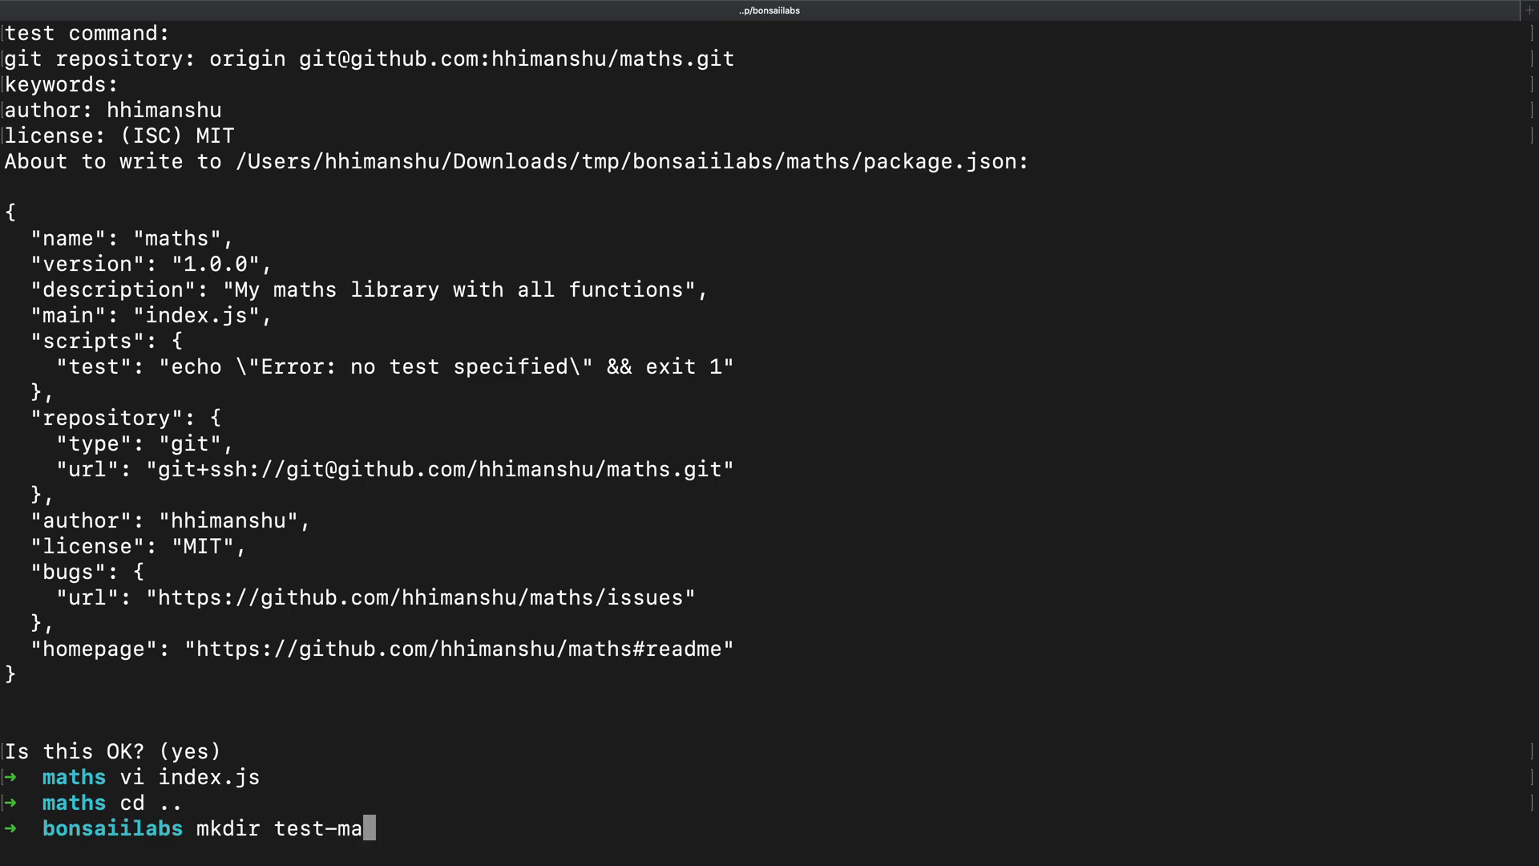
{"action": "key", "text": "Return"}
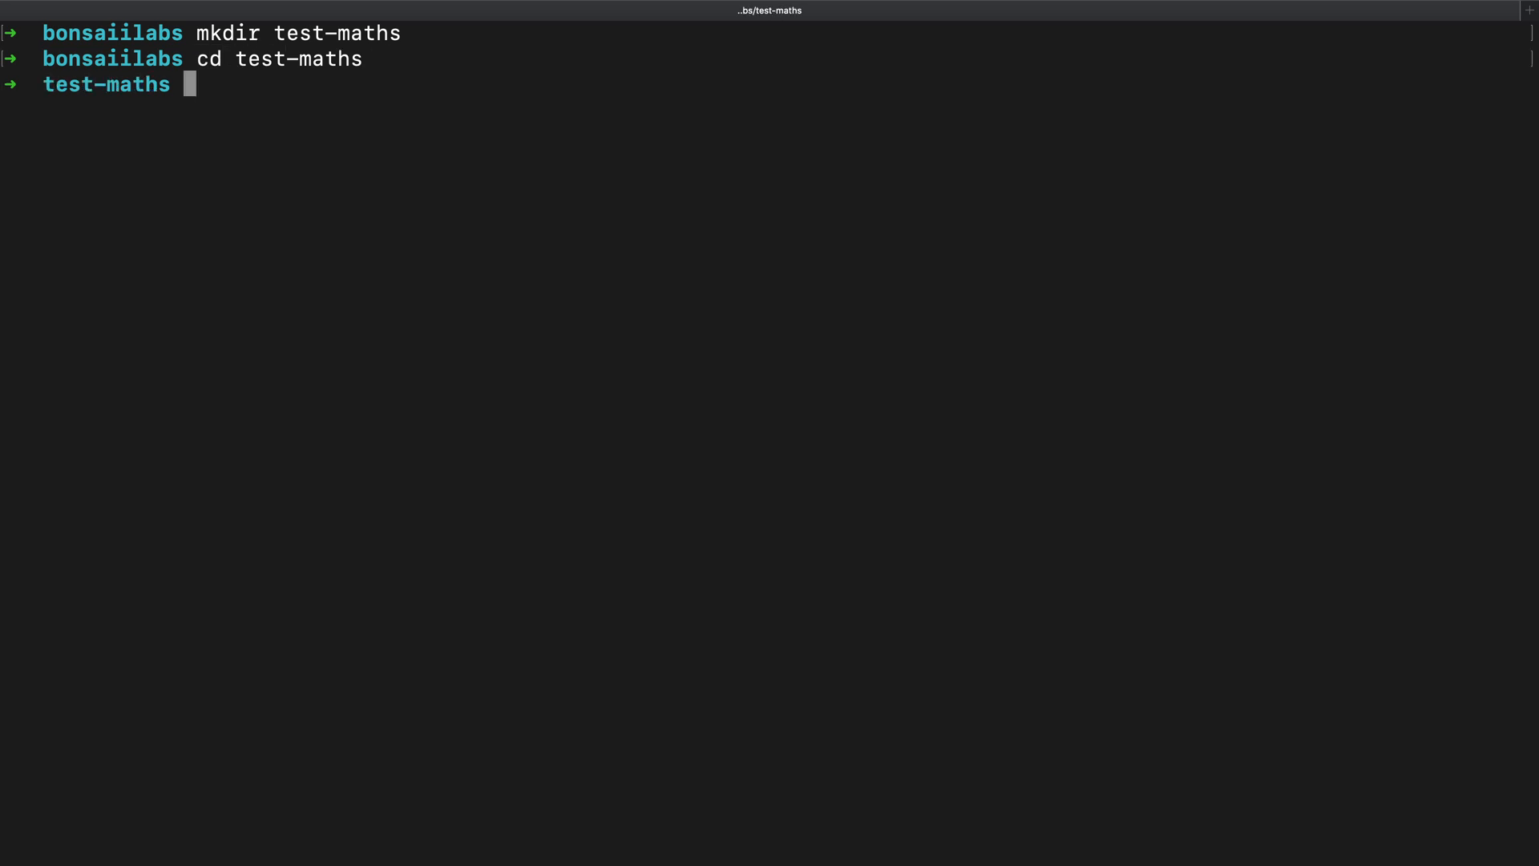
{"action": "type", "text": "npm install"}
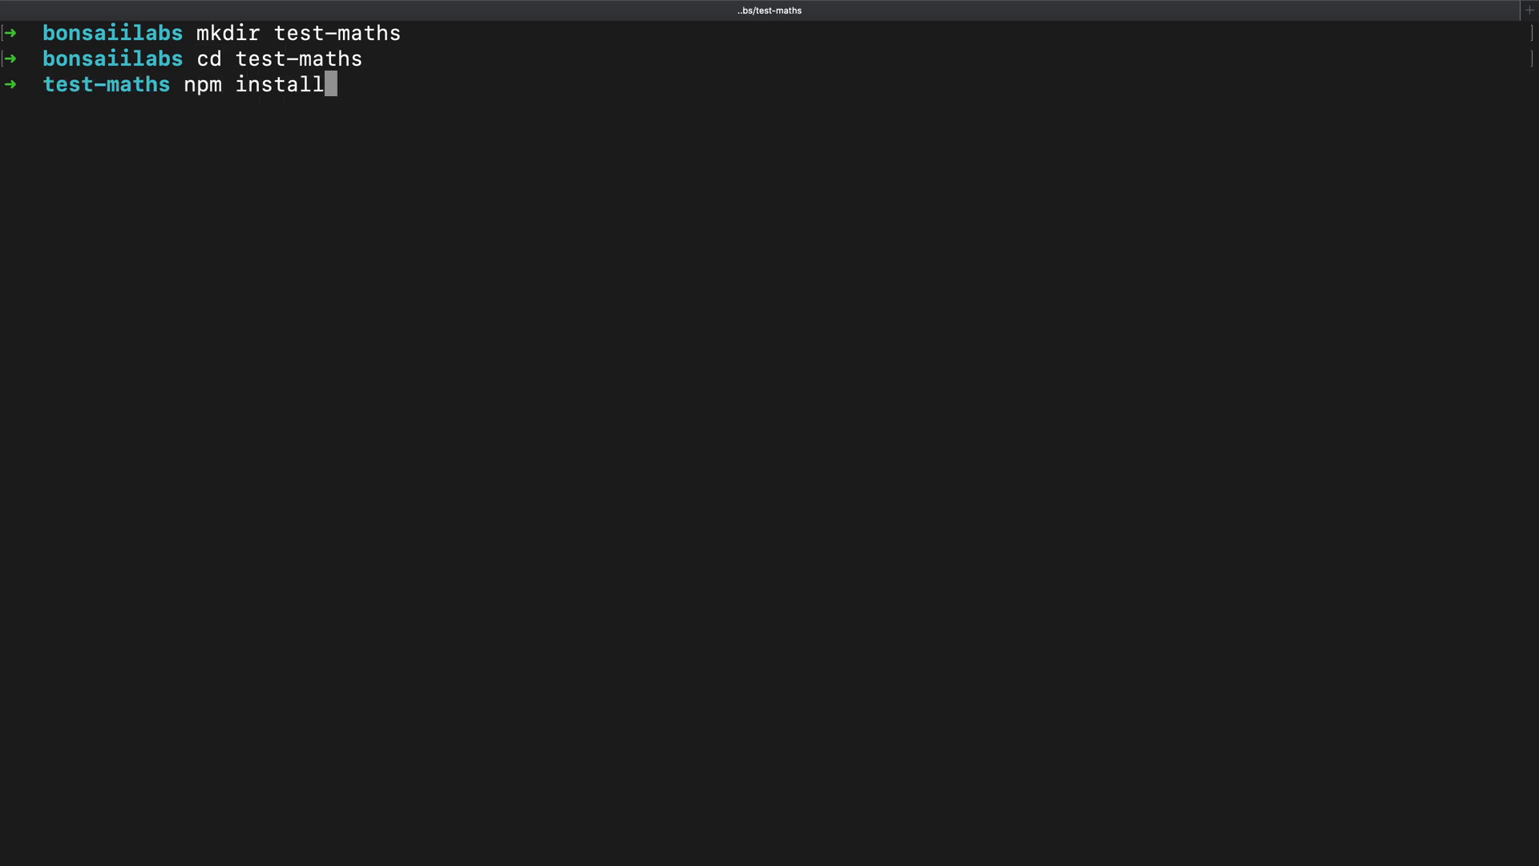
{"action": "type", "text": "../ma"}
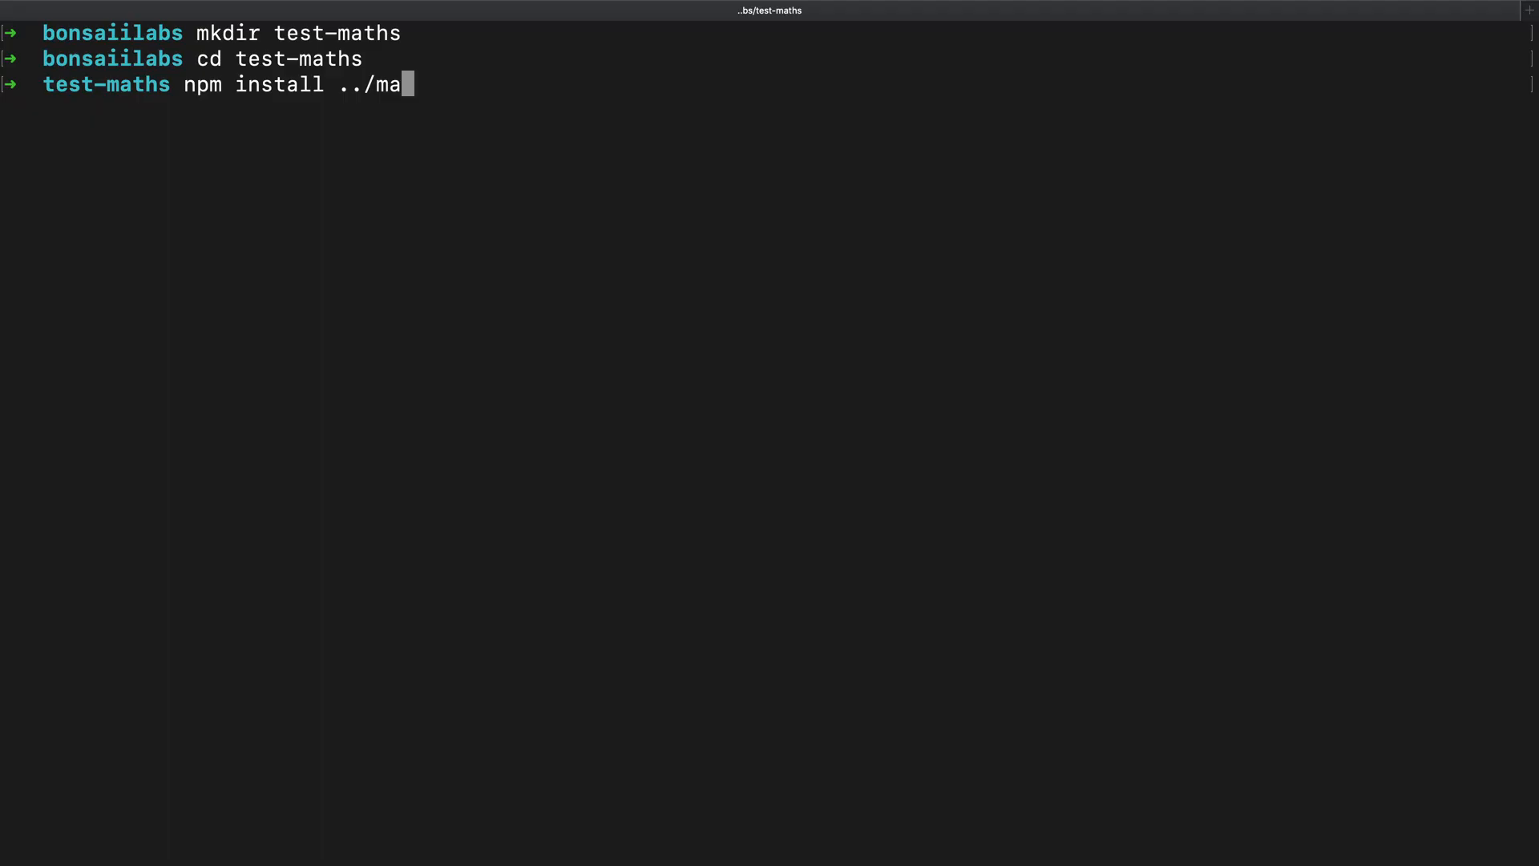
{"action": "type", "text": "ths/"}
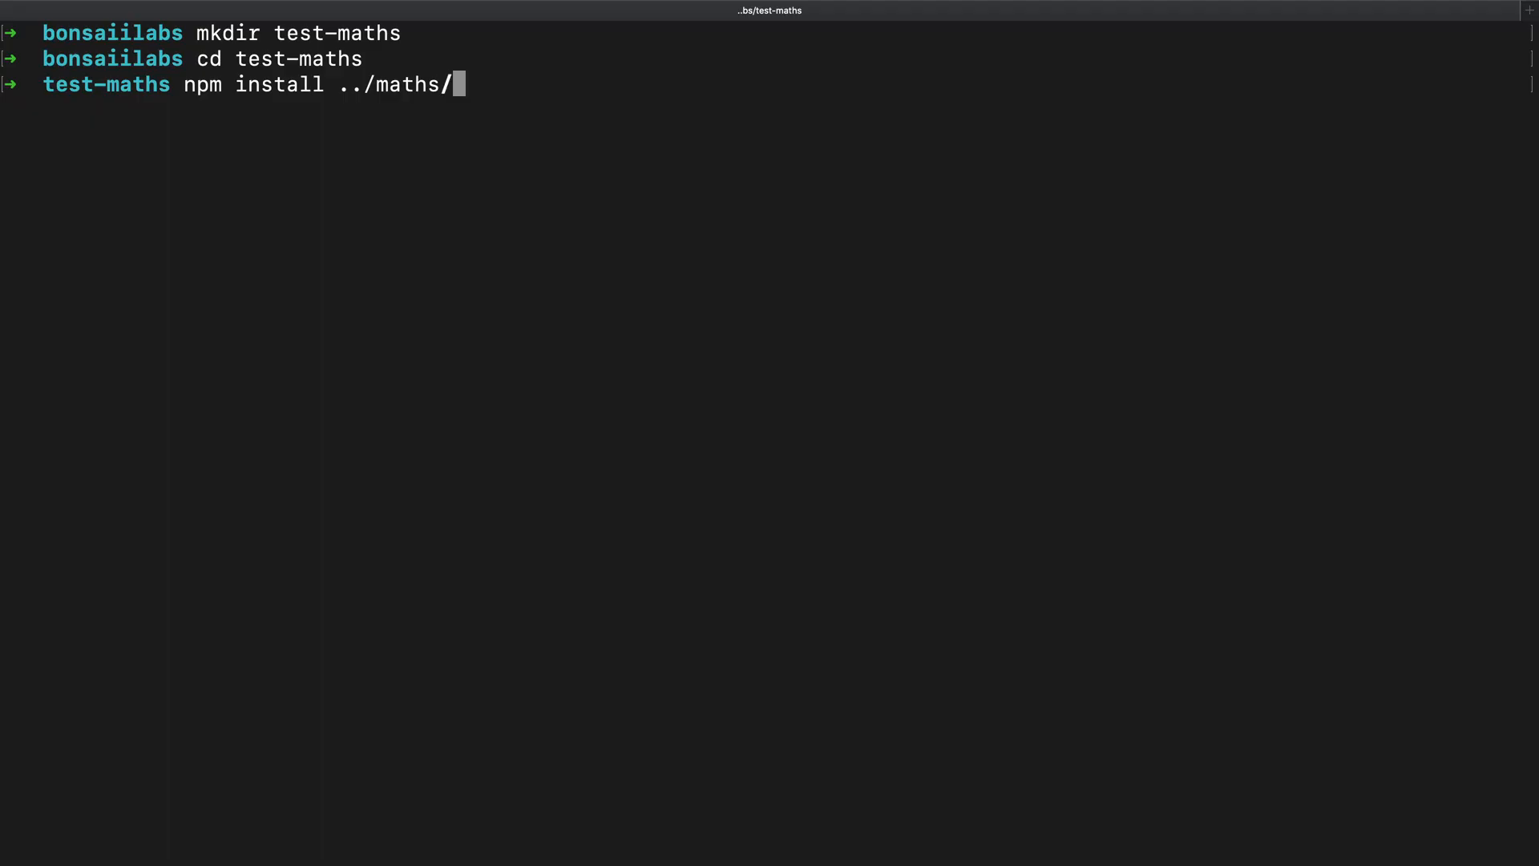
{"action": "key", "text": "Return"}
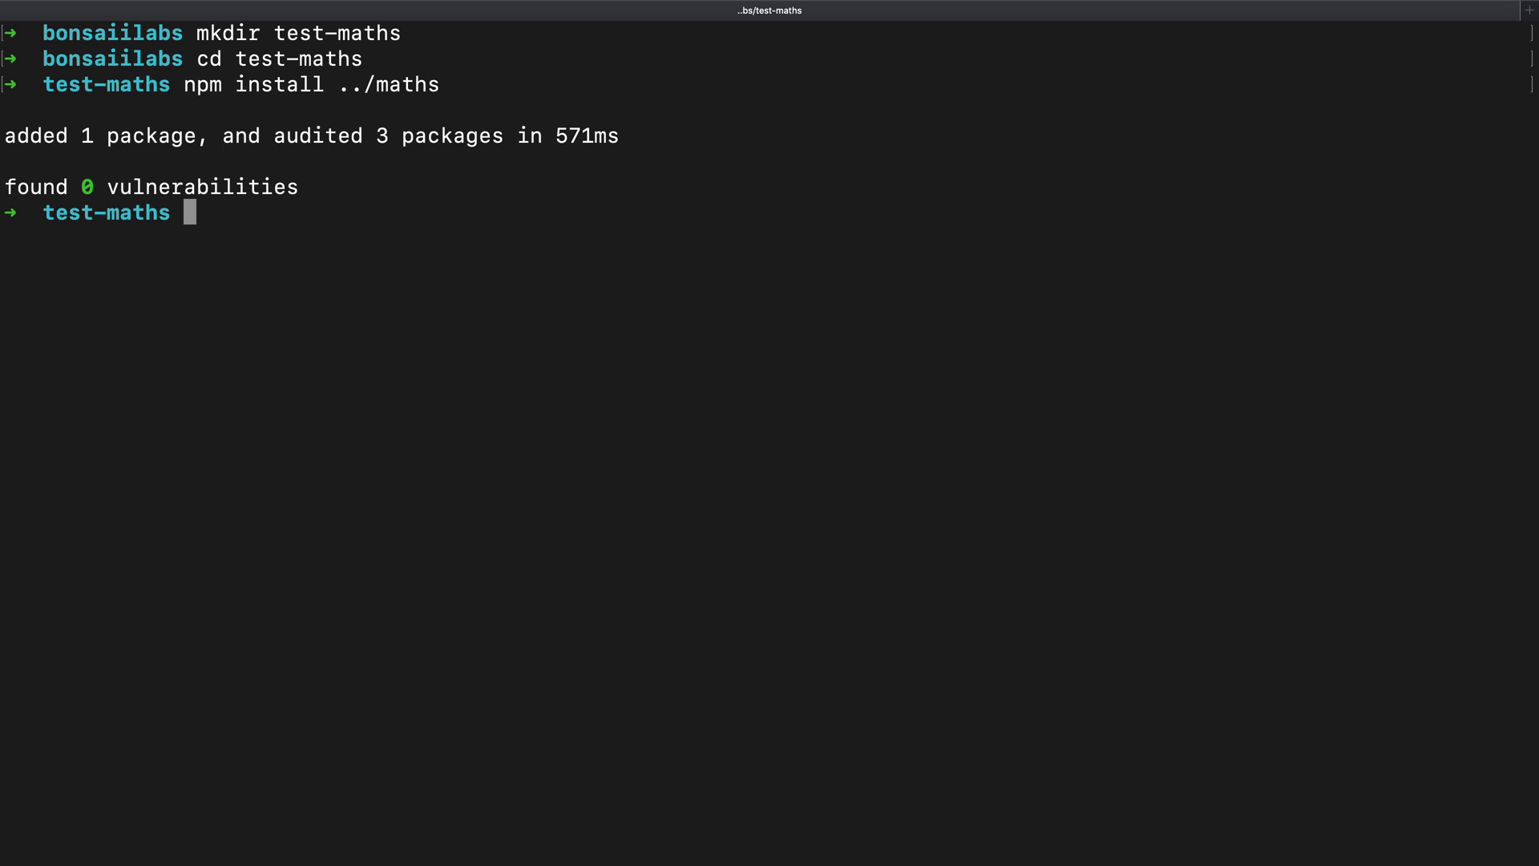
- List node_modules/maths and the folder to confirm index.js, package.json and package-lock.json
{"action": "type", "text": "ls"}
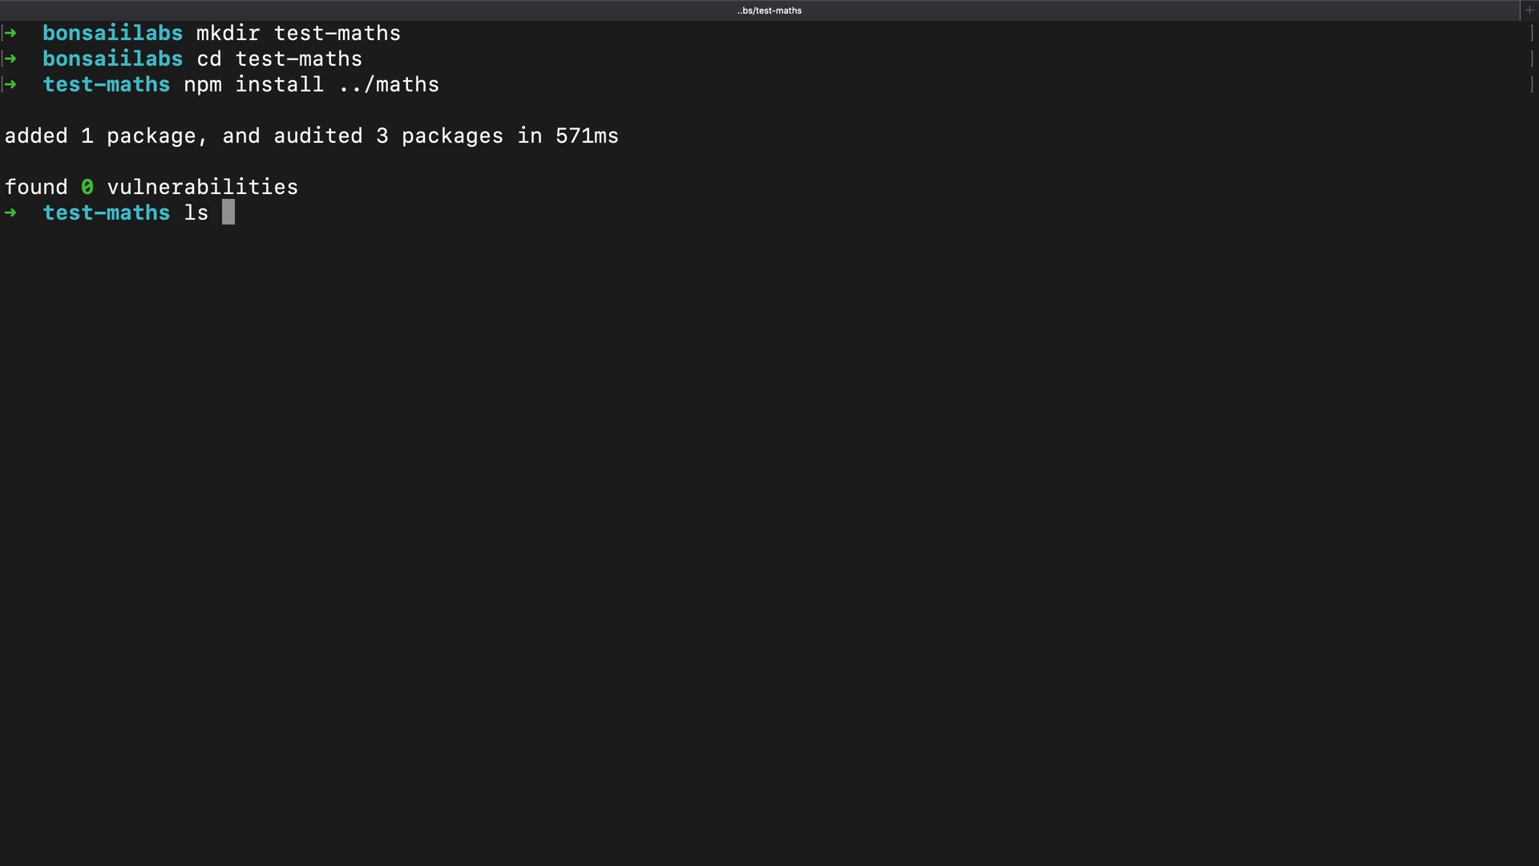
{"action": "key", "text": "Return"}
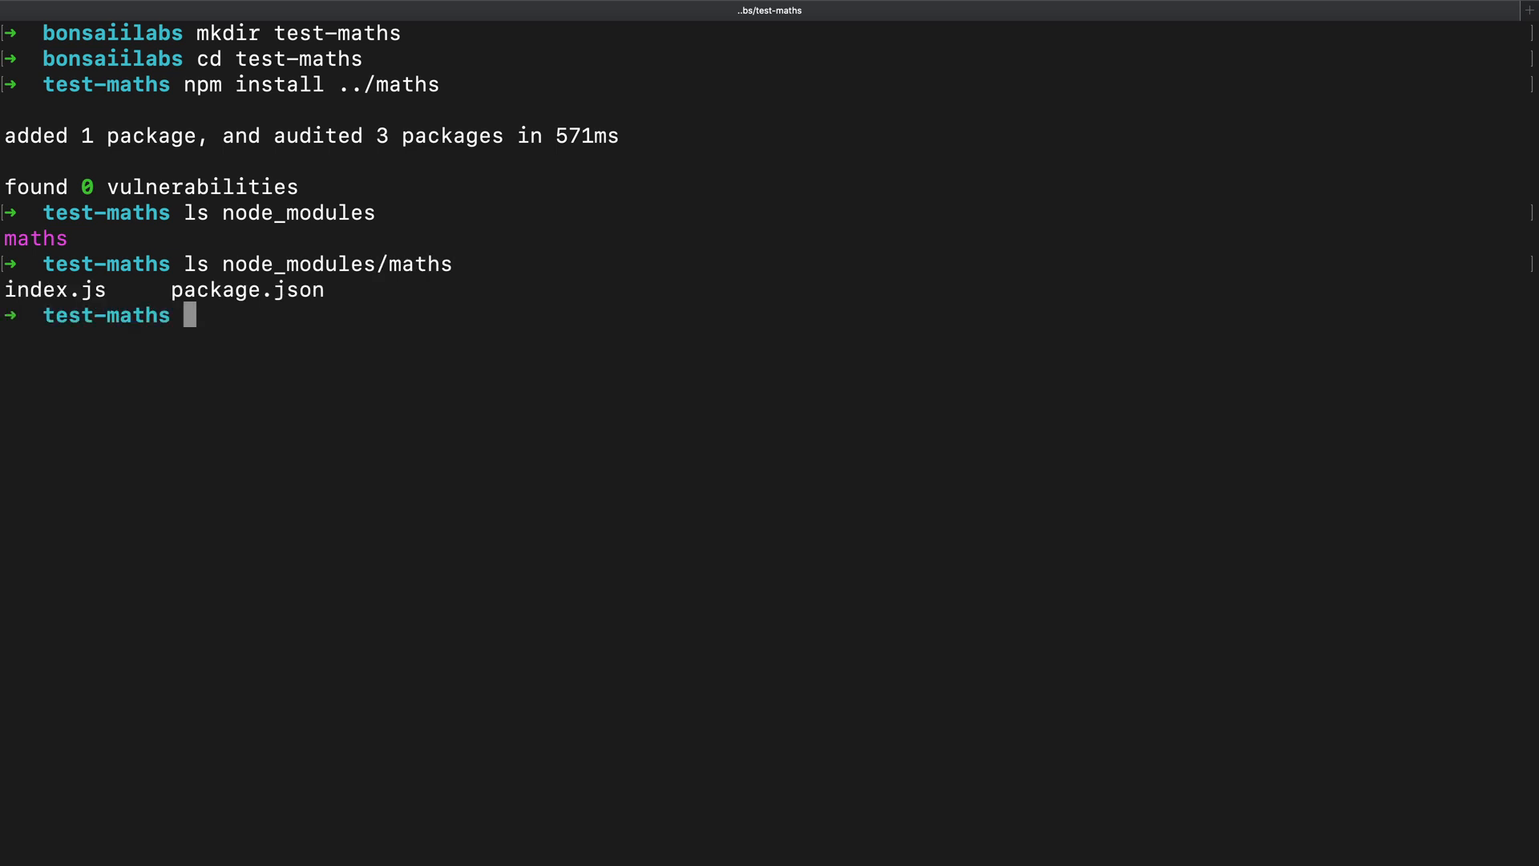
{"action": "type", "text": "ll"}
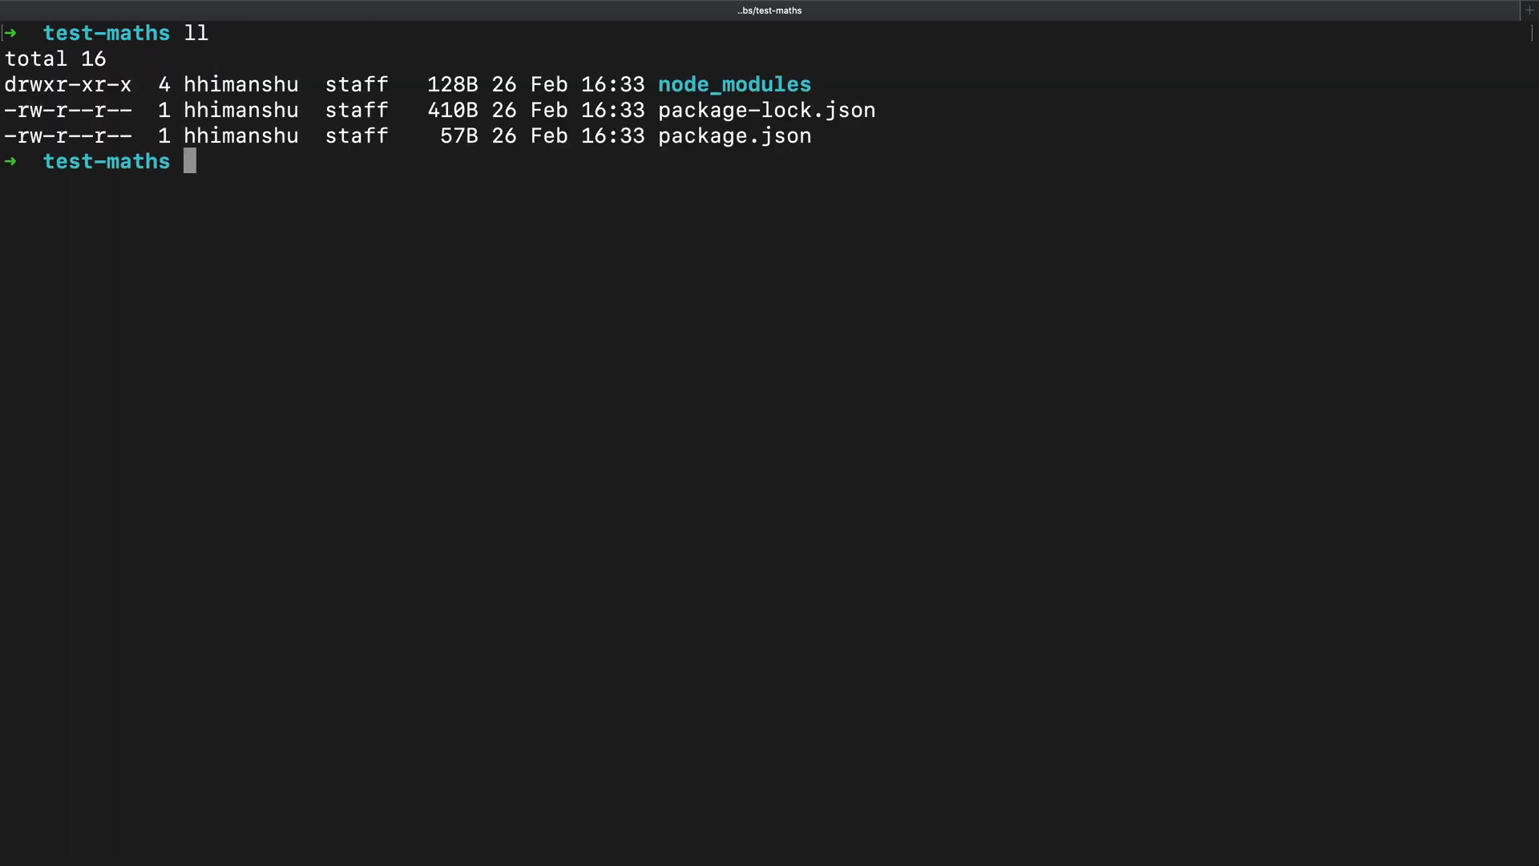
- Write a test index.js requiring sum from maths, run it to print 'The sum of 2 and 3 is 5', then cd .
{"action": "type", "text": "vi index."}
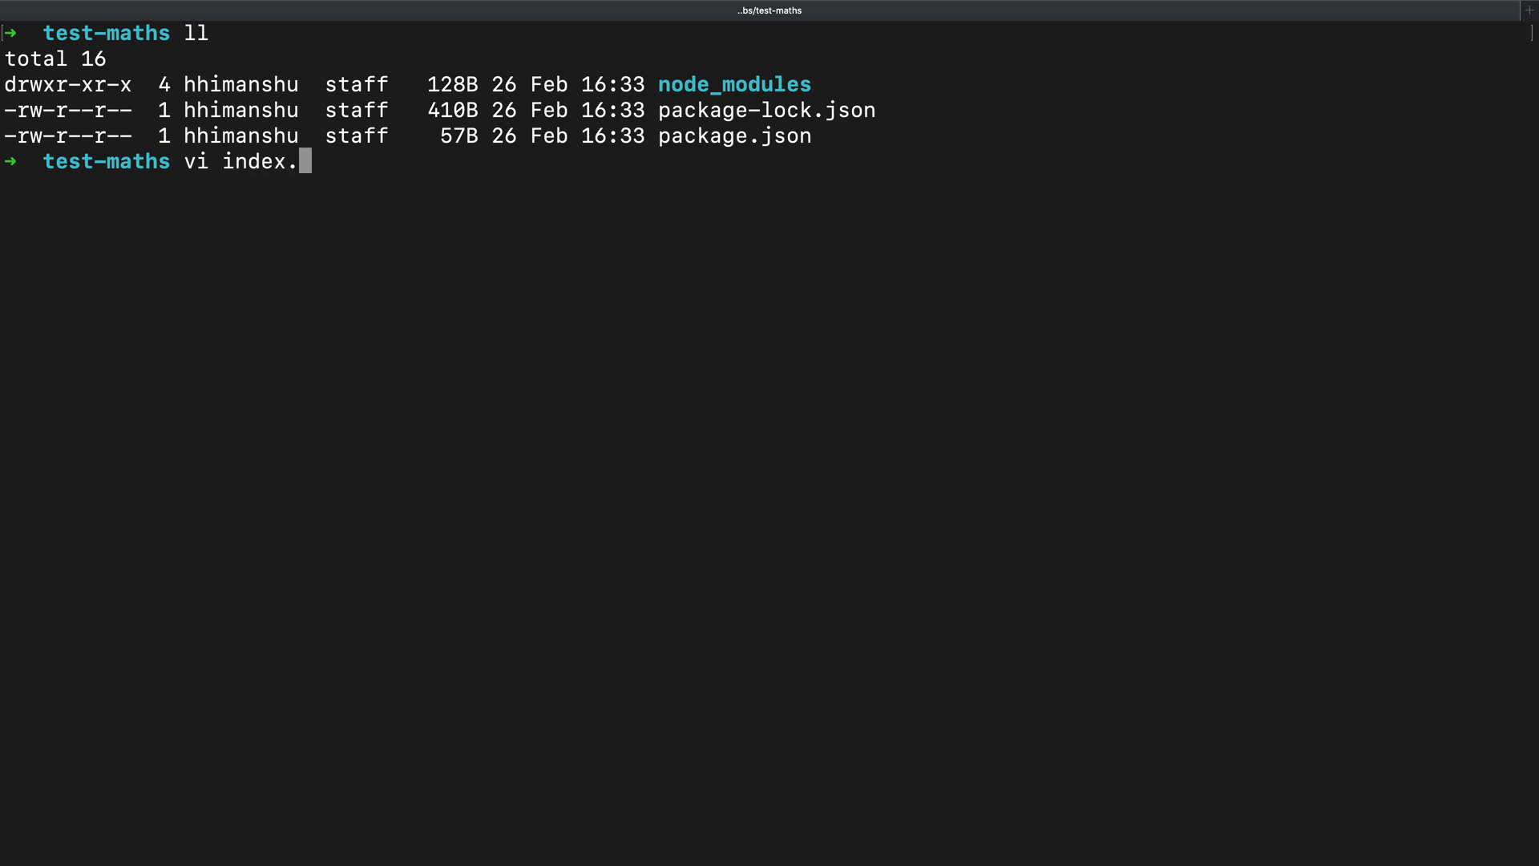
{"action": "key", "text": "Return"}
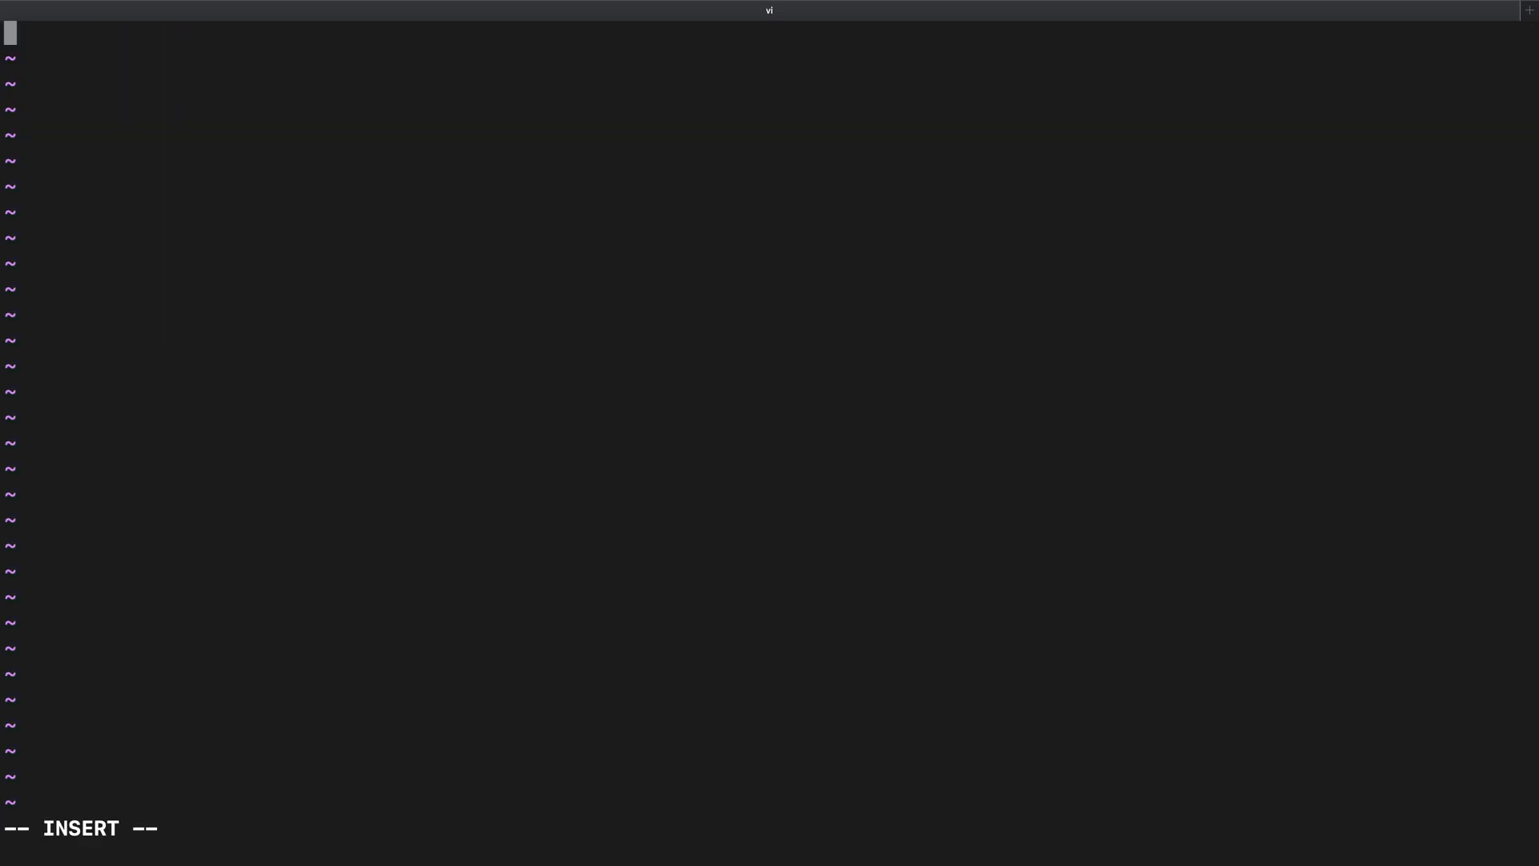
{"action": "type", "text": "con { sum } = require('maths"}
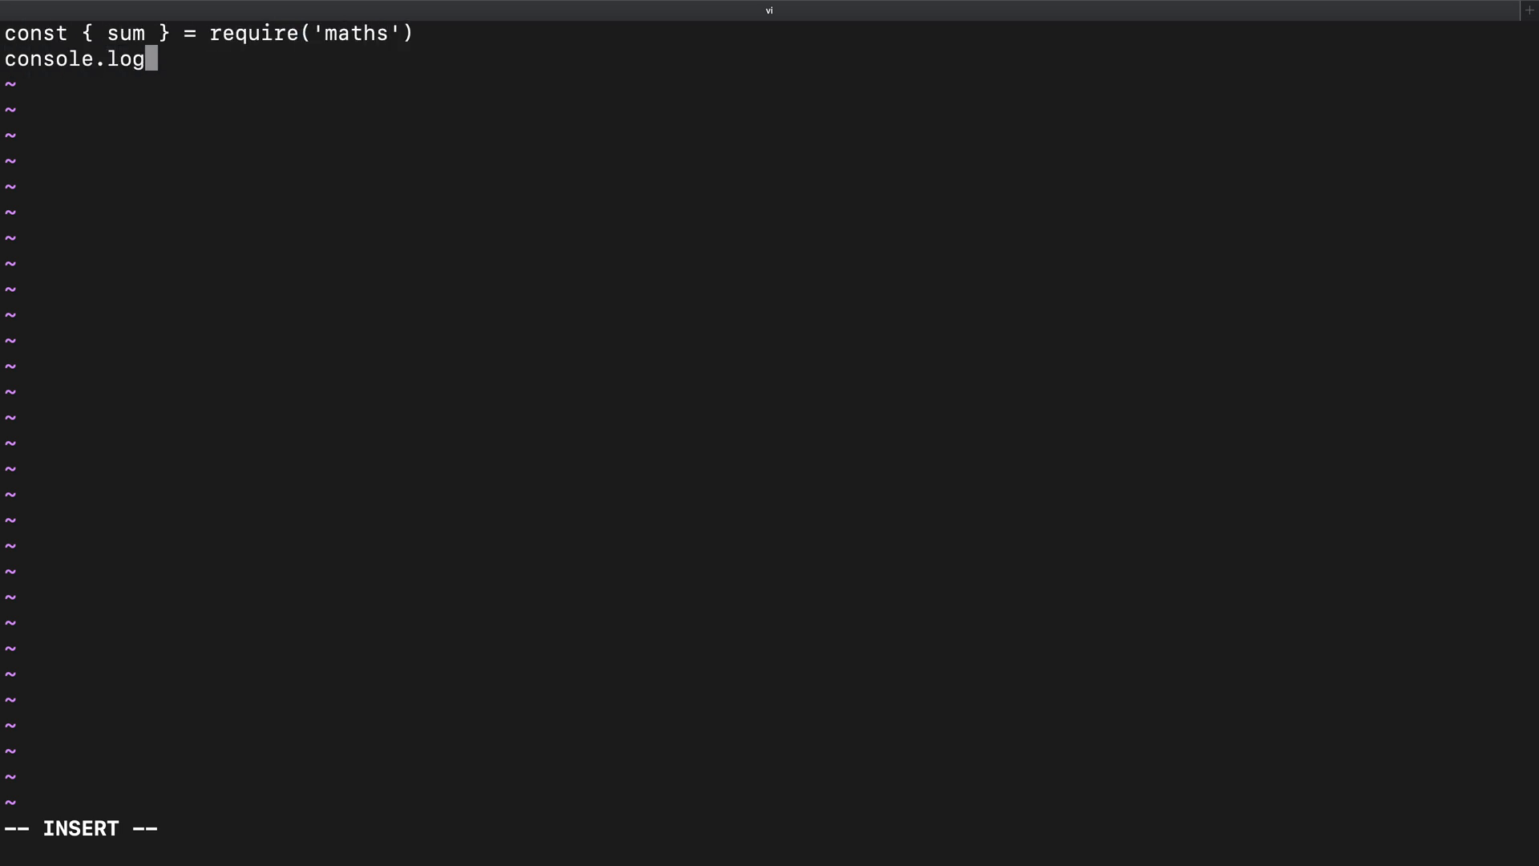
{"action": "type", "text": "(\"The sum of 2 and 3 is"}
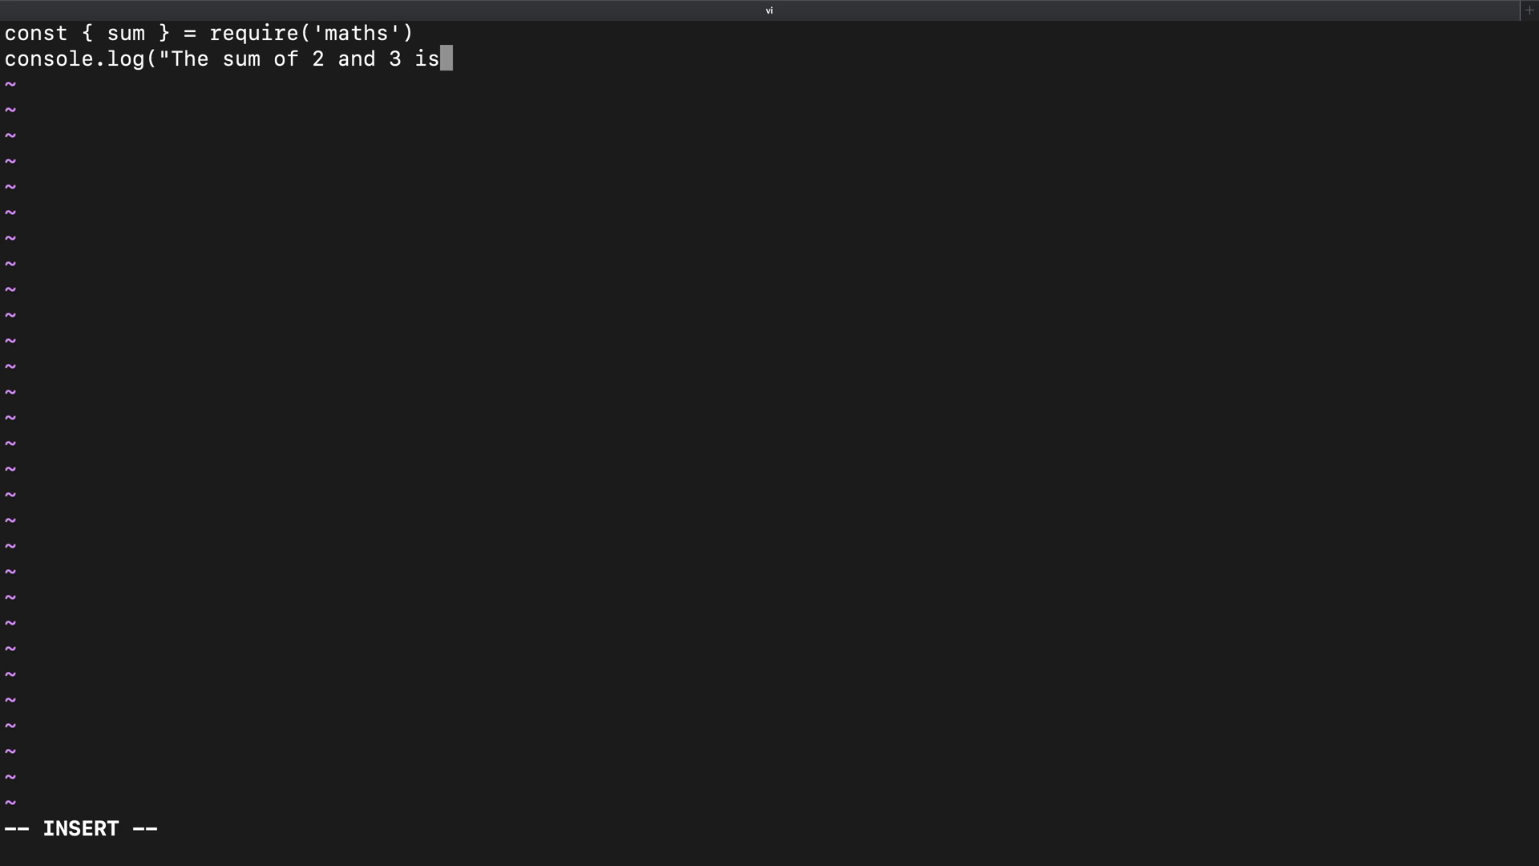
{"action": "type", "text": "\", sum(2, 3))"}
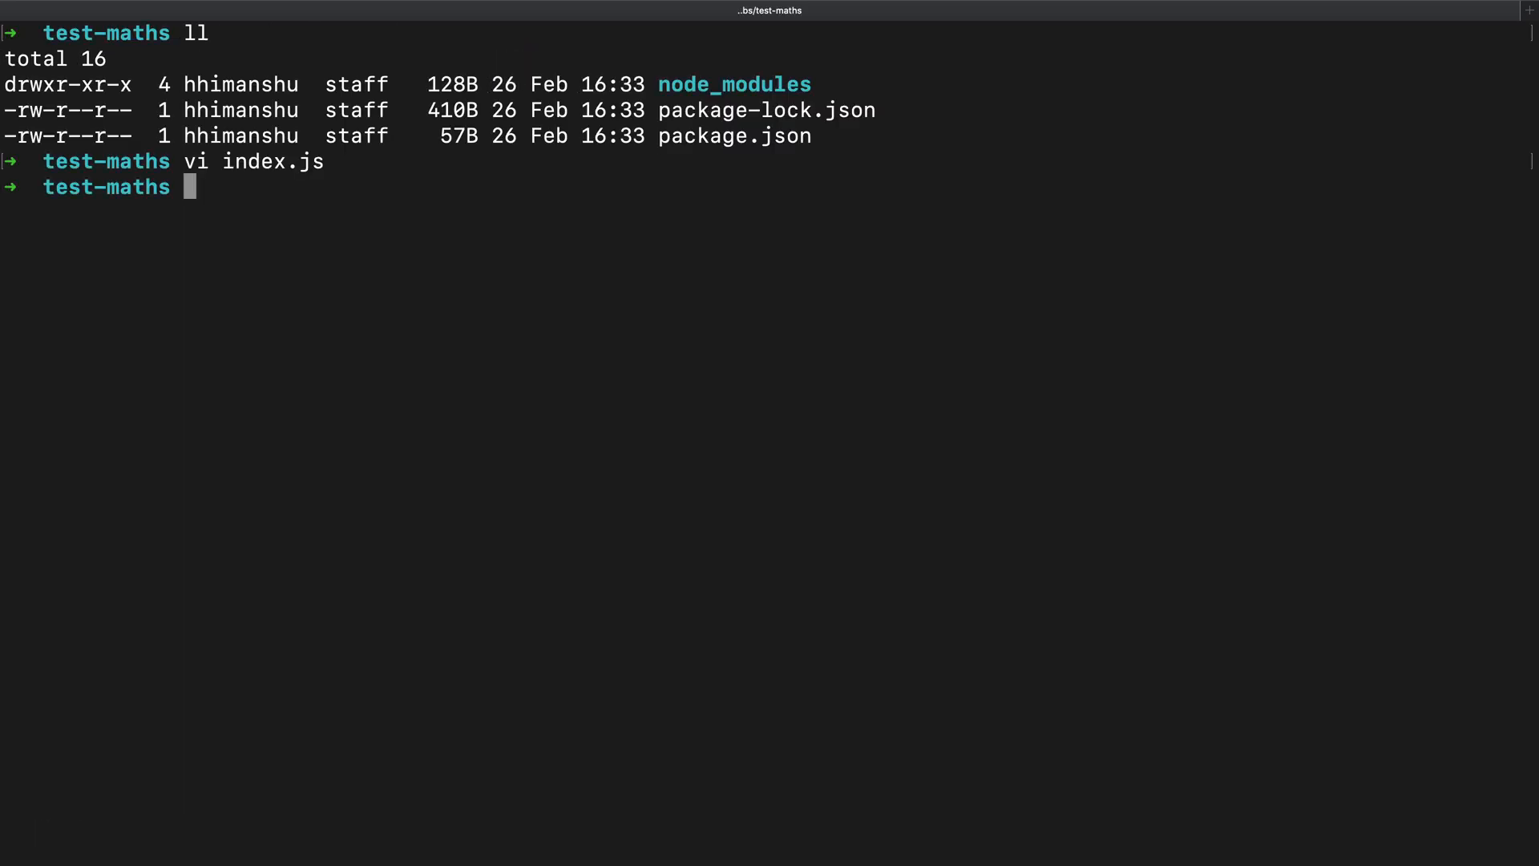
{"action": "type", "text": "node index.js"}
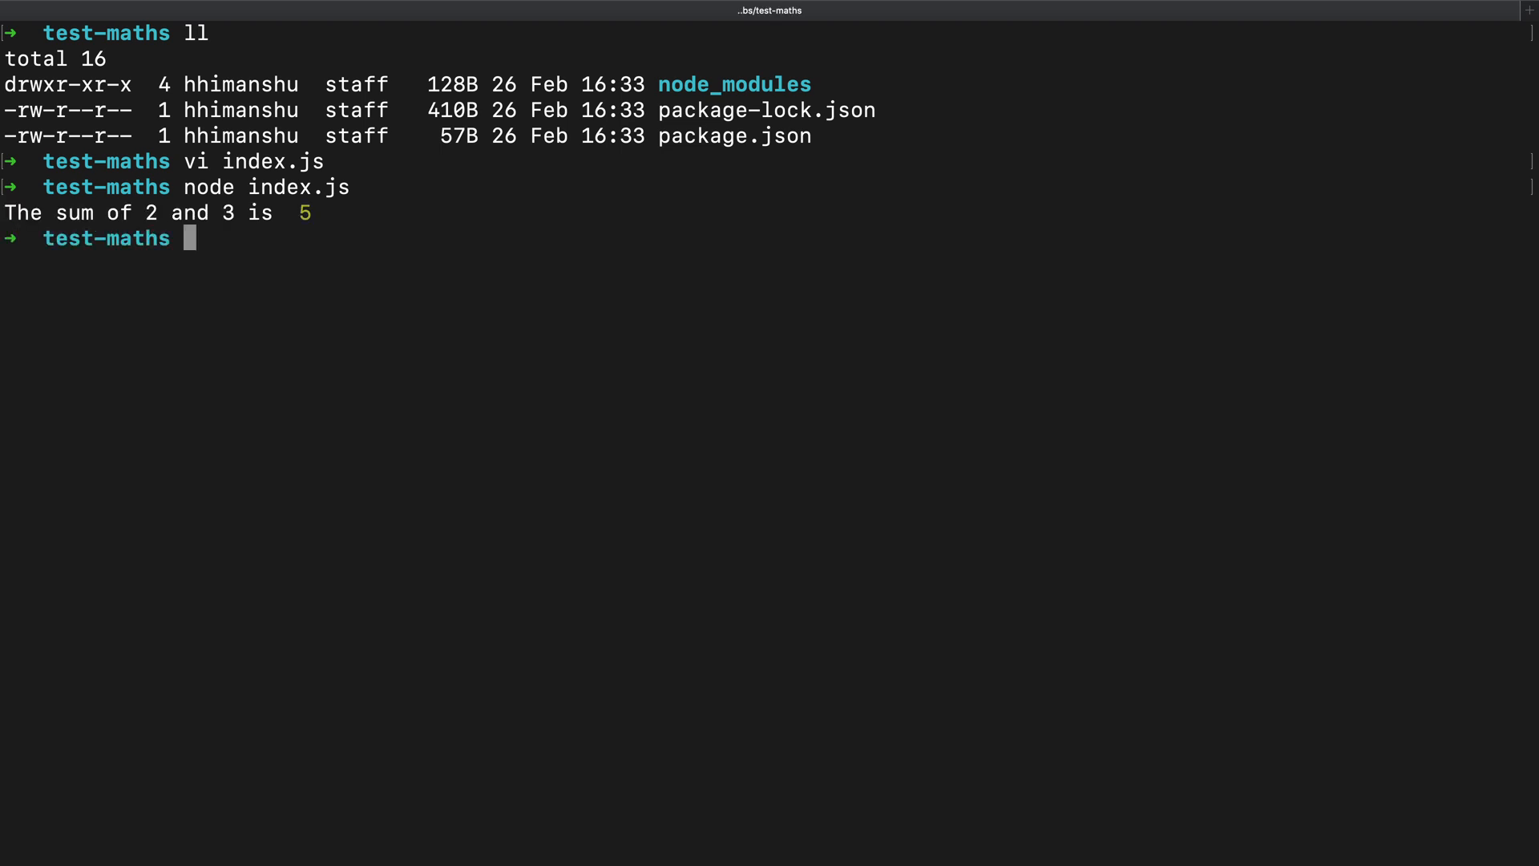
{"action": "type", "text": "cd .."}
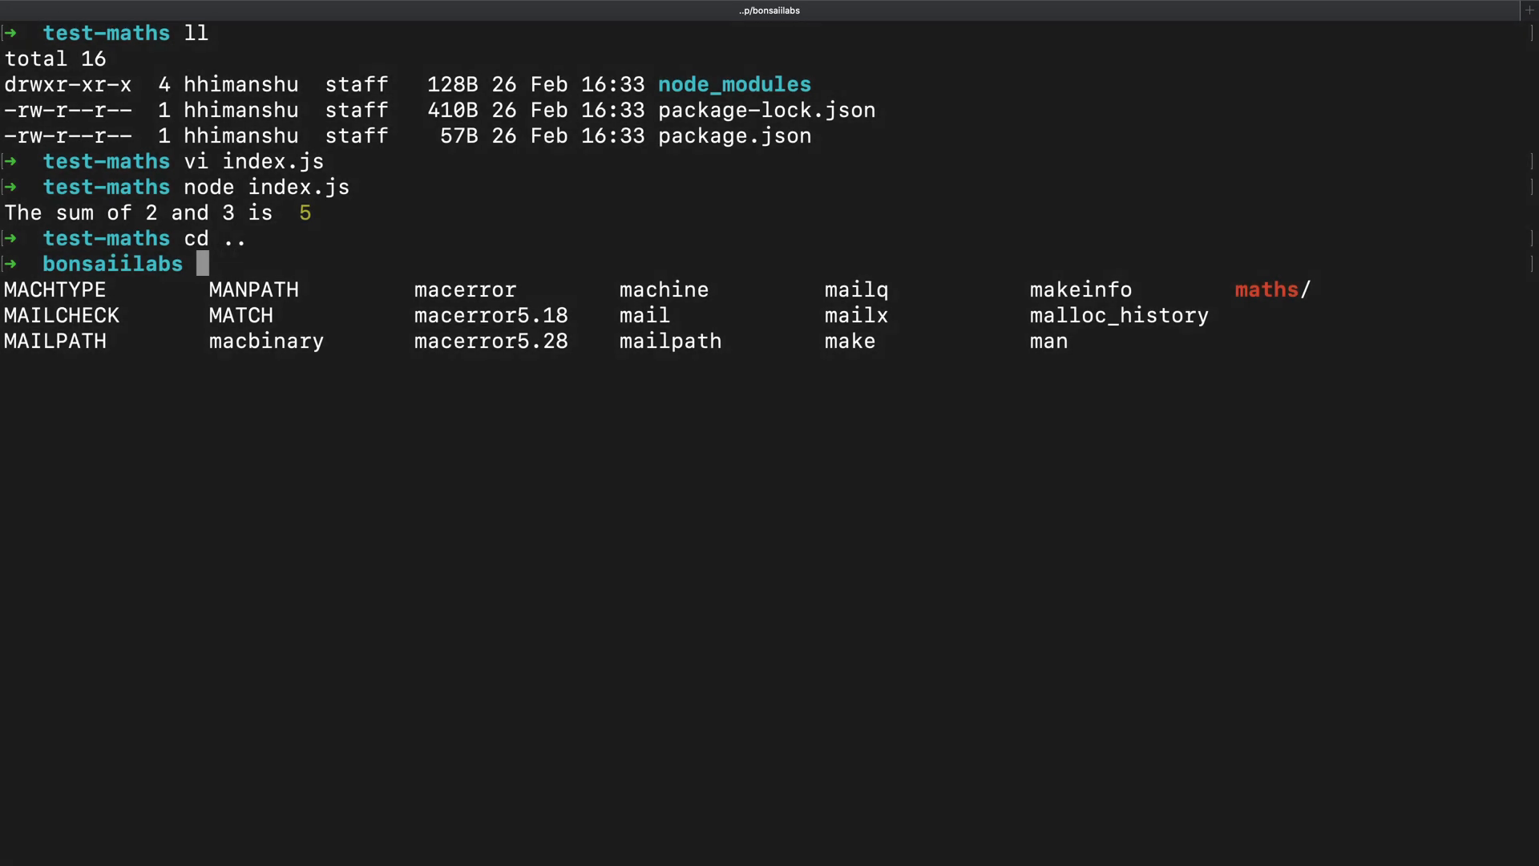
- From the npm account menu go to Profile, Organizations, and view the h2_demo organization page
{"action": "key", "text": "Return"}
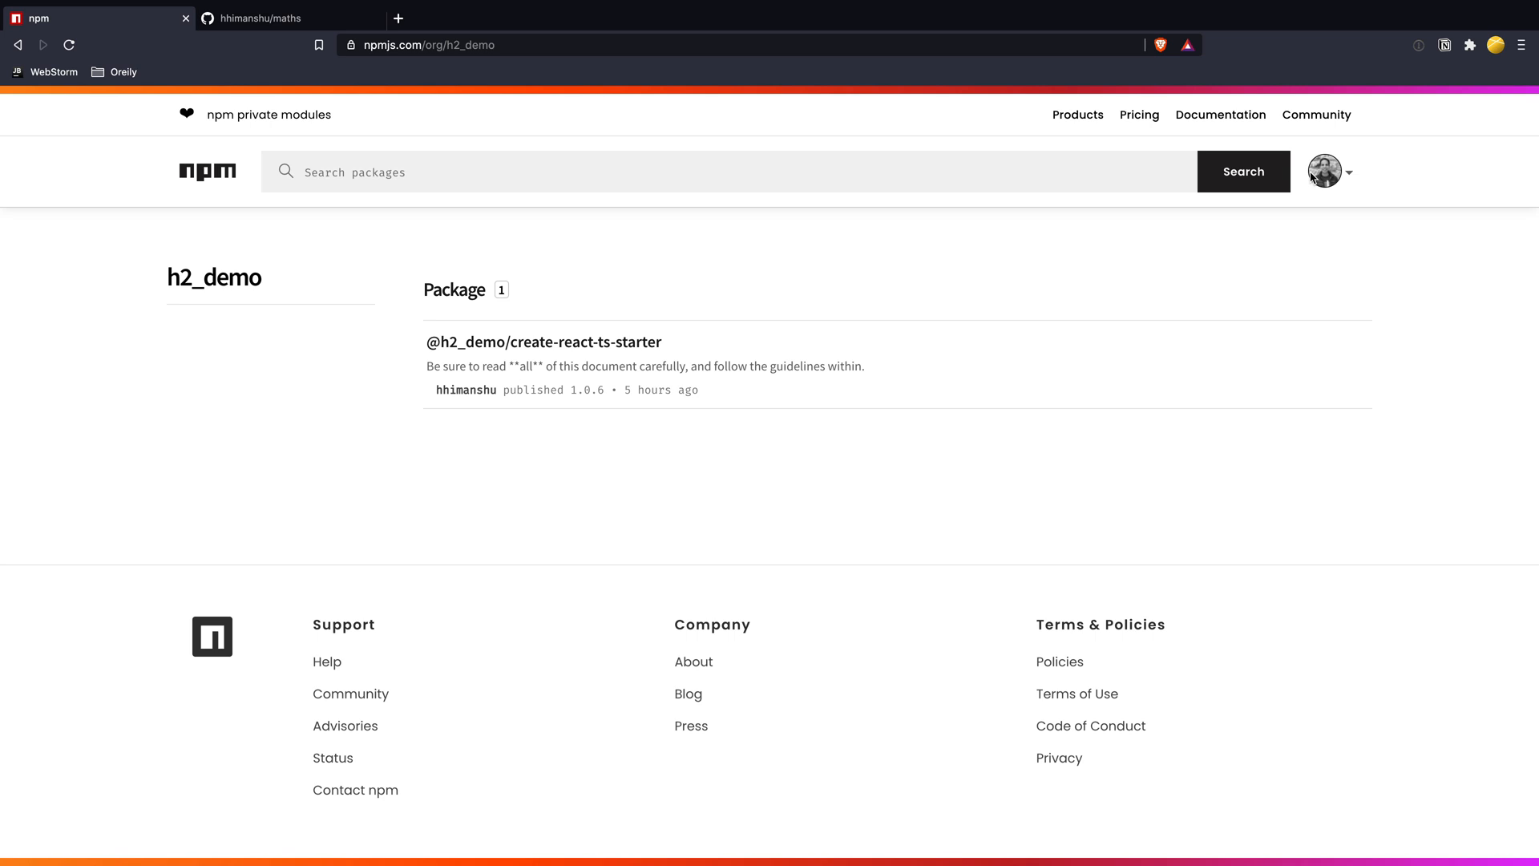
{"action": "left_click", "coordinate": [1326, 172]}
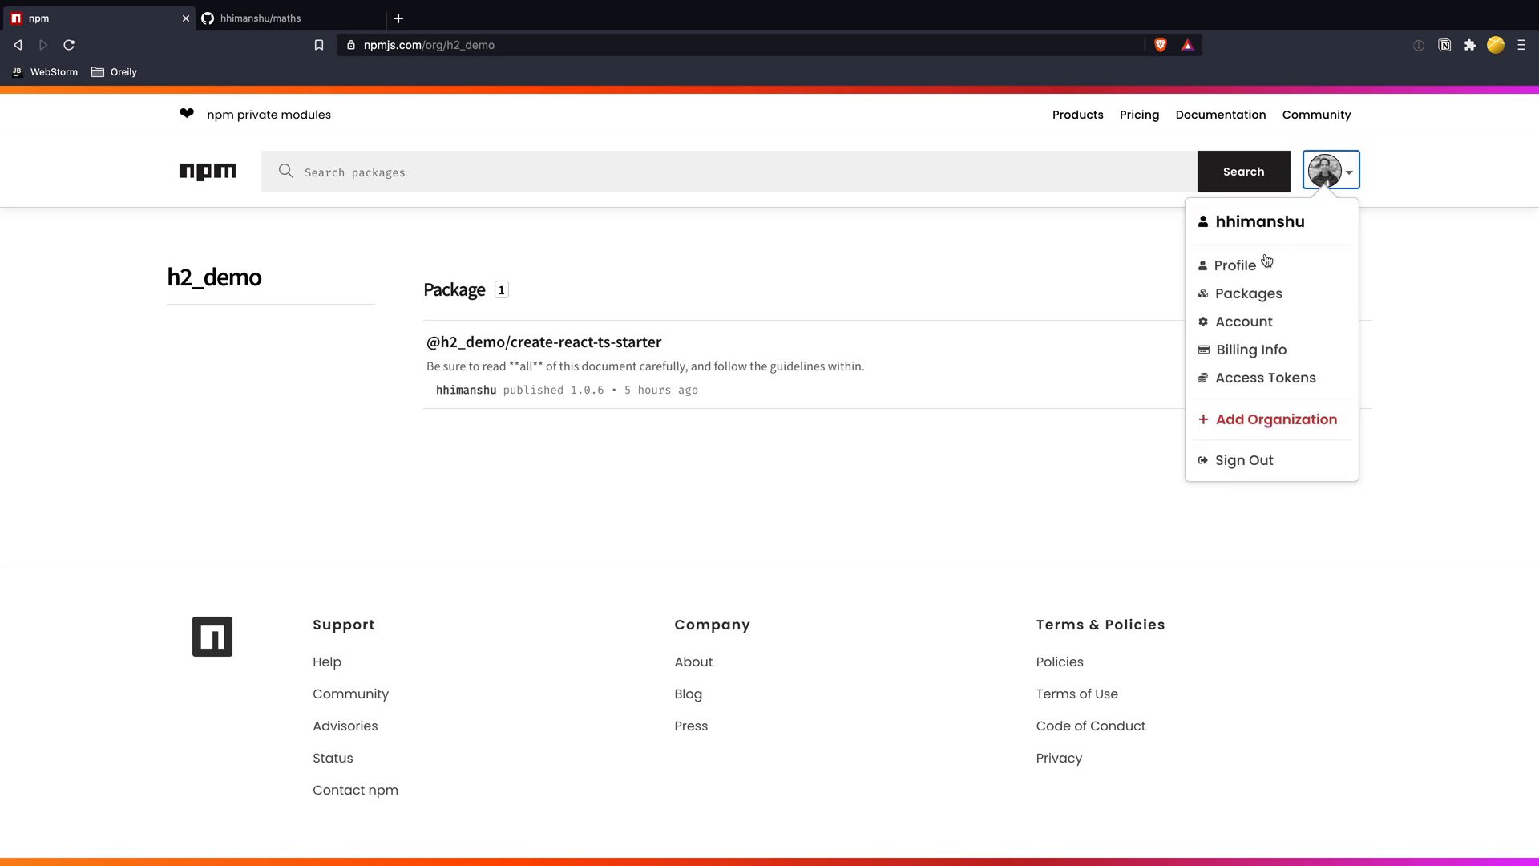
{"action": "left_click", "coordinate": [1234, 265]}
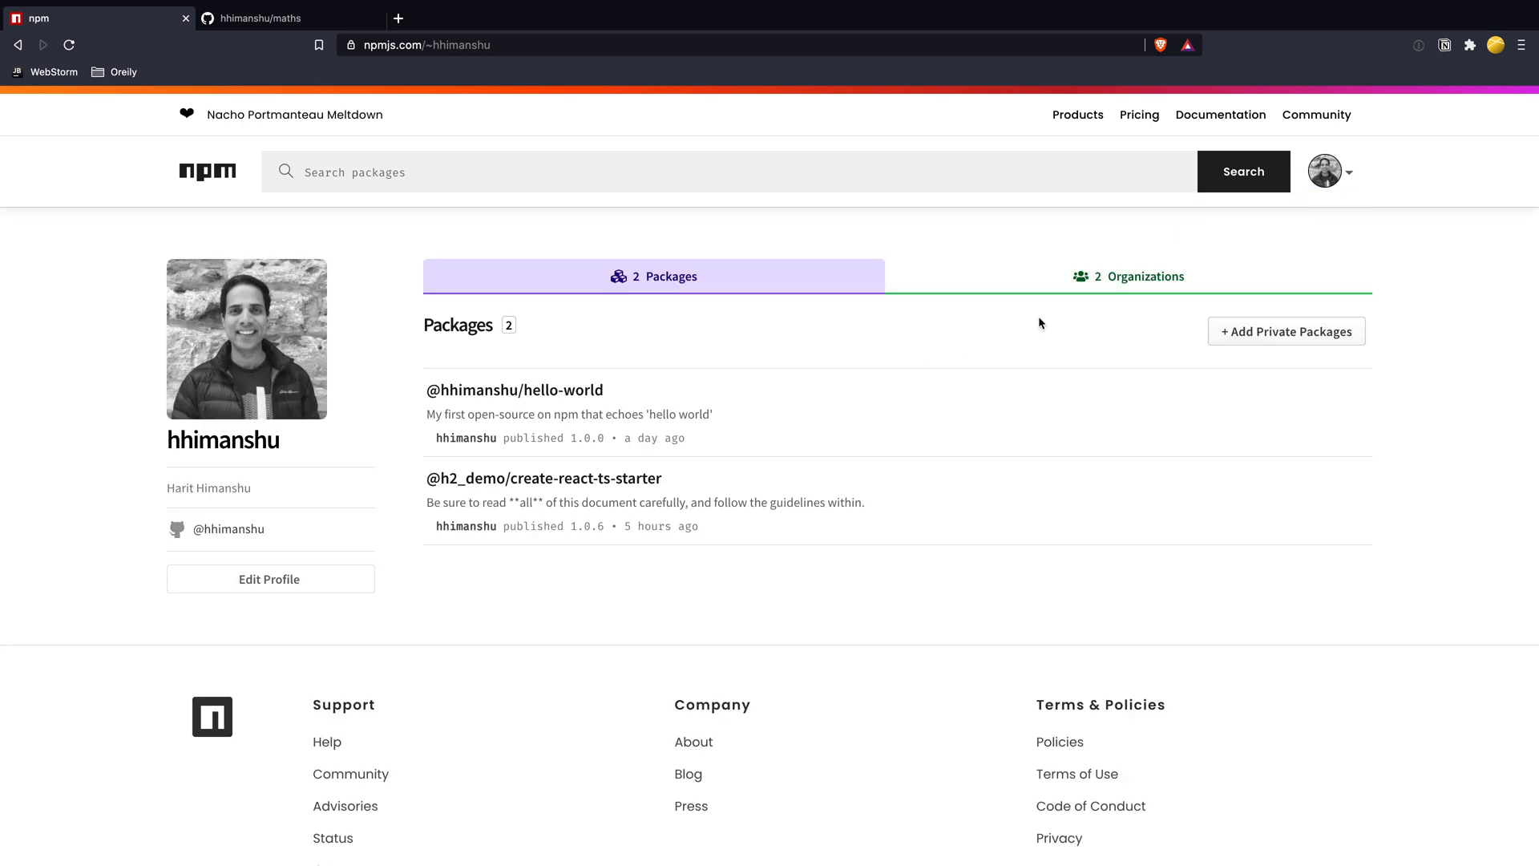
{"action": "left_click", "coordinate": [1129, 276]}
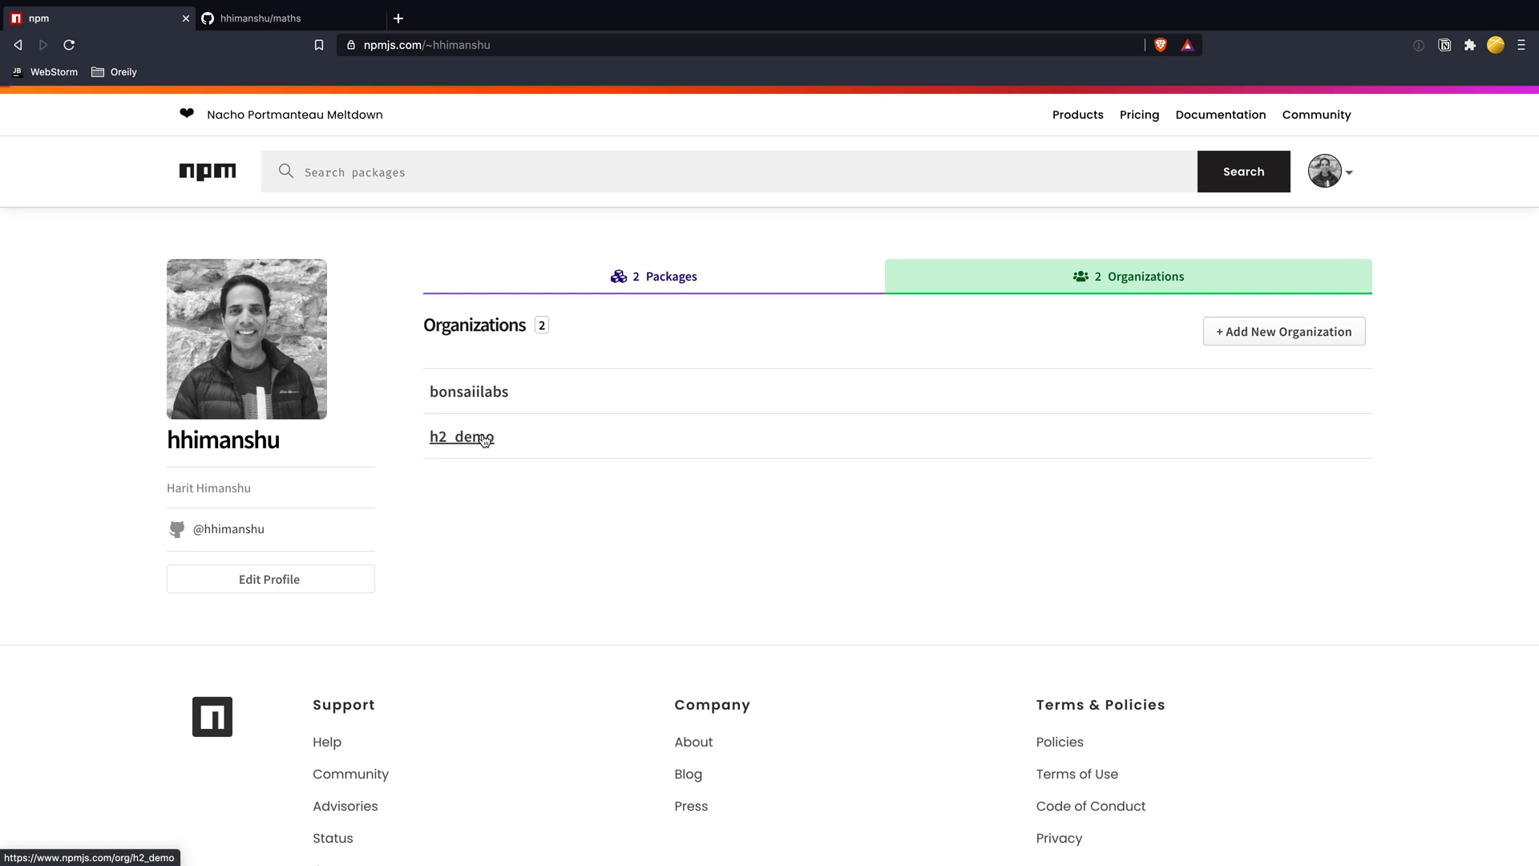
{"action": "left_click", "coordinate": [460, 436]}
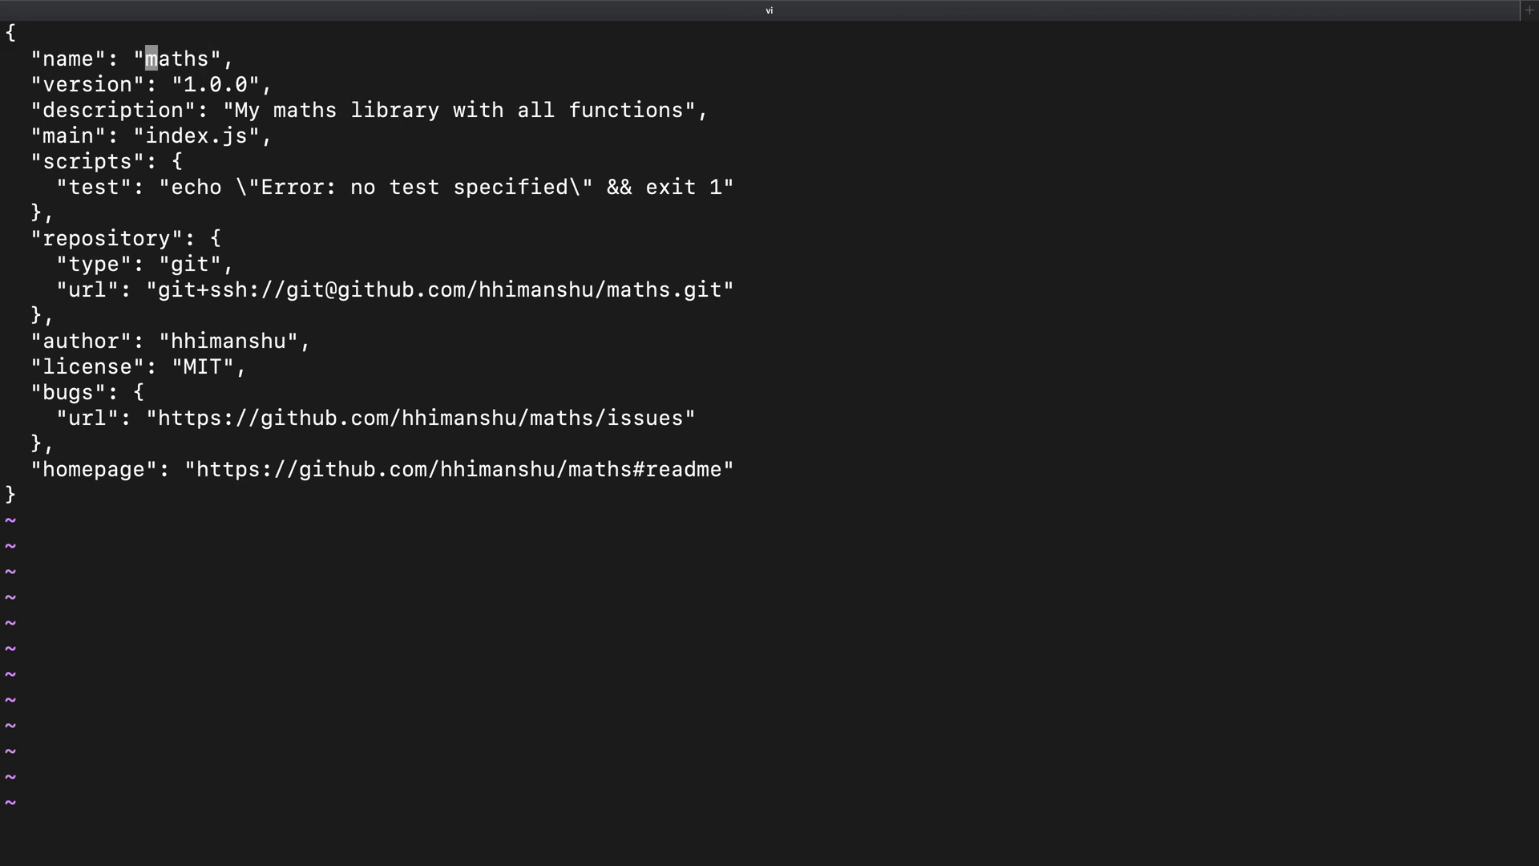
{"action": "type", "text": "@h2_demo/"}
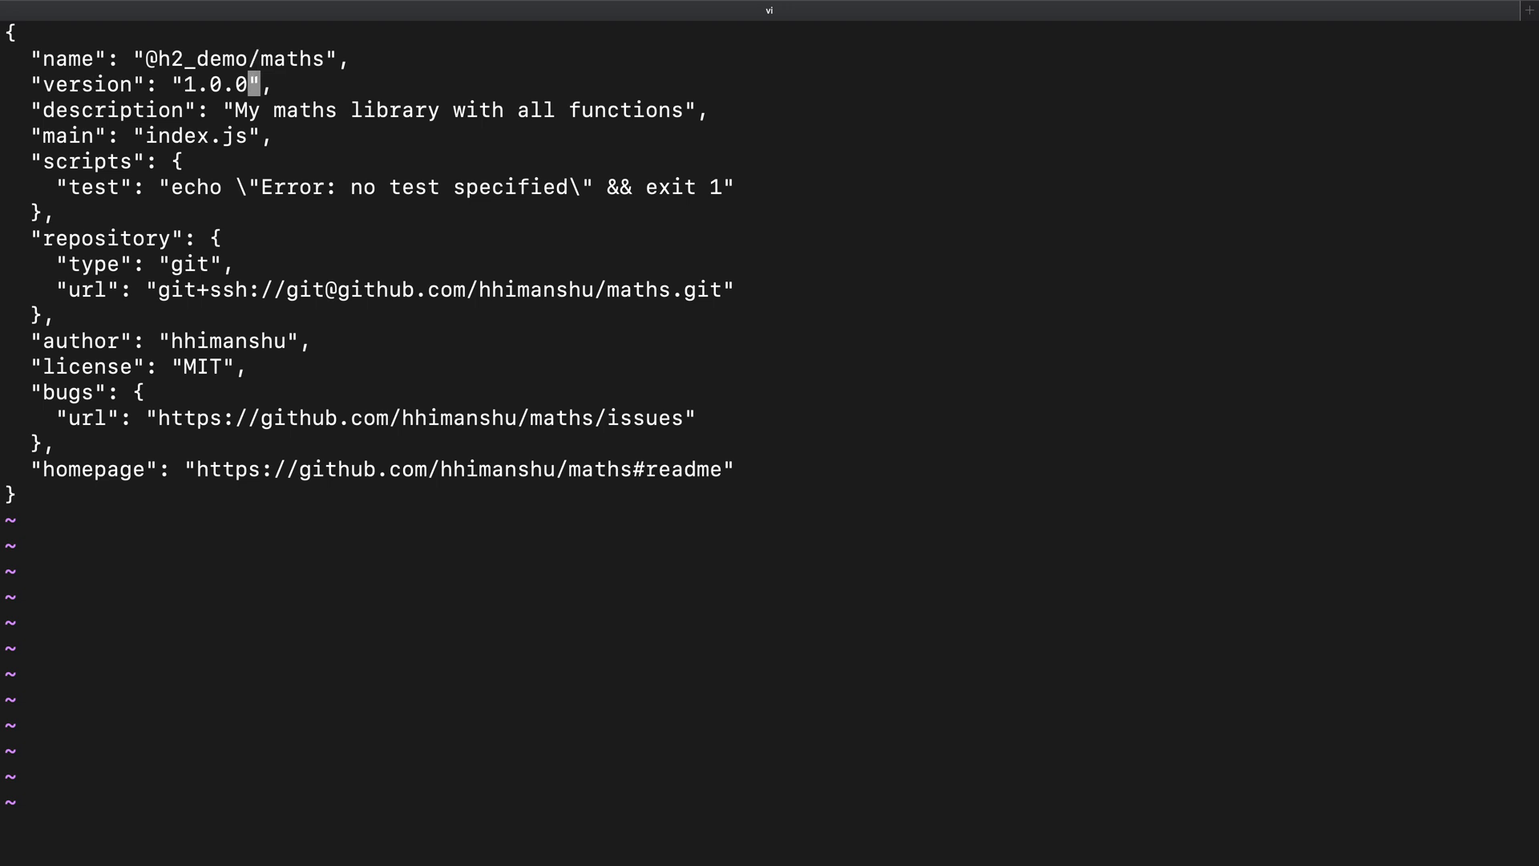
{"action": "type", "text": "r1"}
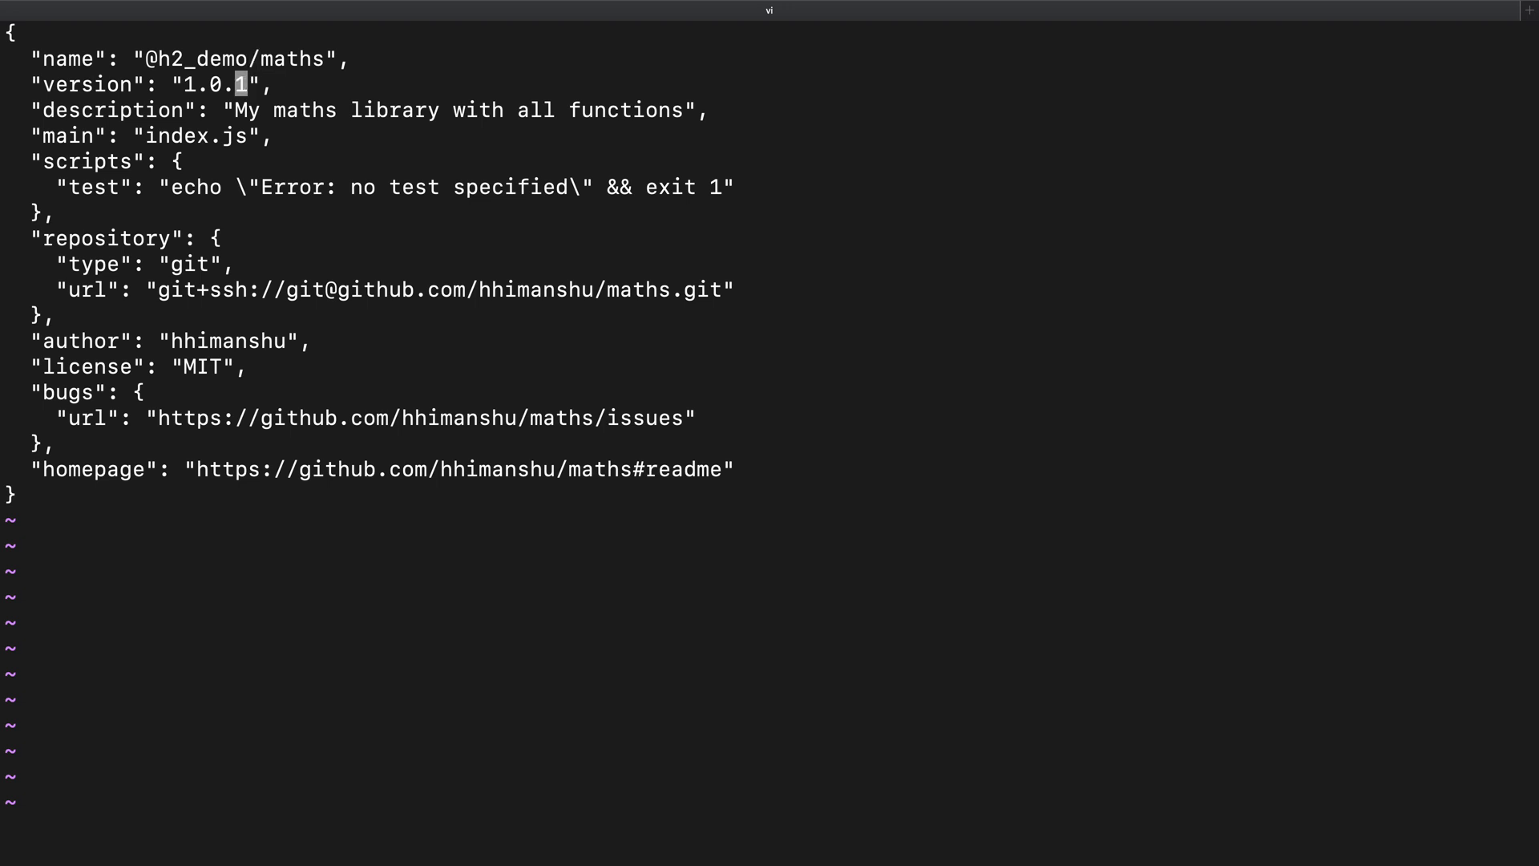
{"action": "key", "text": ":"}
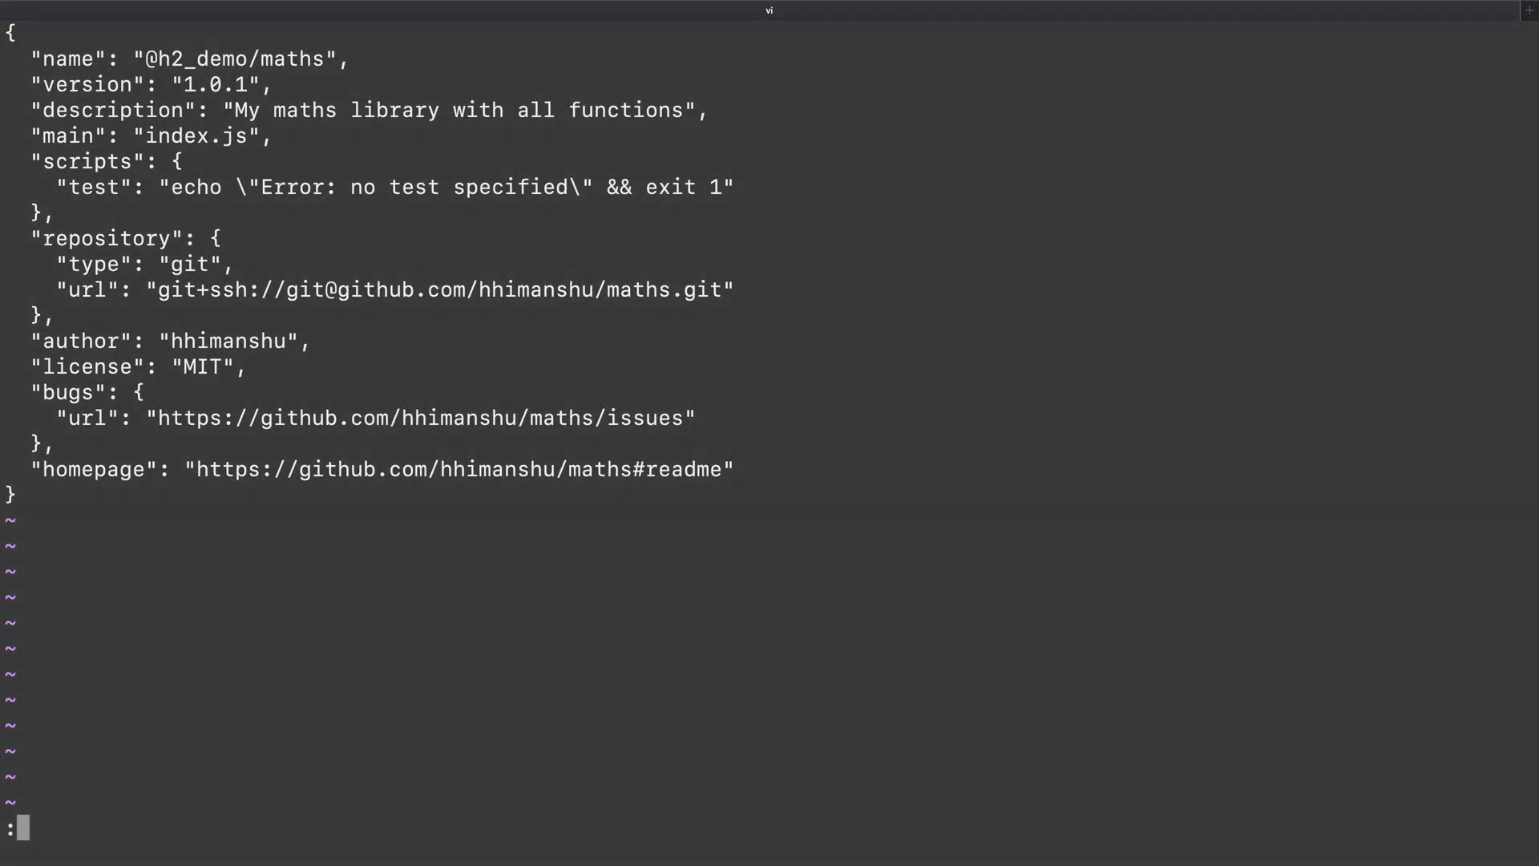
{"action": "type", "text": "wq!"}
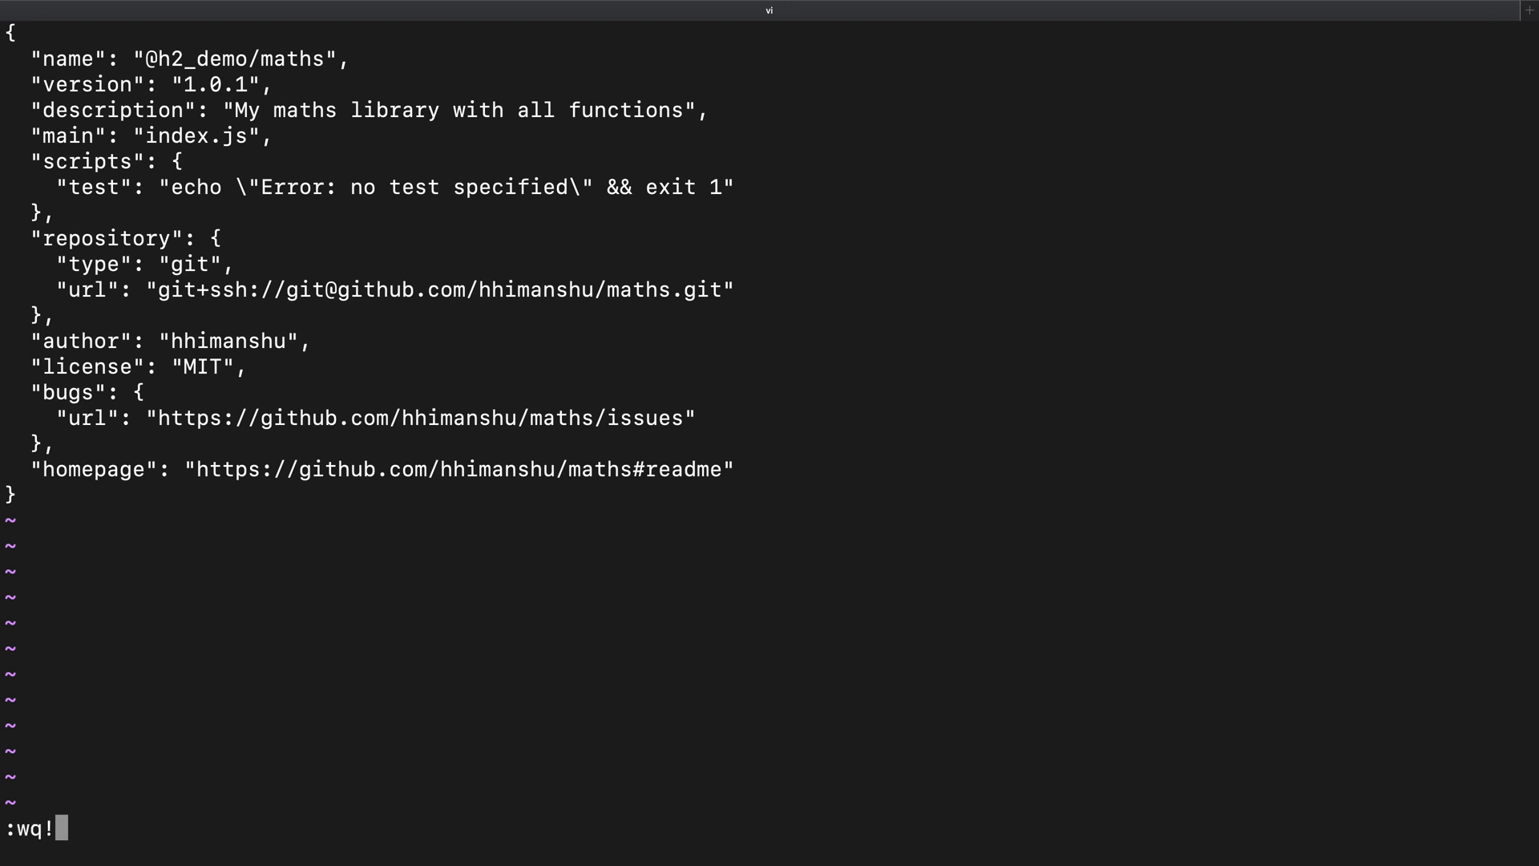
{"action": "key", "text": "Return"}
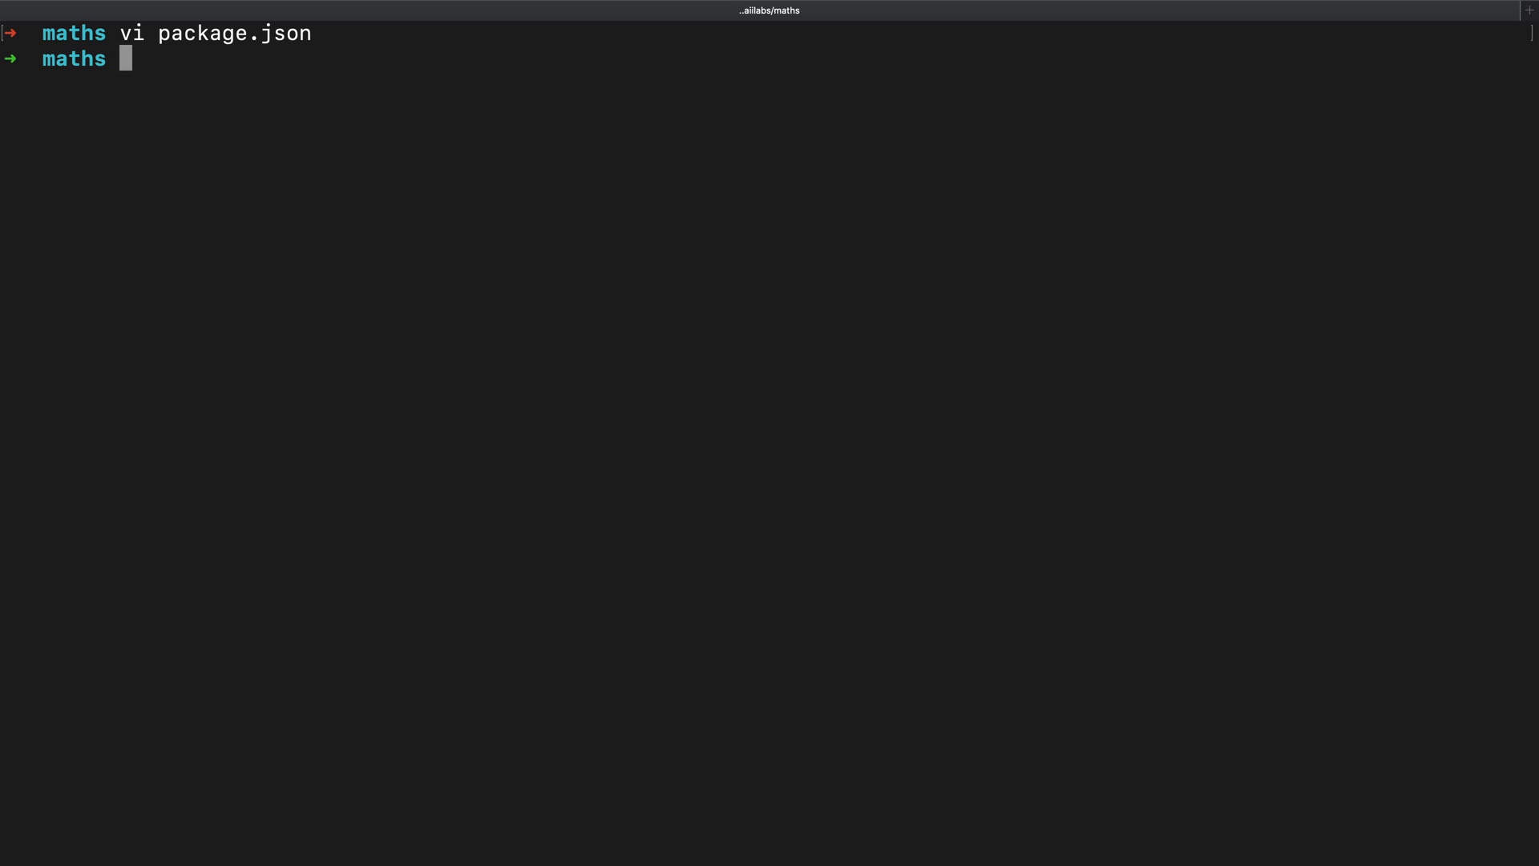
{"action": "type", "text": "npm"}
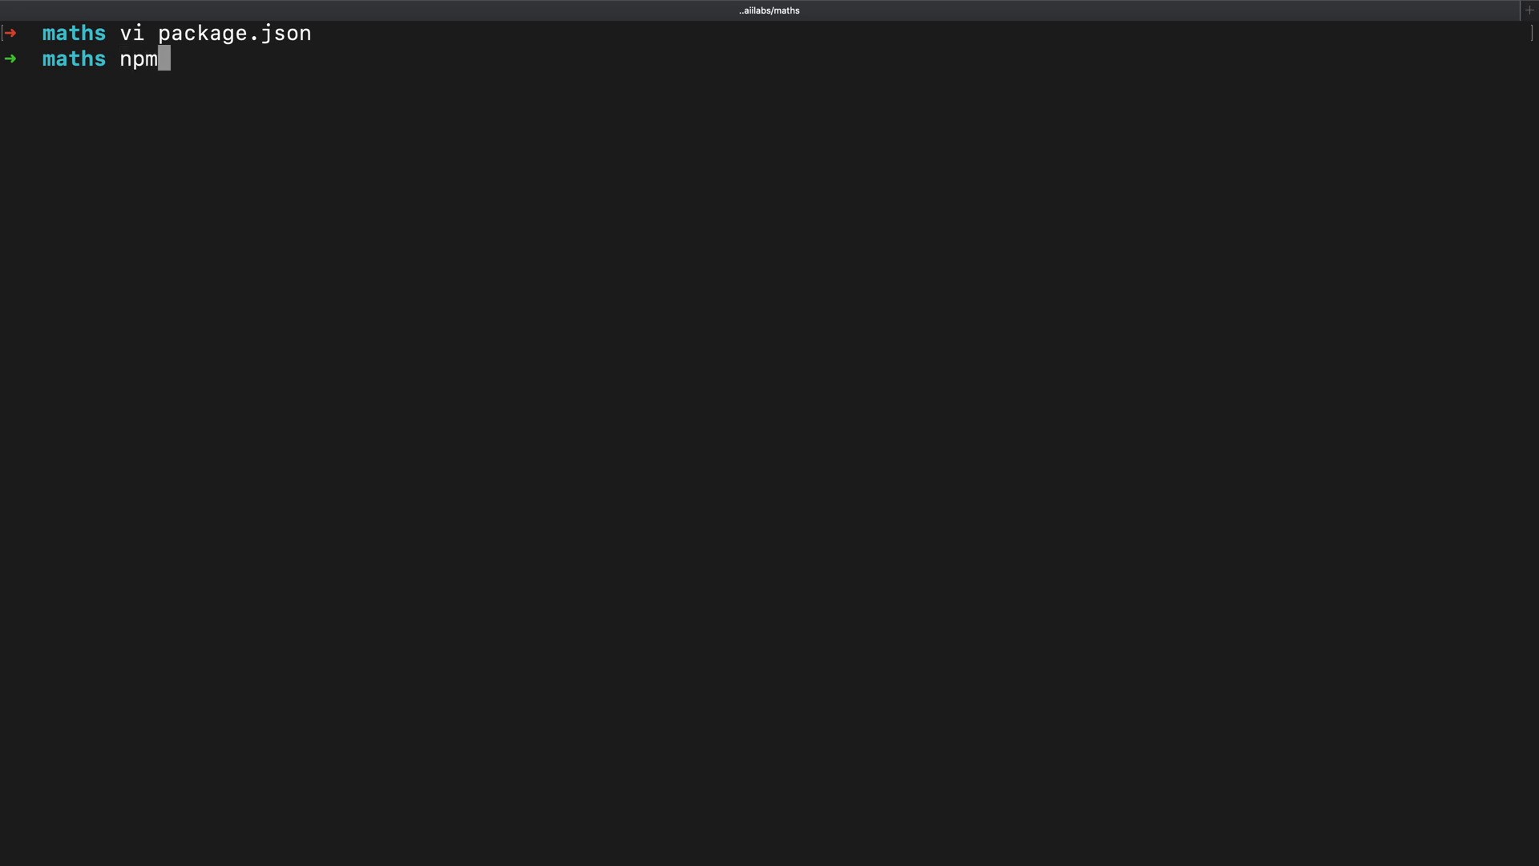
{"action": "type", "text": "publish -"}
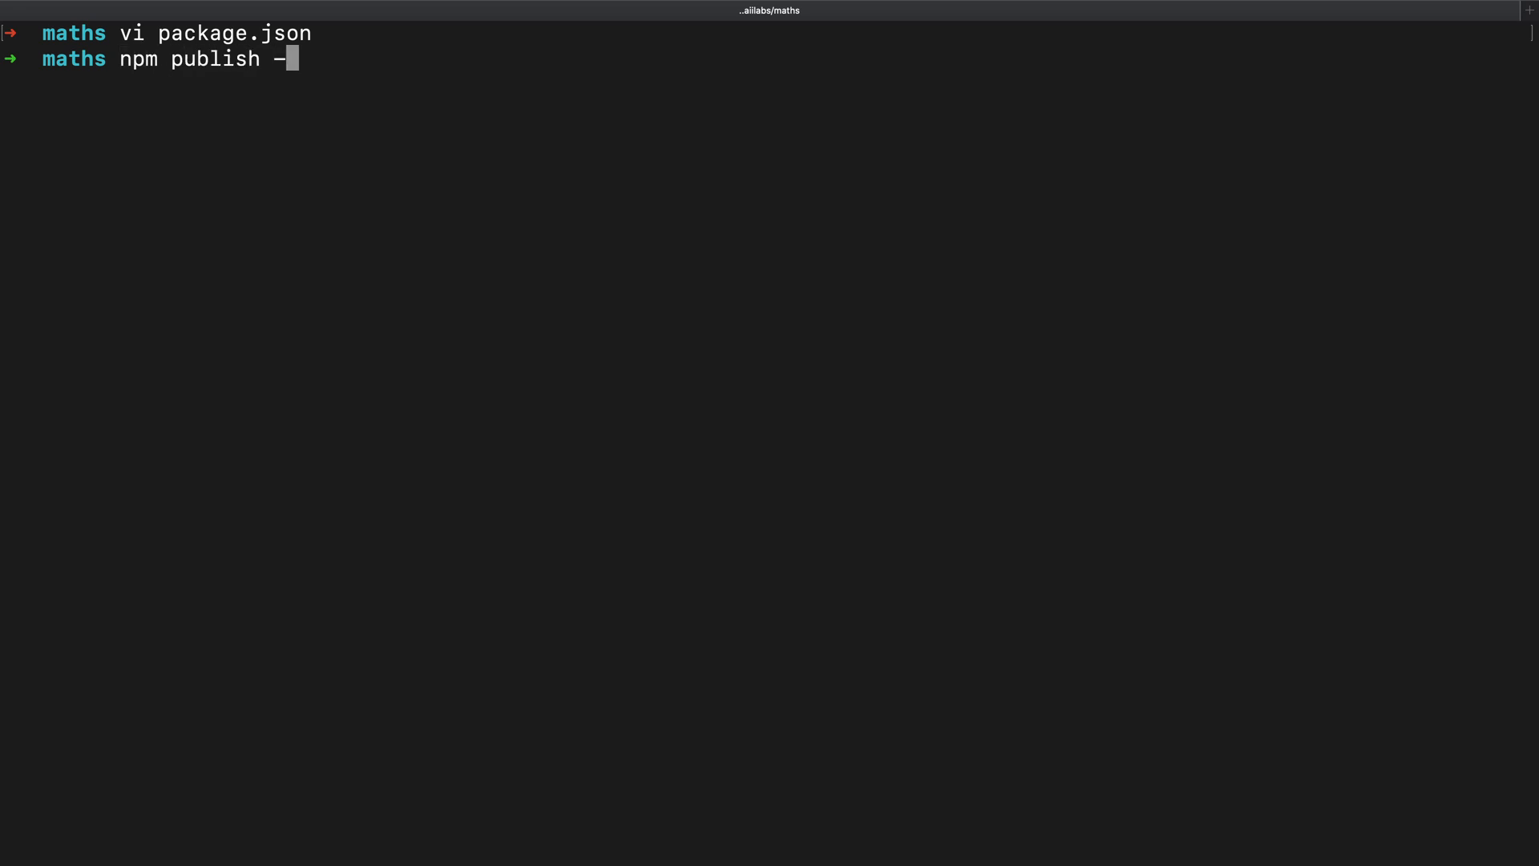
{"action": "type", "text": "-"}
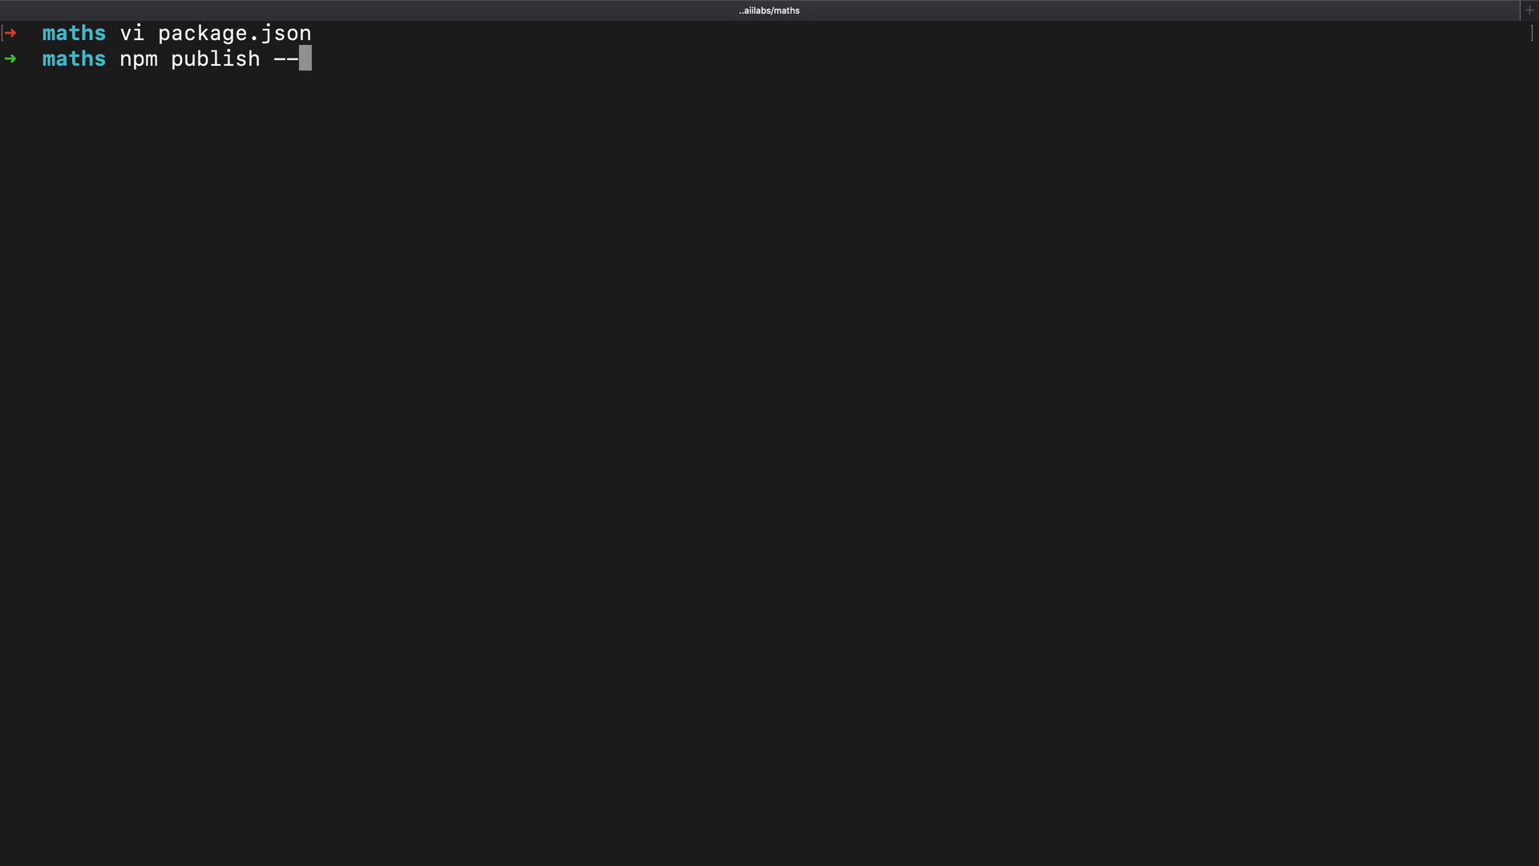
{"action": "type", "text": "access=p"}
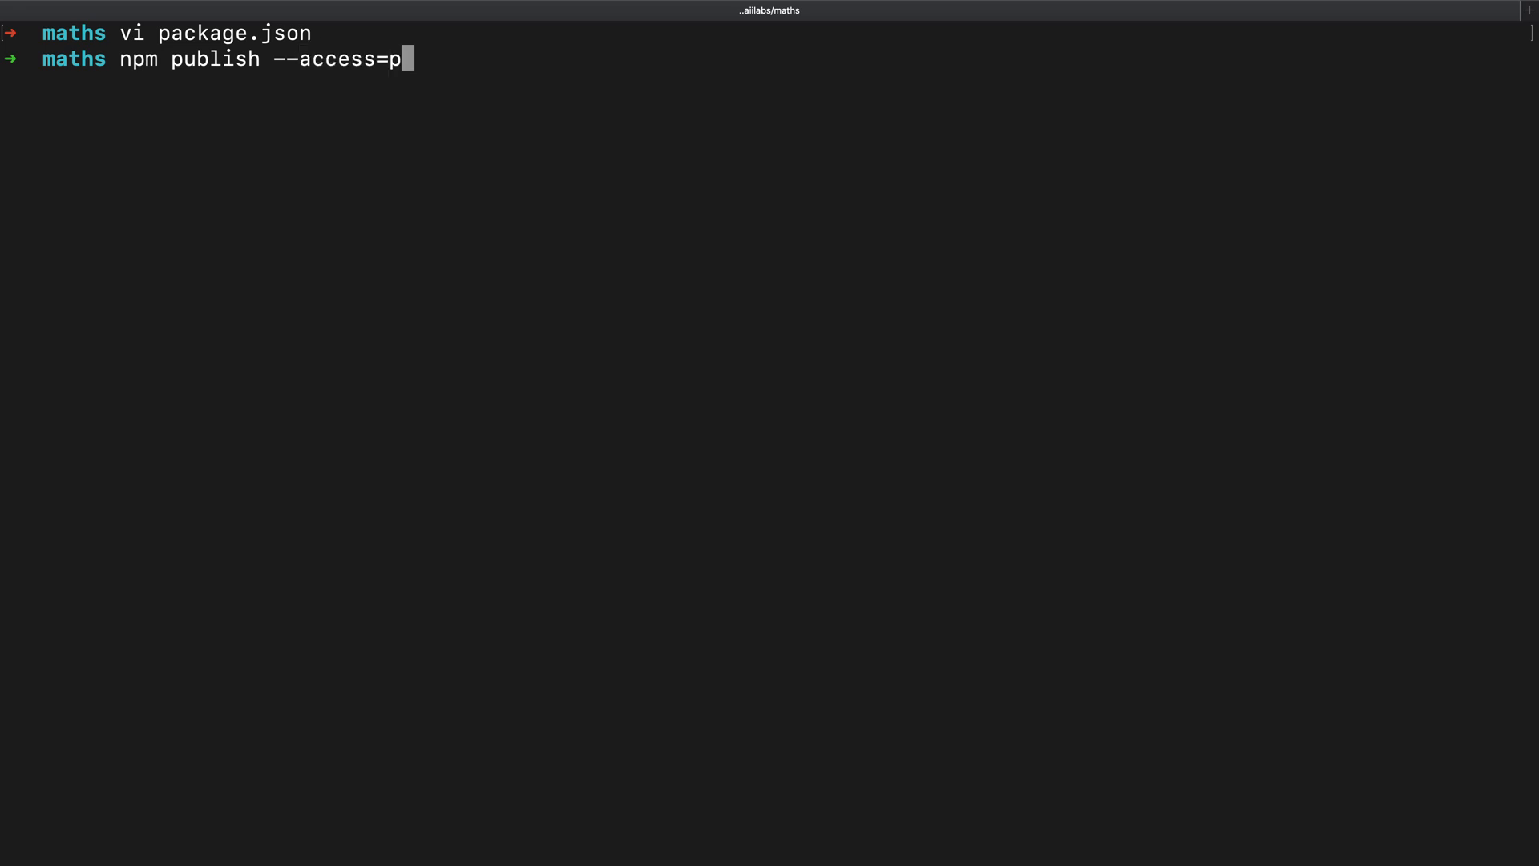
{"action": "type", "text": "ublic"}
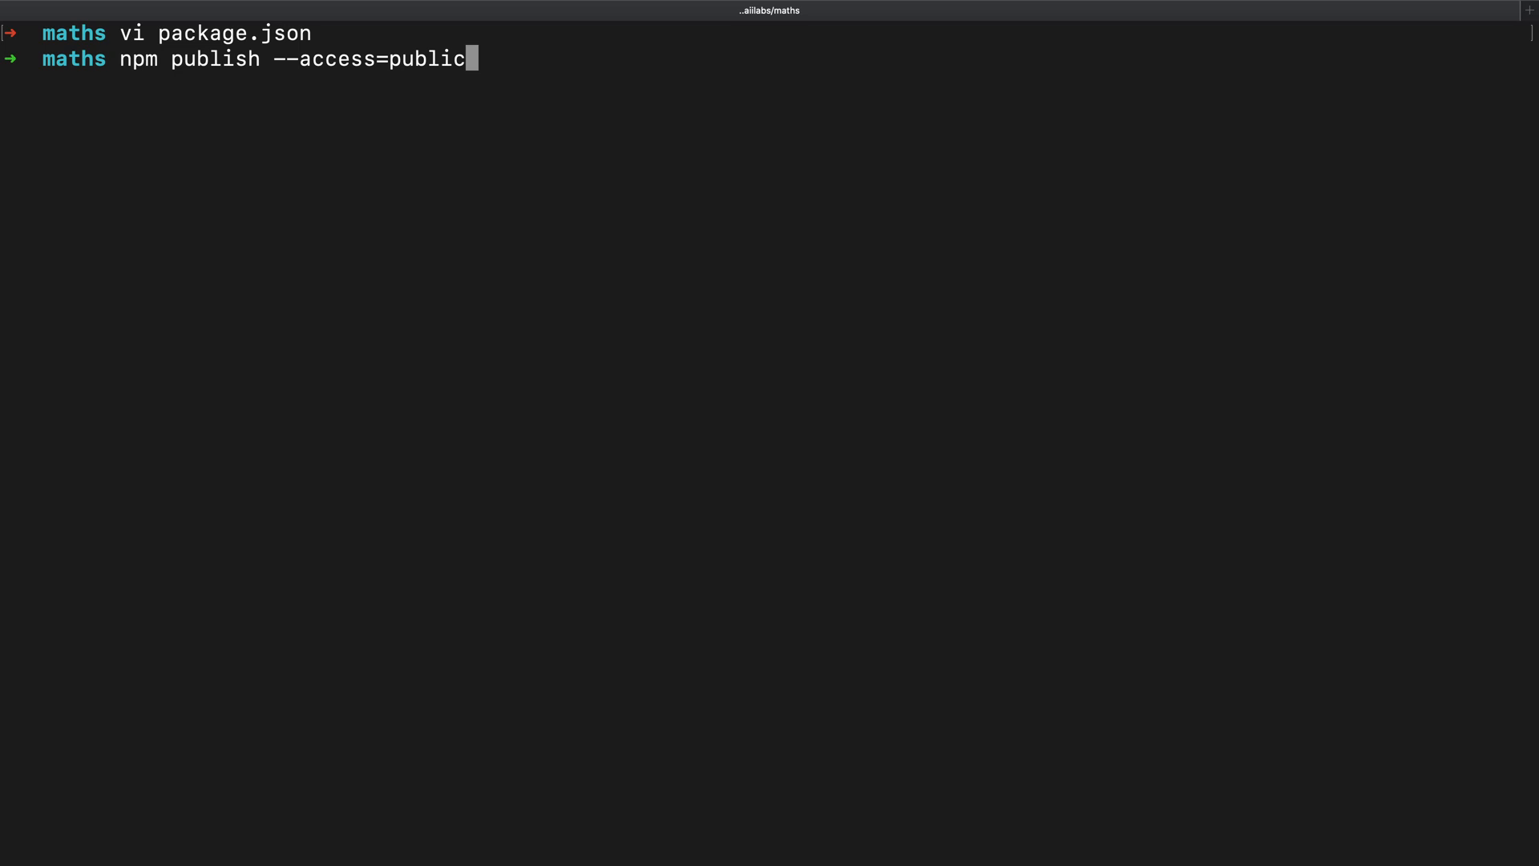
{"action": "key", "text": "Return"}
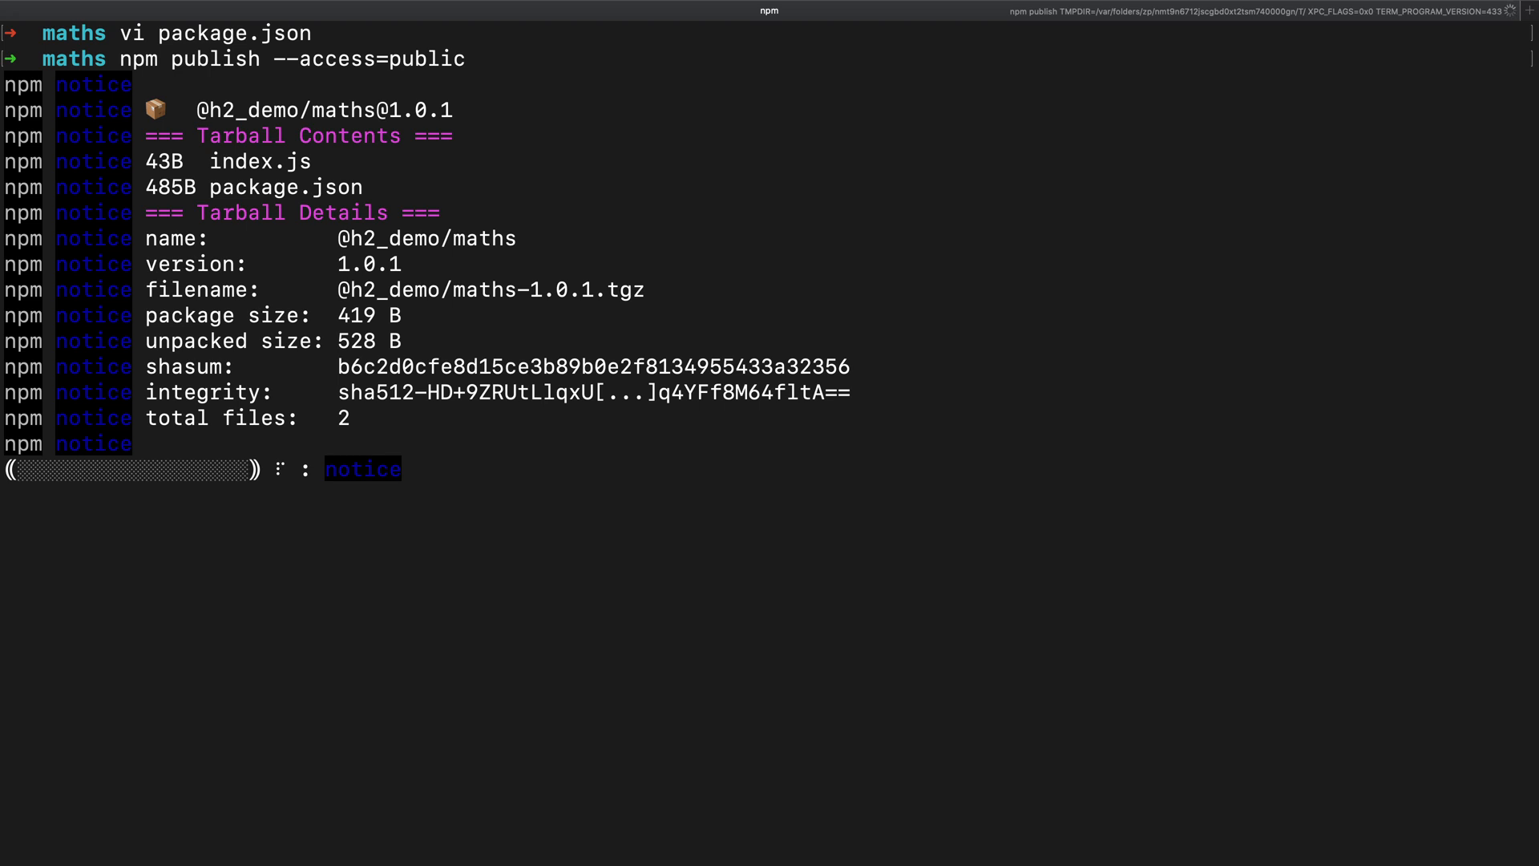
{"action": "key", "text": "Return"}
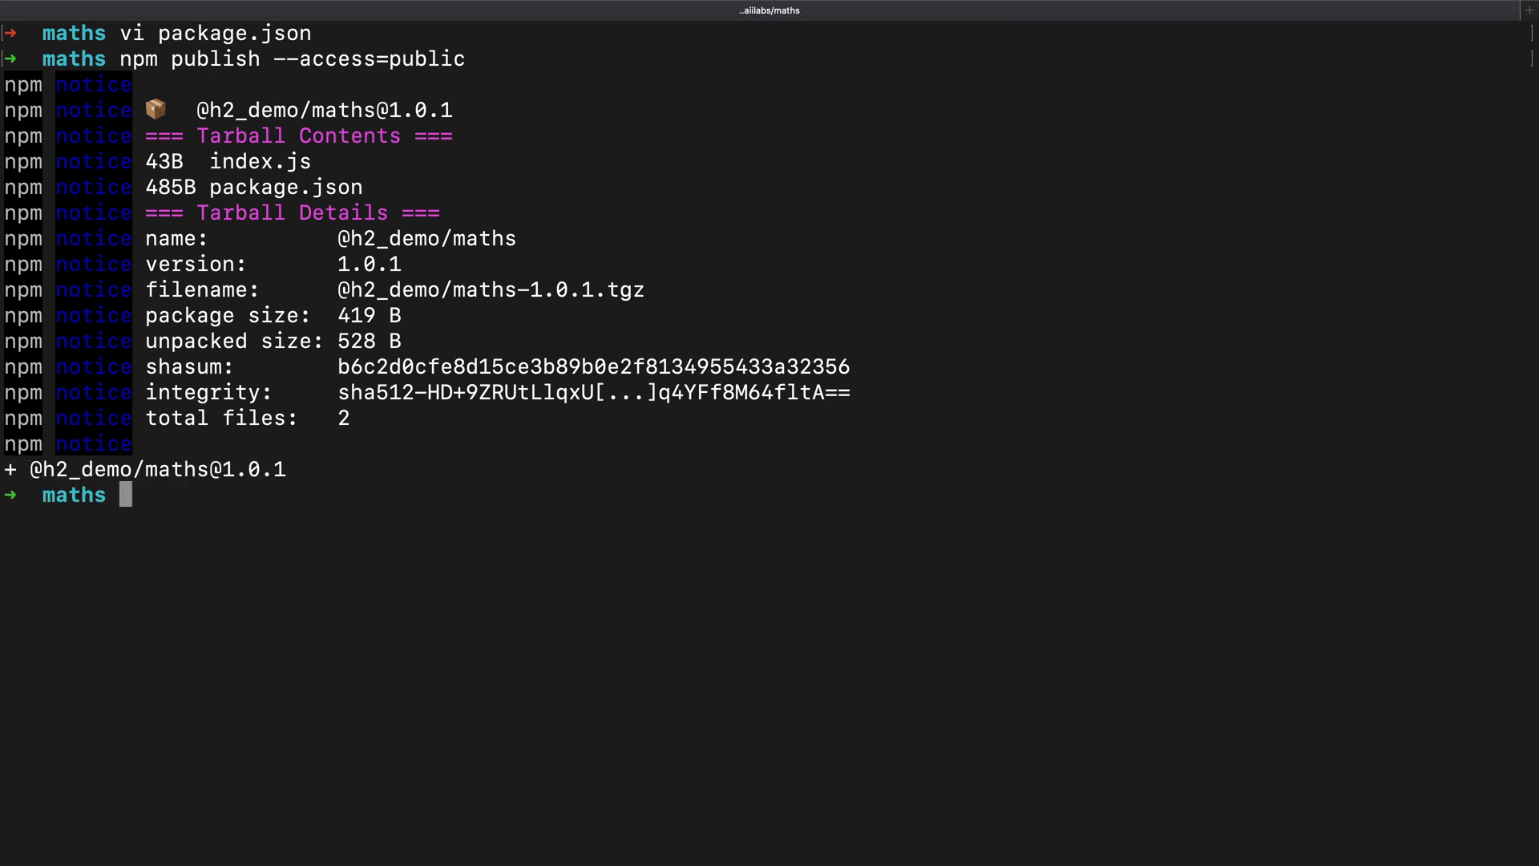
{"action": "double_click", "coordinate": [253, 468]}
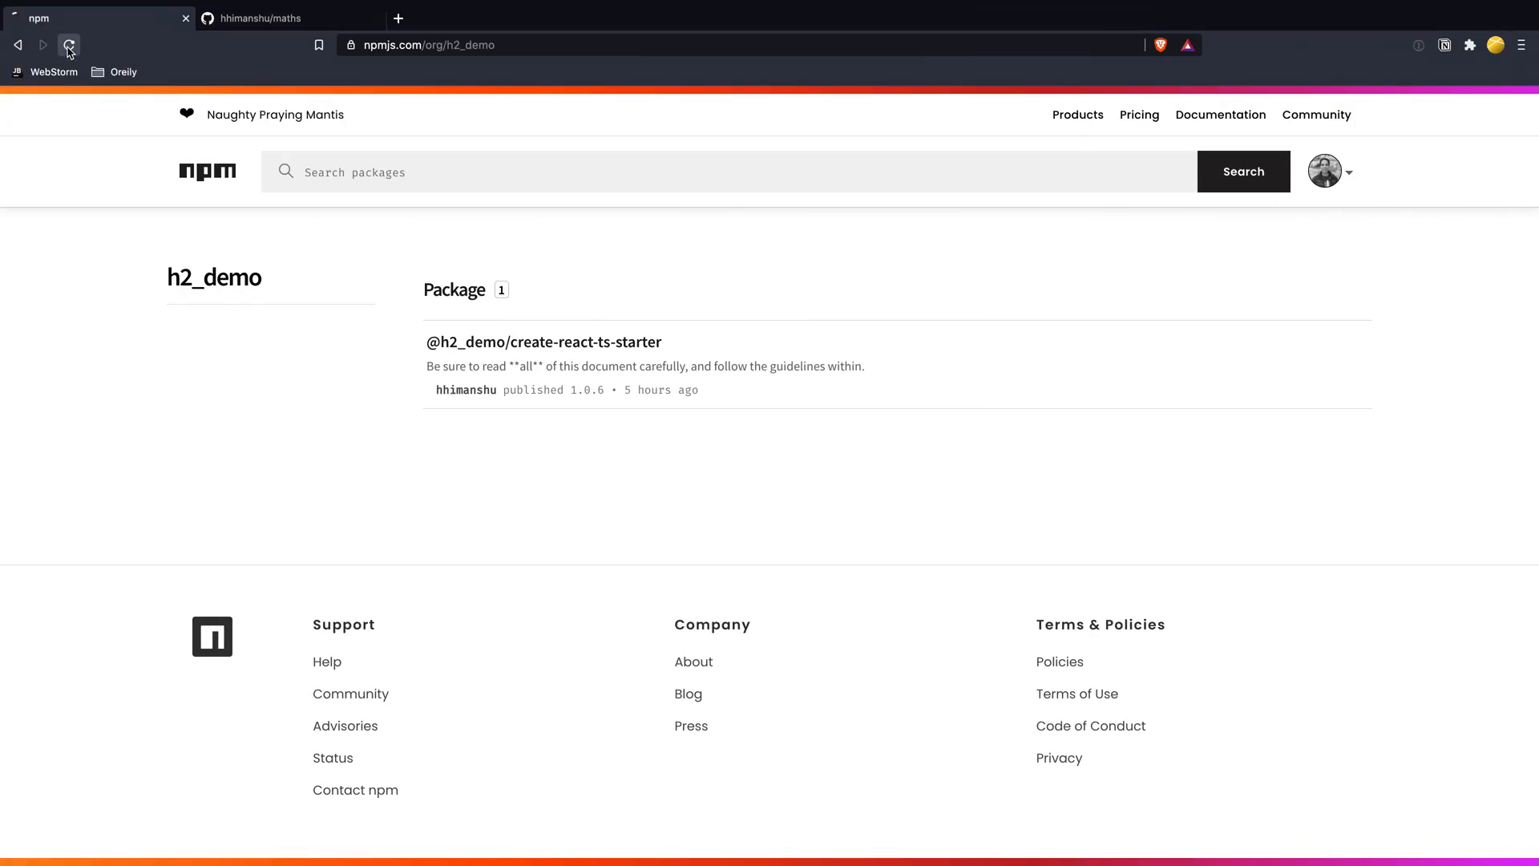
{"action": "left_click", "coordinate": [69, 45]}
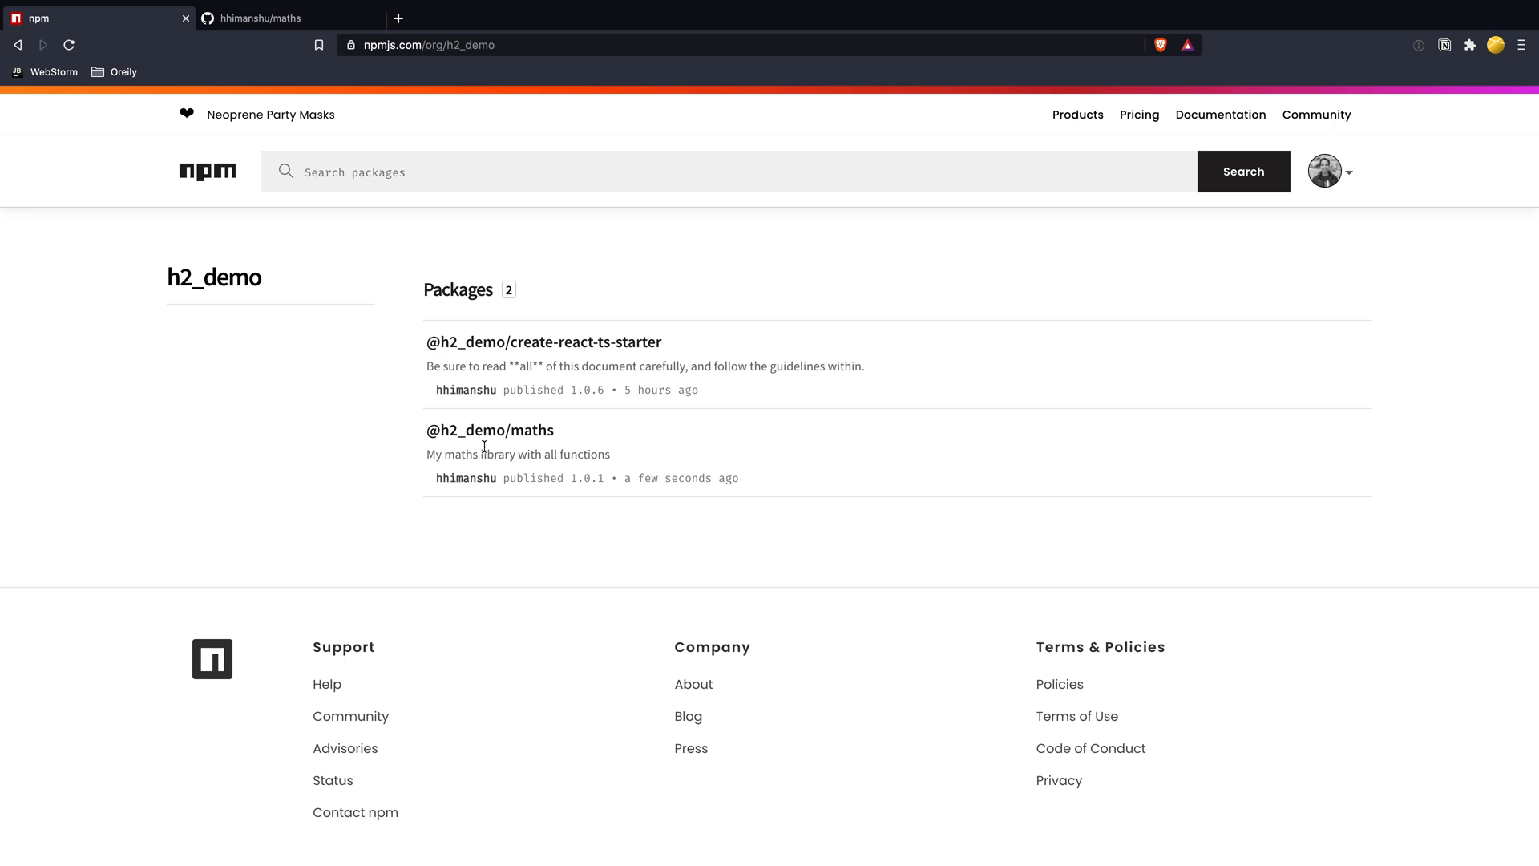
{"action": "left_click", "coordinate": [489, 430]}
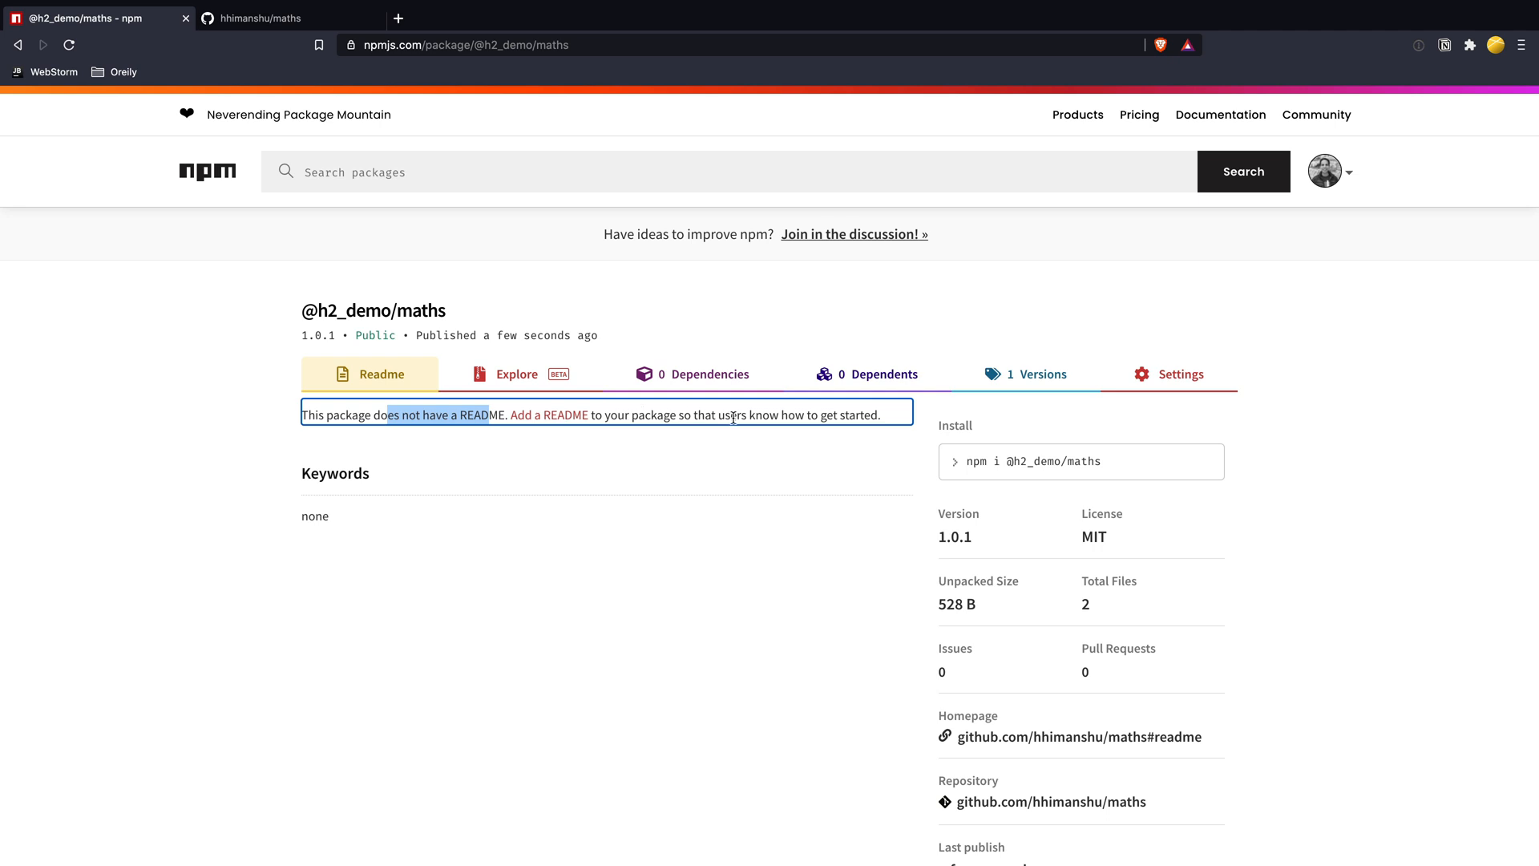
{"action": "scroll", "scroll_direction": "down", "scroll_amount": 3}
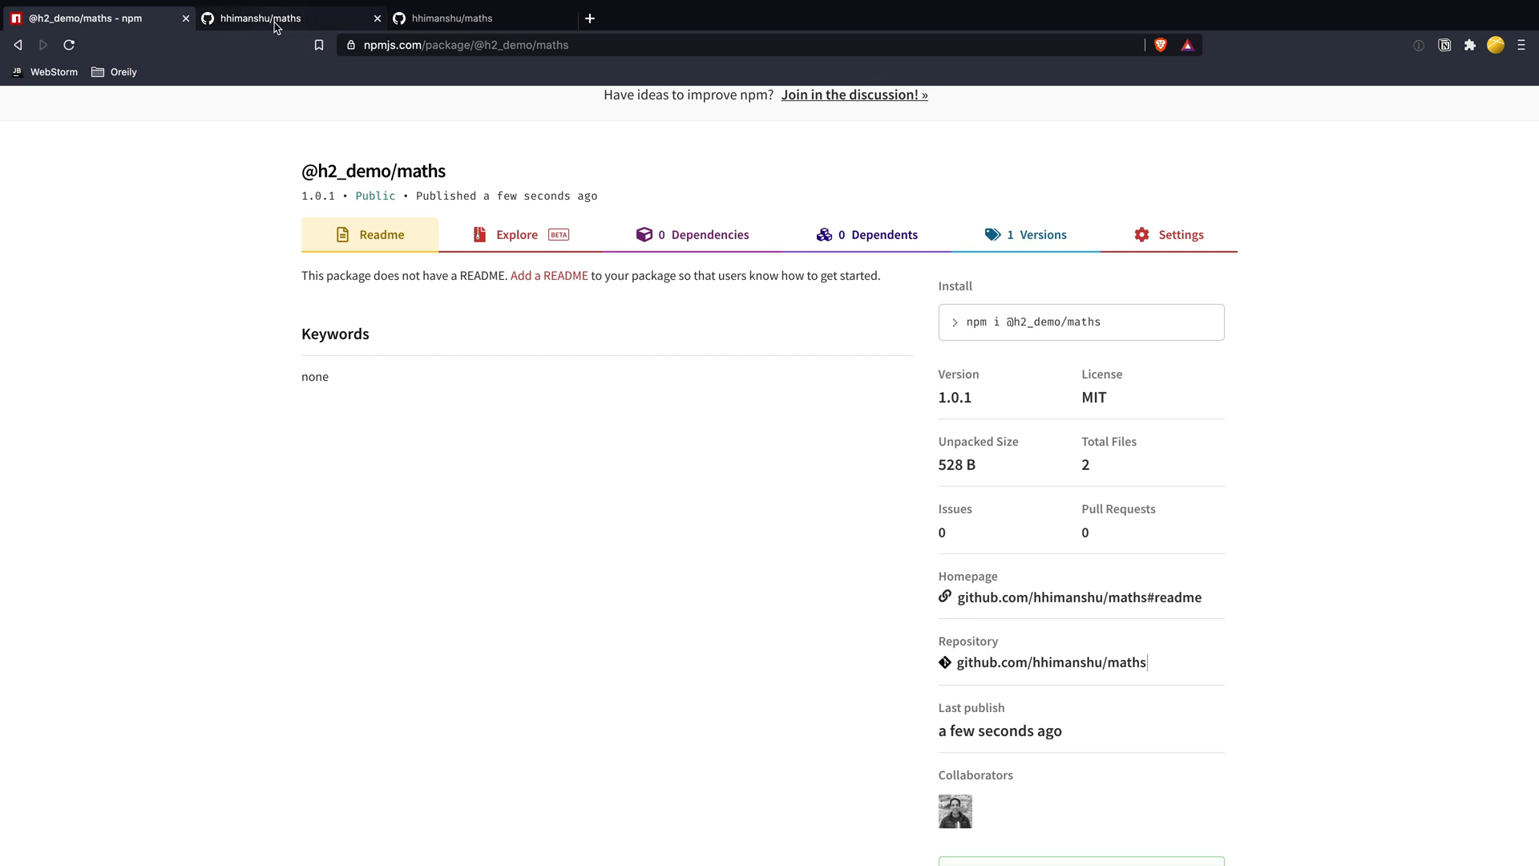
{"action": "left_click", "coordinate": [260, 17]}
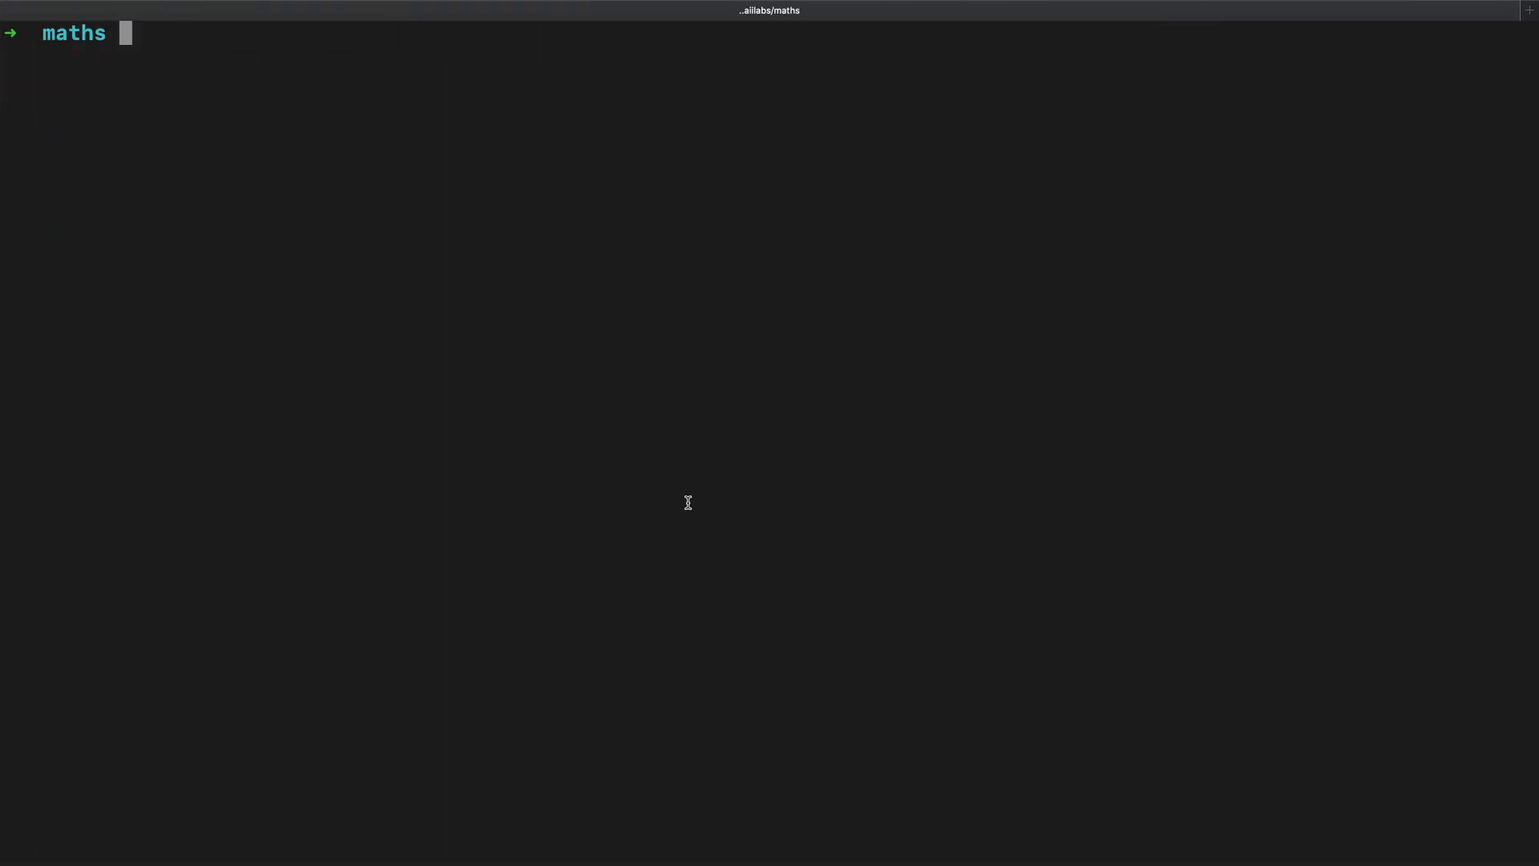
- Initialise a git repository in maths, check status and commit the files as 'first version'
{"action": "type", "text": "git init"}
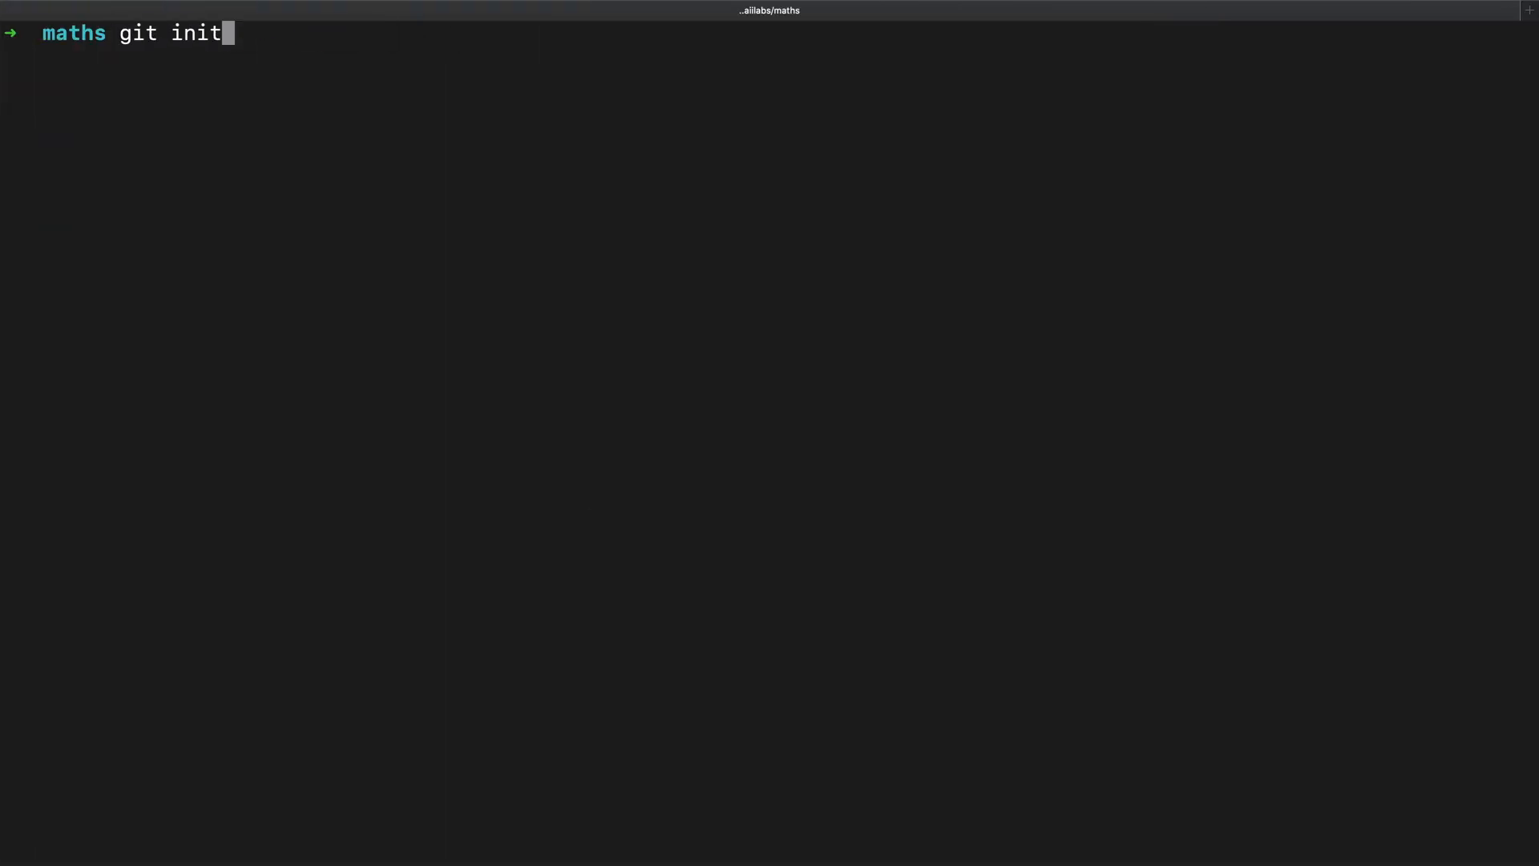
{"action": "key", "text": "Return"}
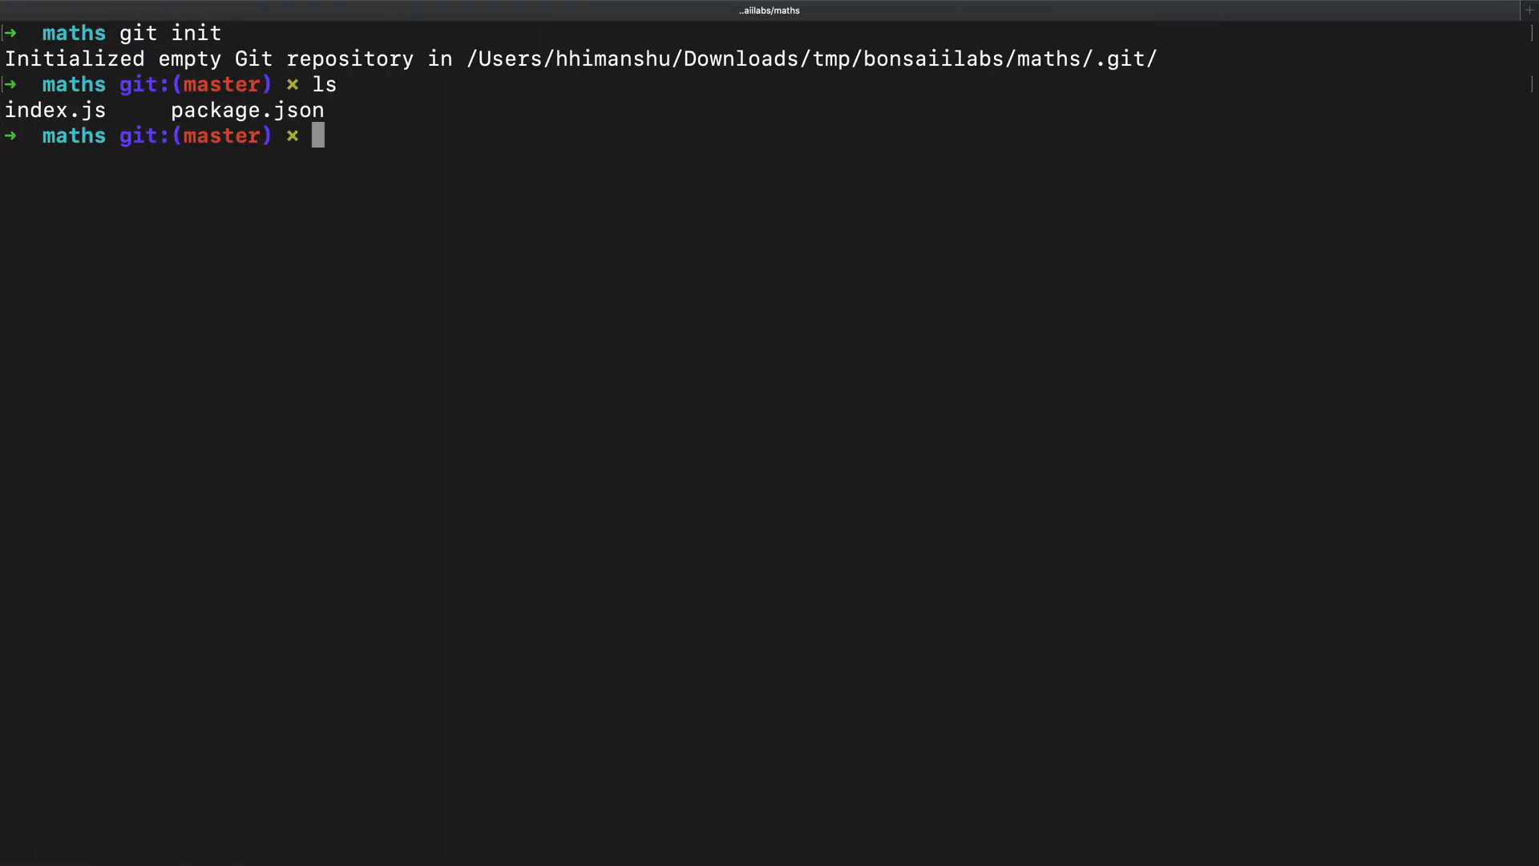
{"action": "type", "text": "git status"}
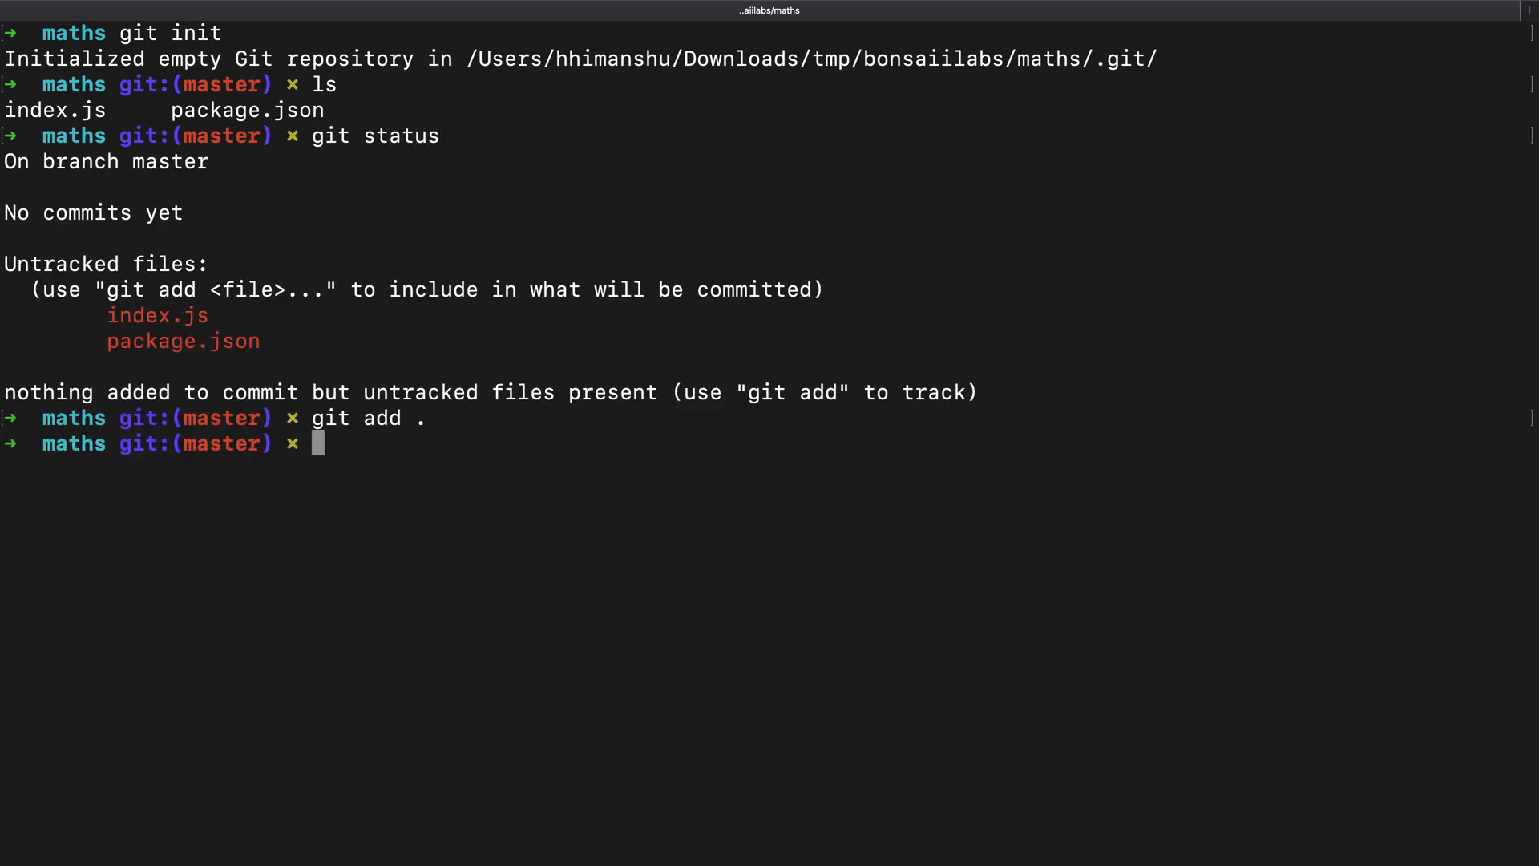
{"action": "type", "text": "git con"}
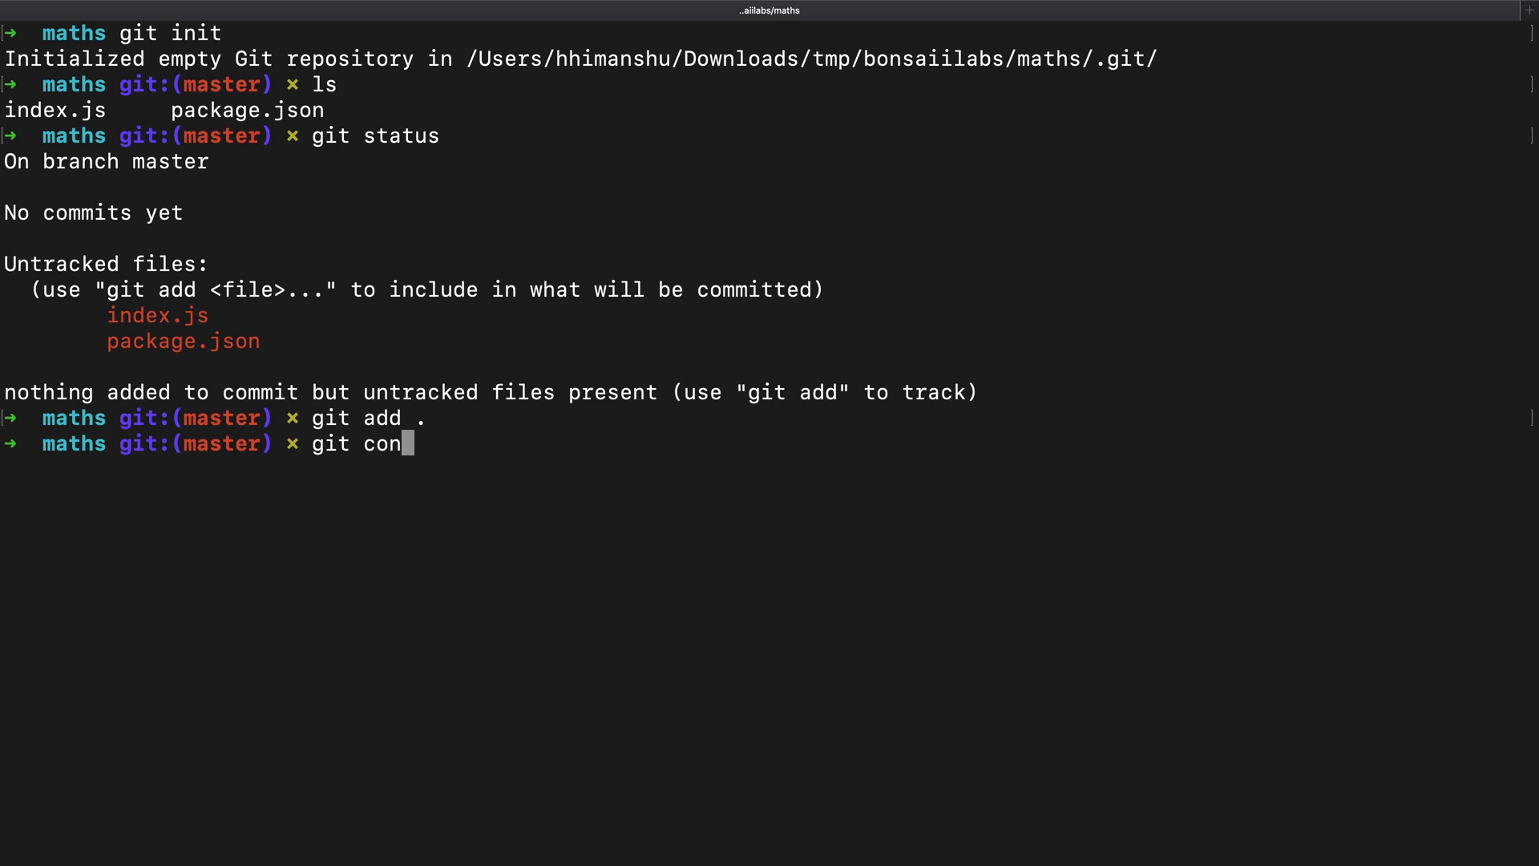
{"action": "key", "text": "ctrl+l"}
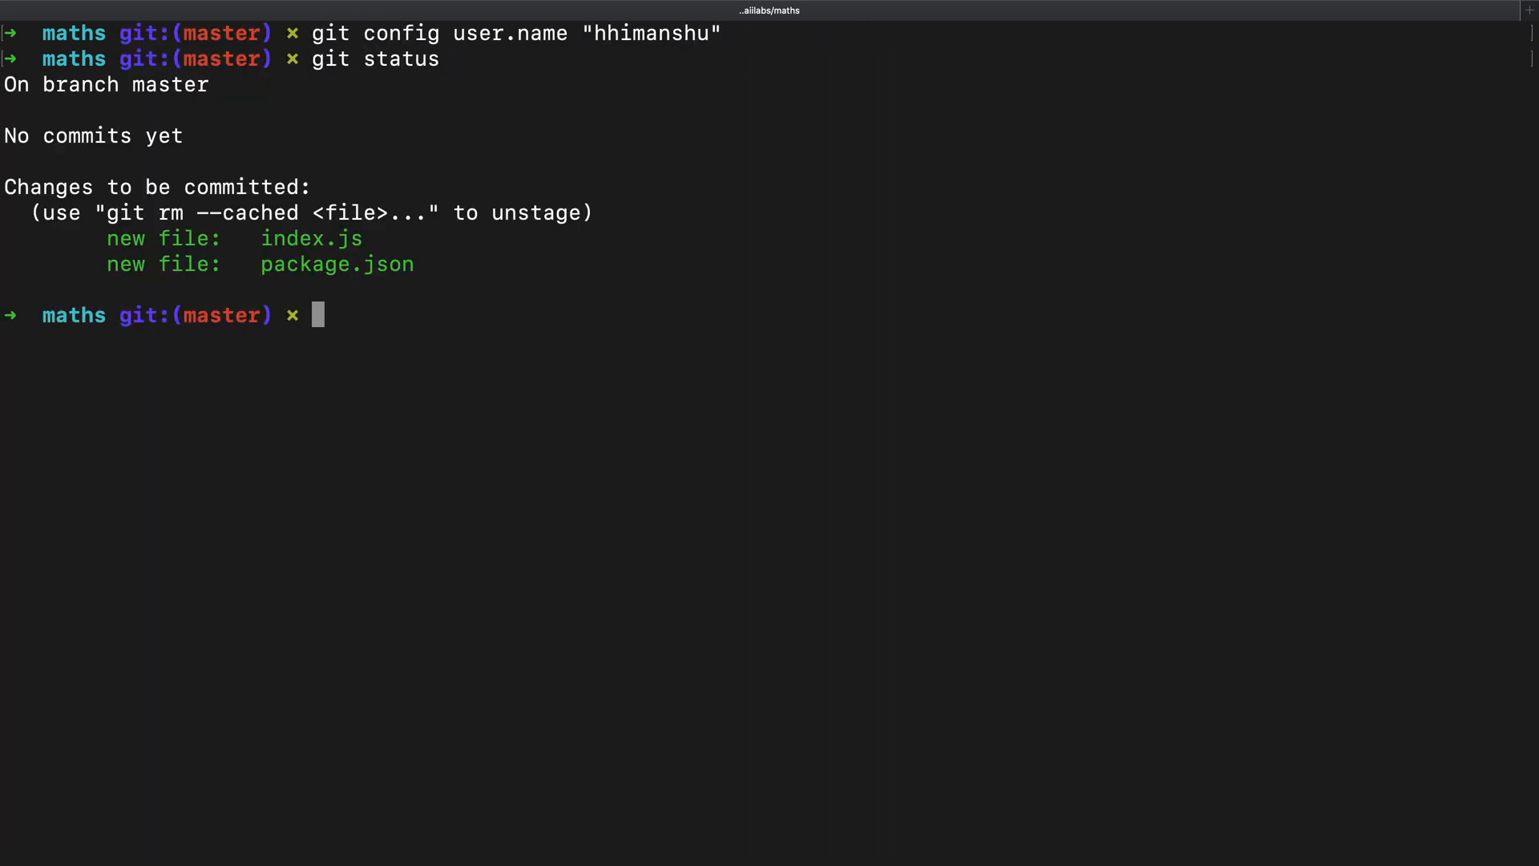
{"action": "type", "text": "git commit -m \""}
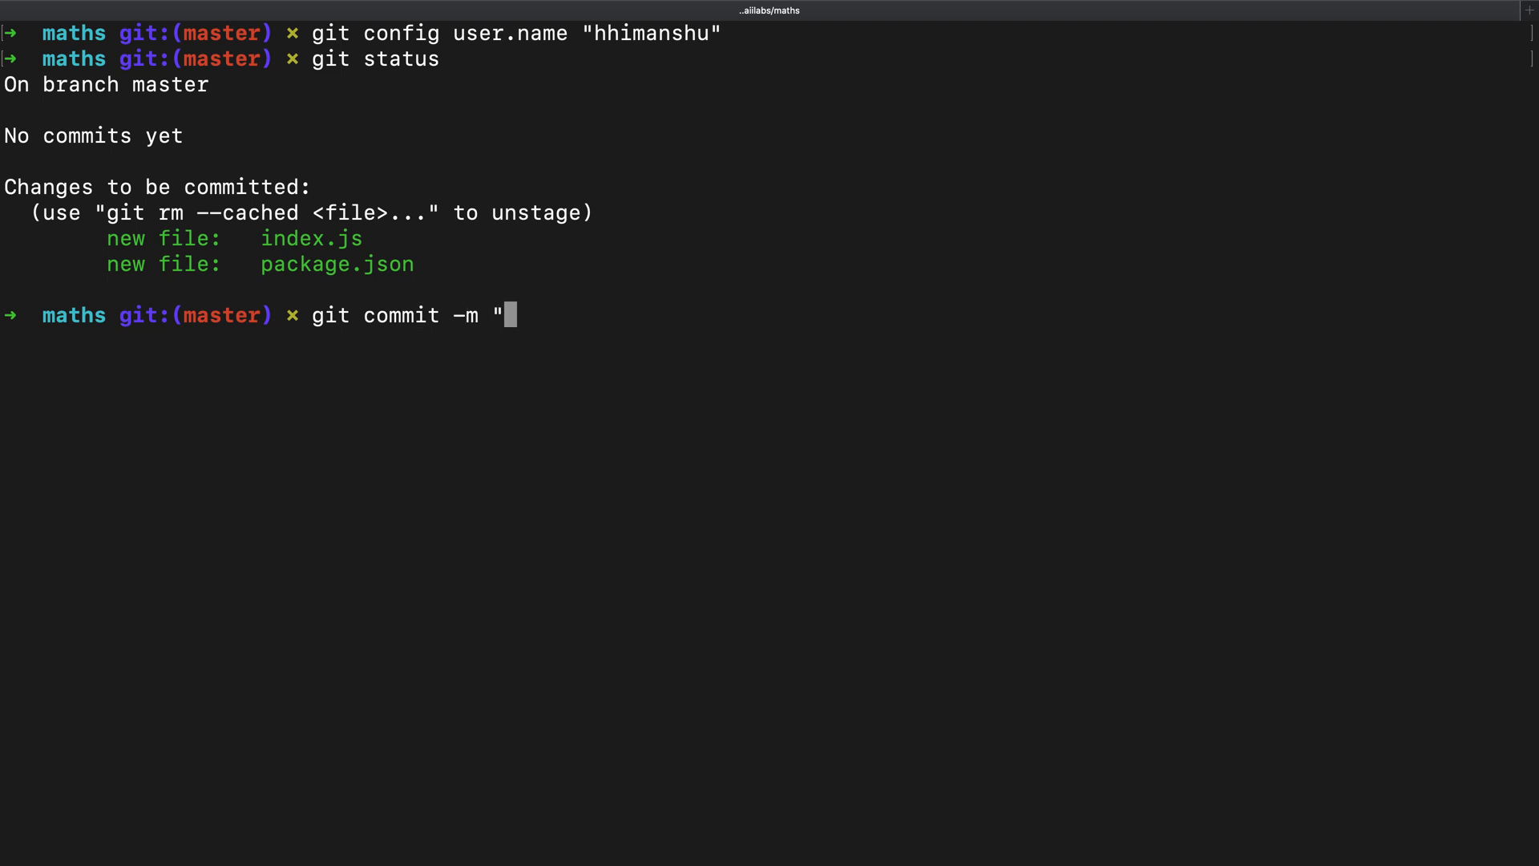
{"action": "type", "text": "first version\""}
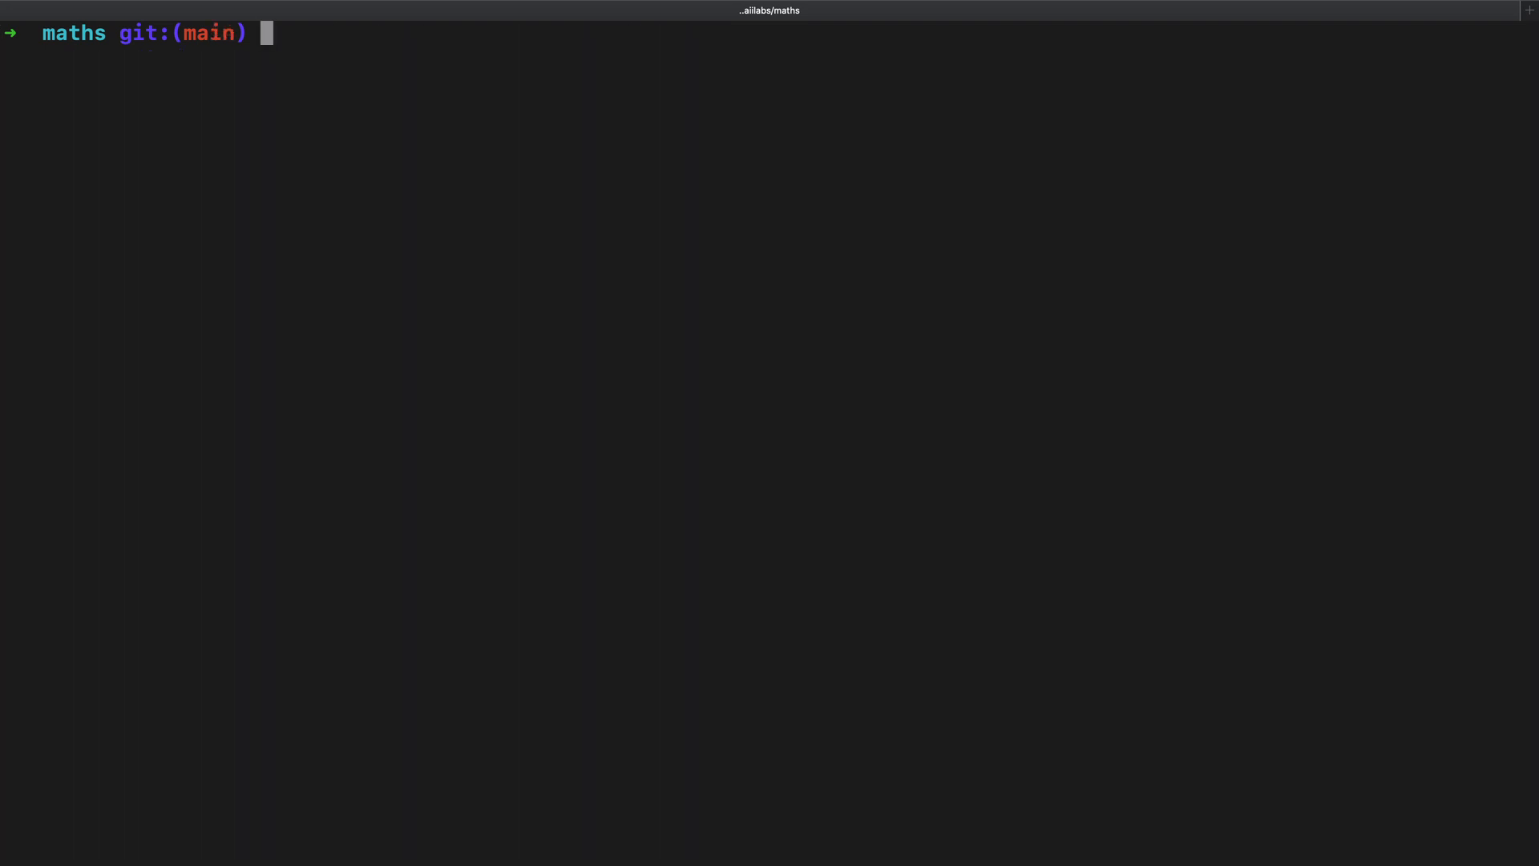
{"action": "type", "text": "git remote add origin git@github.com:hhimanshu/maths.git"}
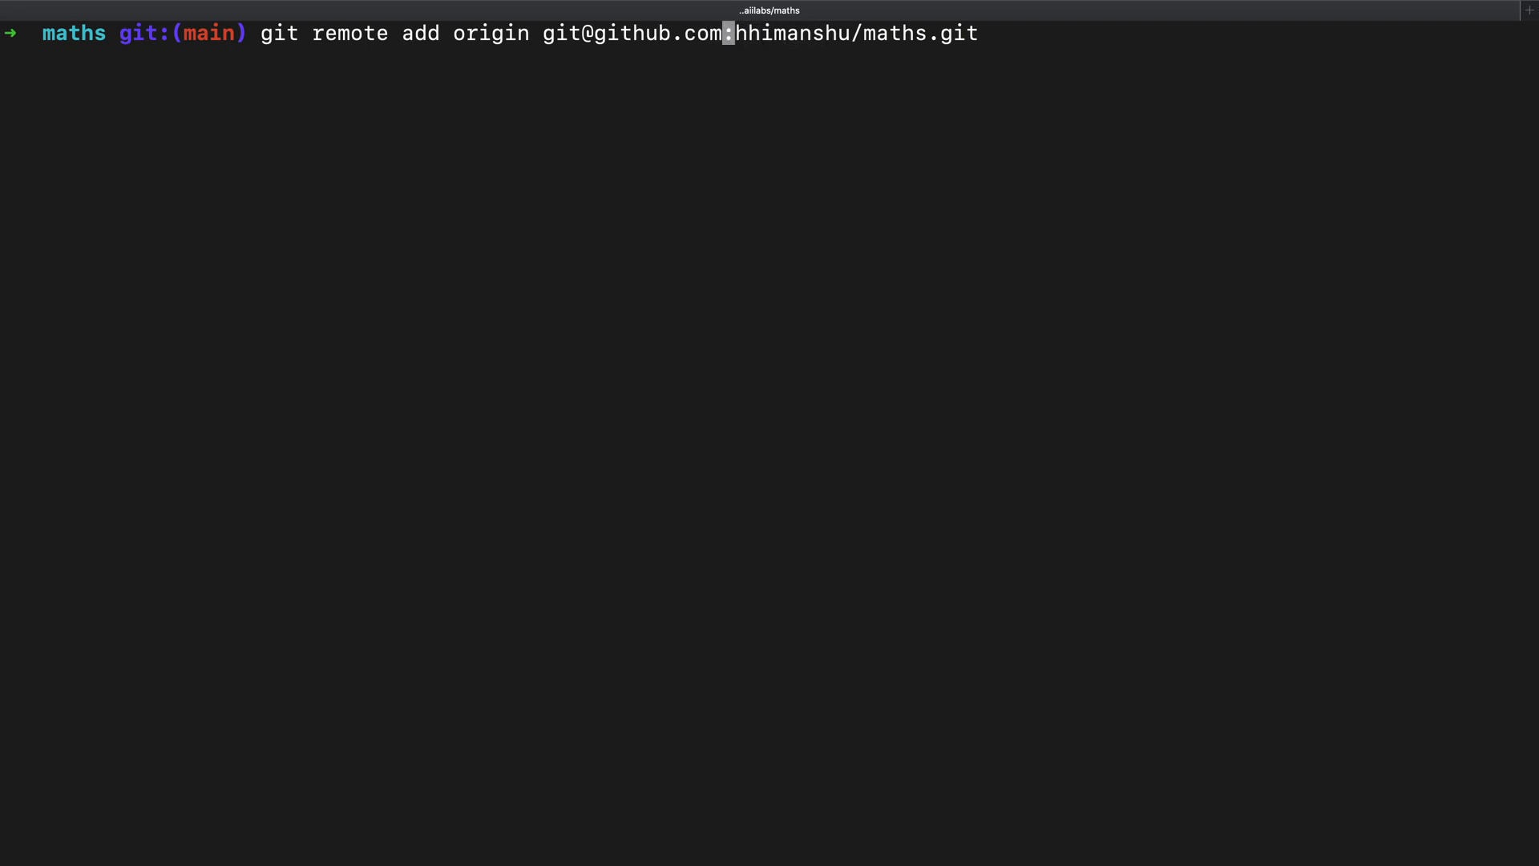
{"action": "type", "text": "-p"}
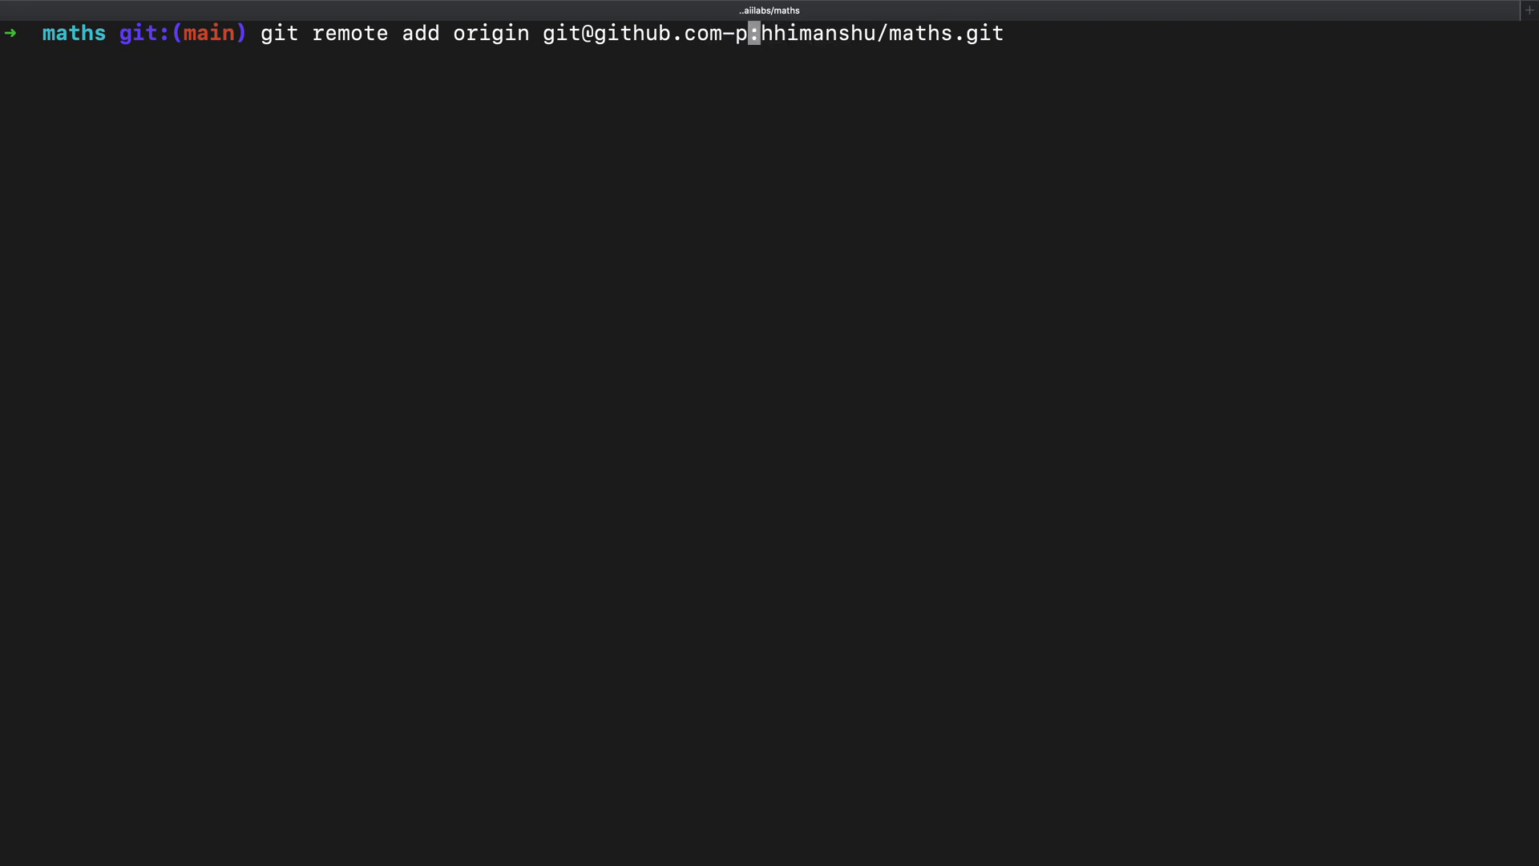
{"action": "key", "text": "Return"}
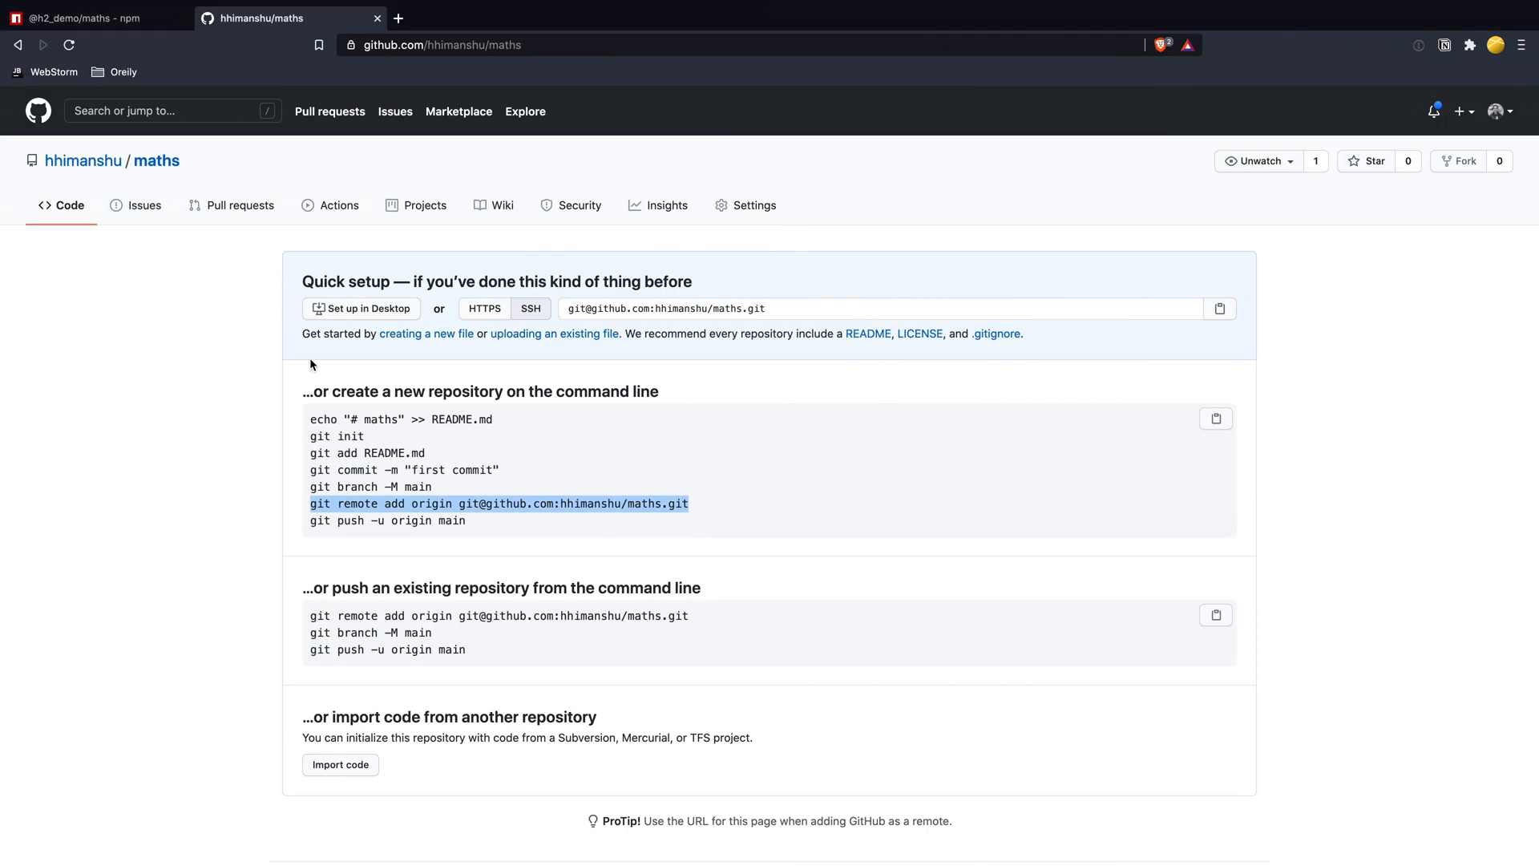
{"action": "left_click", "coordinate": [69, 45]}
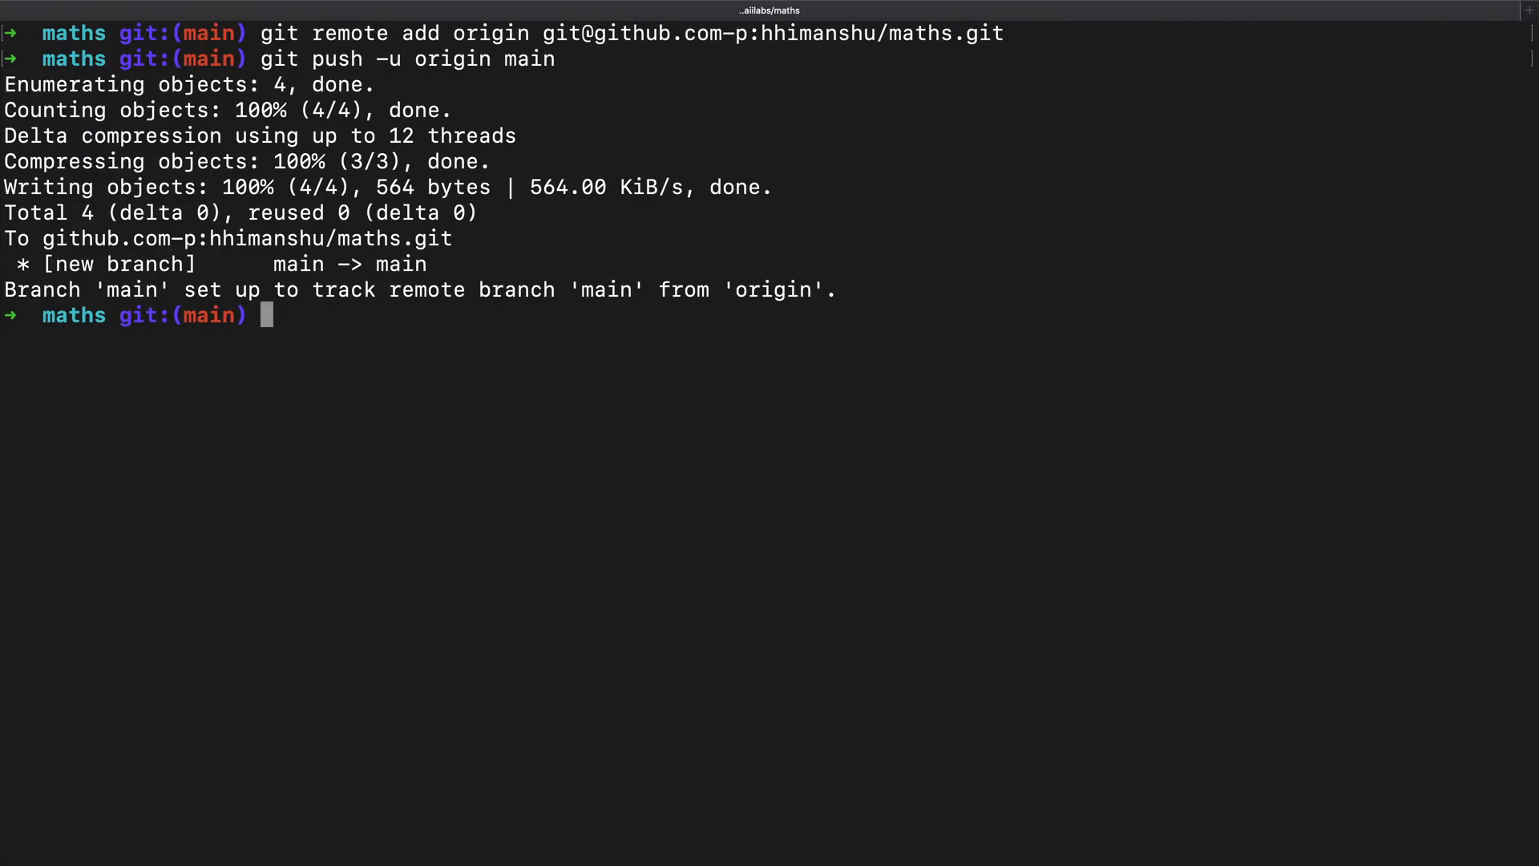
- Add a product: (a, b) function to index.js, bump package.json to 1.0.2, save and stage with git add
{"action": "type", "text": "vi index.js"}
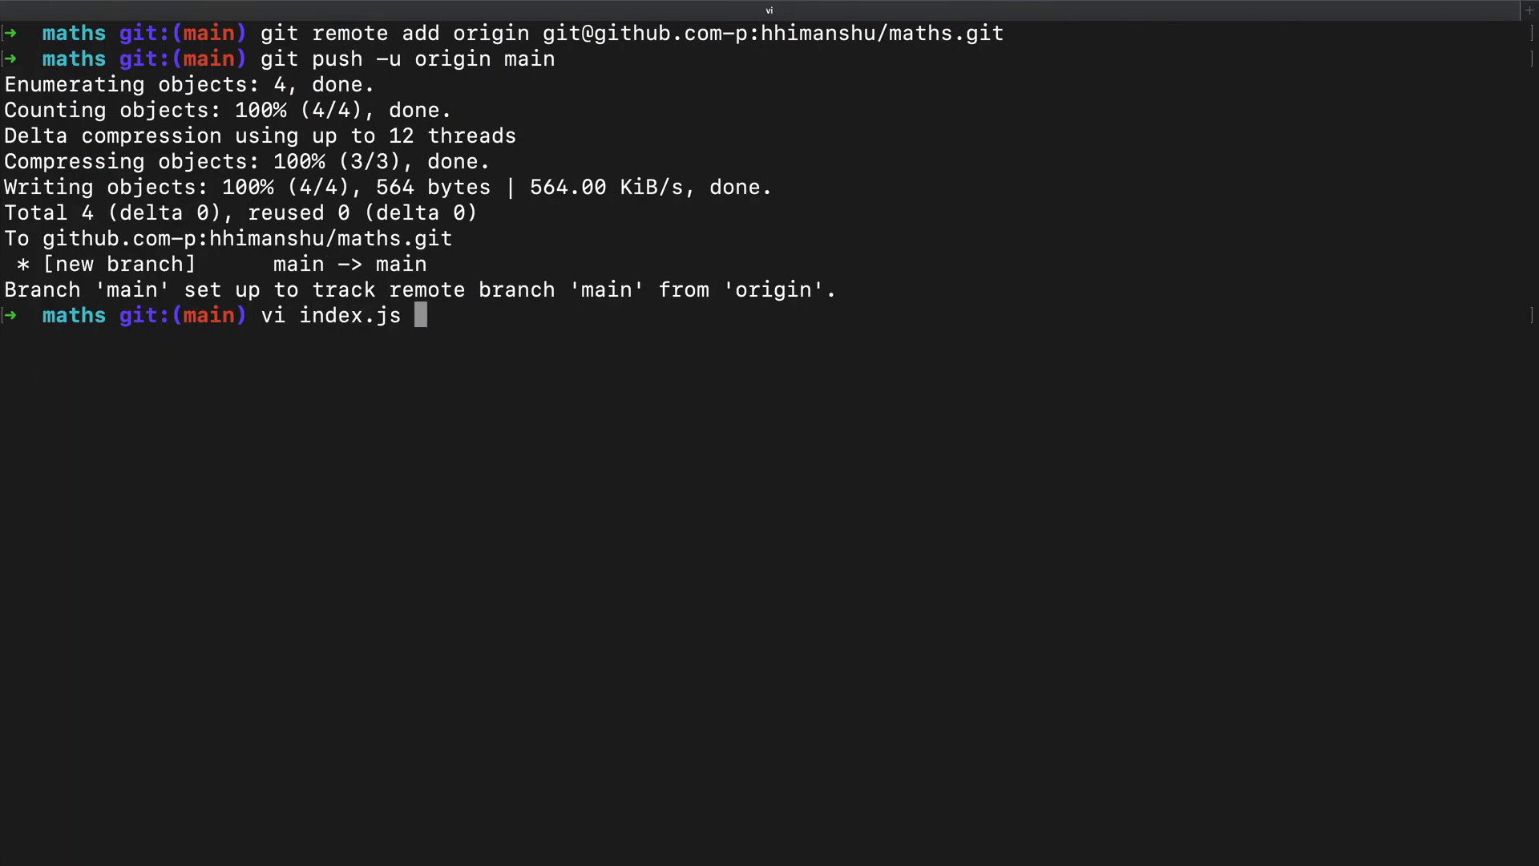
{"action": "key", "text": "Return"}
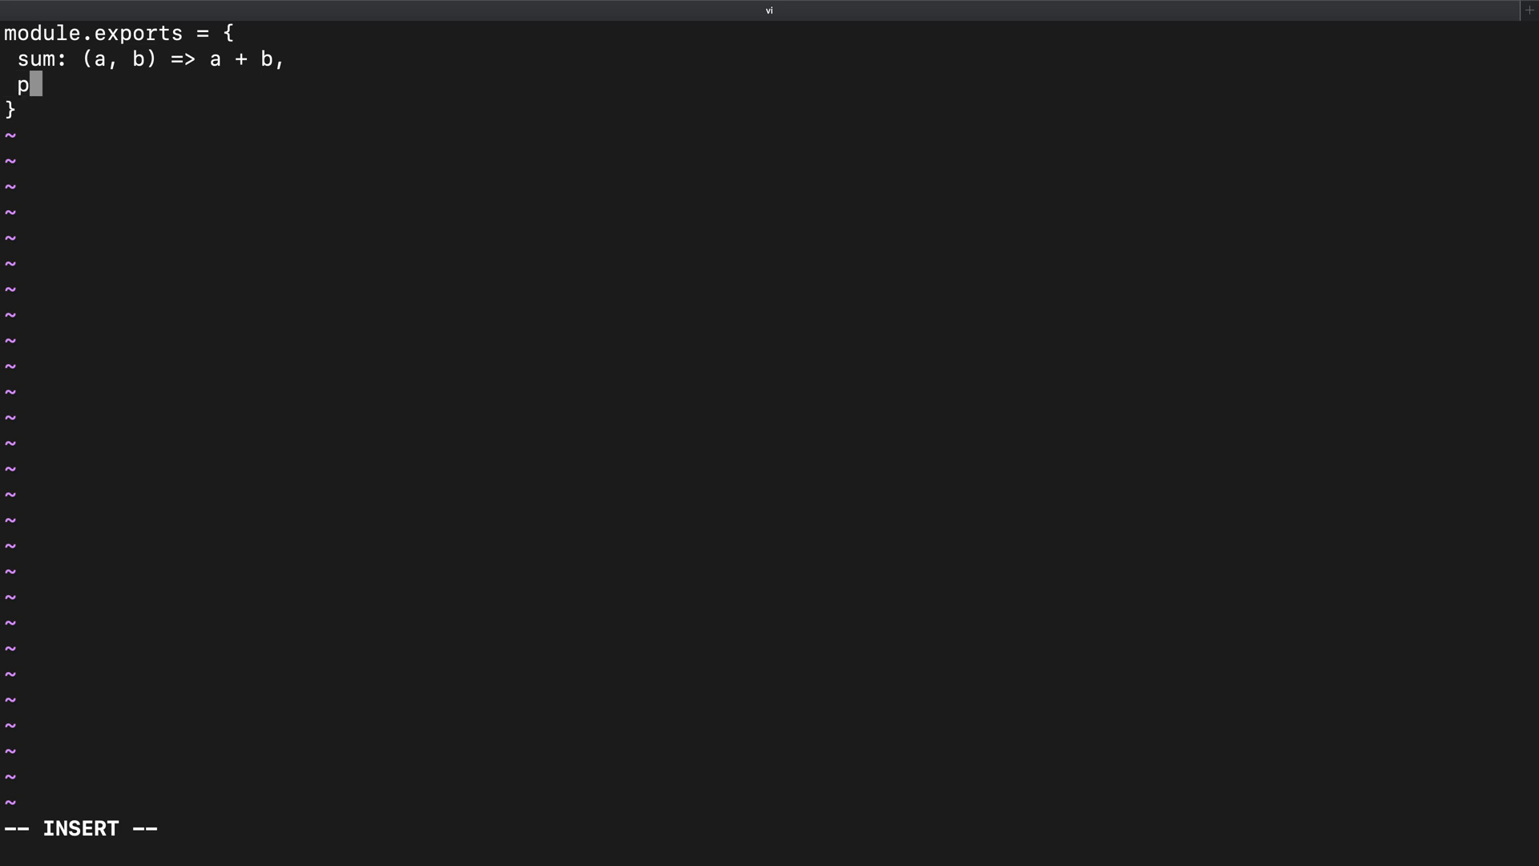
{"action": "type", "text": "roduct: (a, b)"}
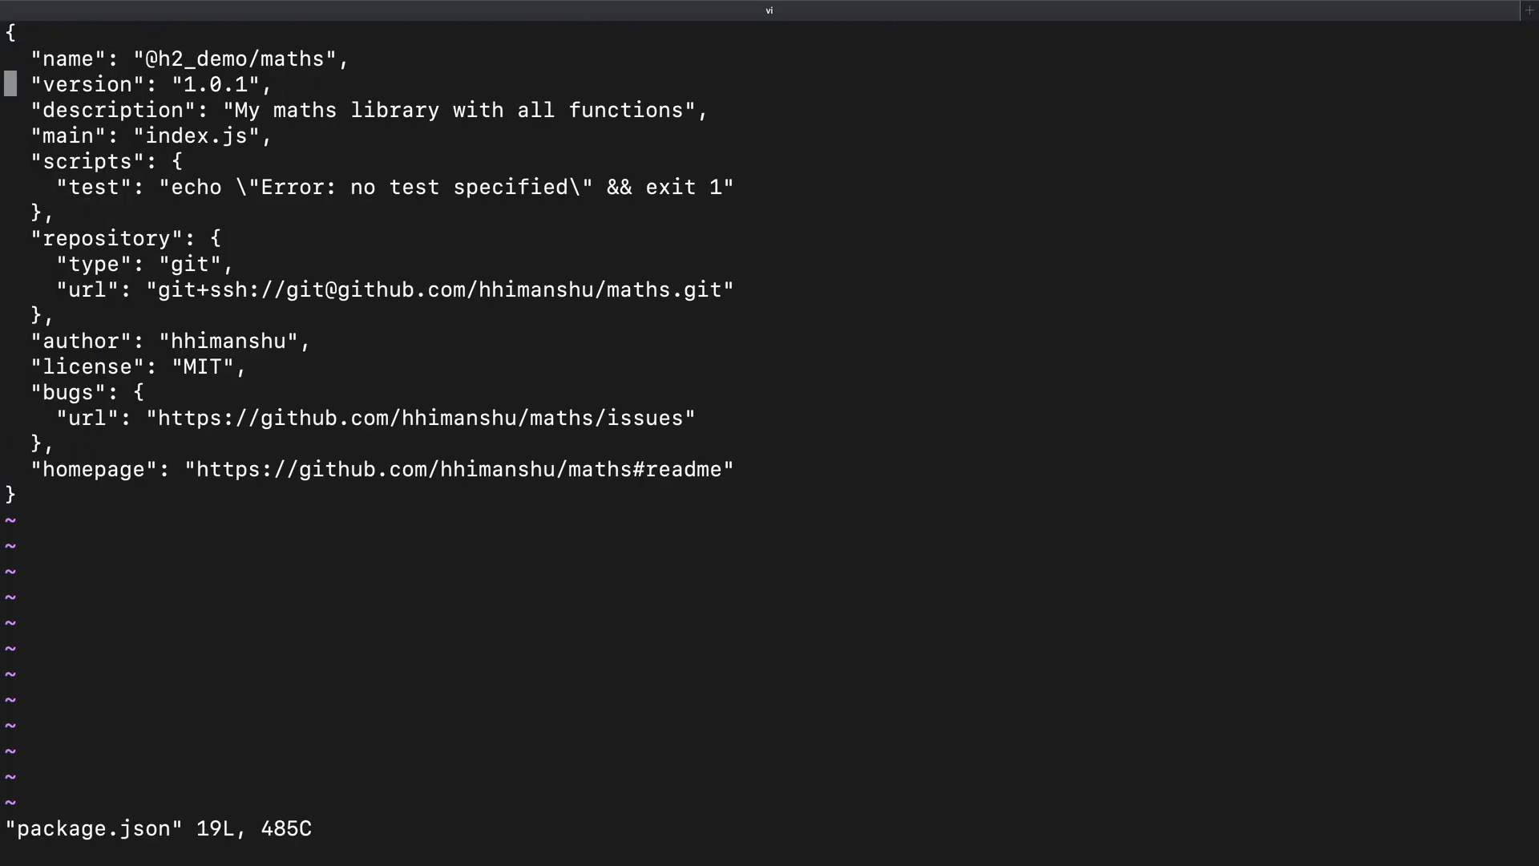
{"action": "type", "text": "2"}
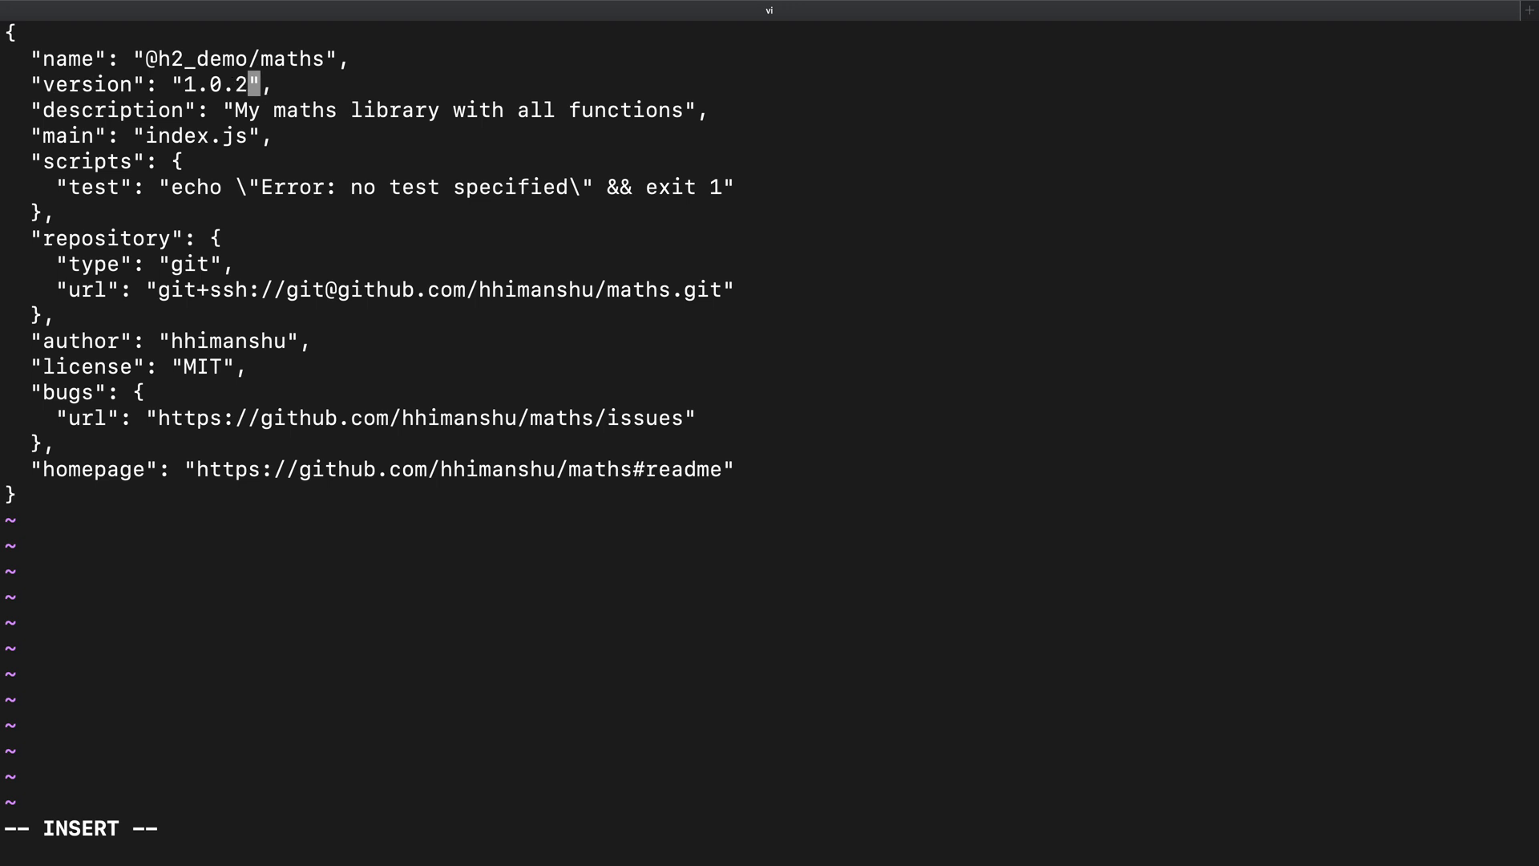
{"action": "type", "text": ":wq!"}
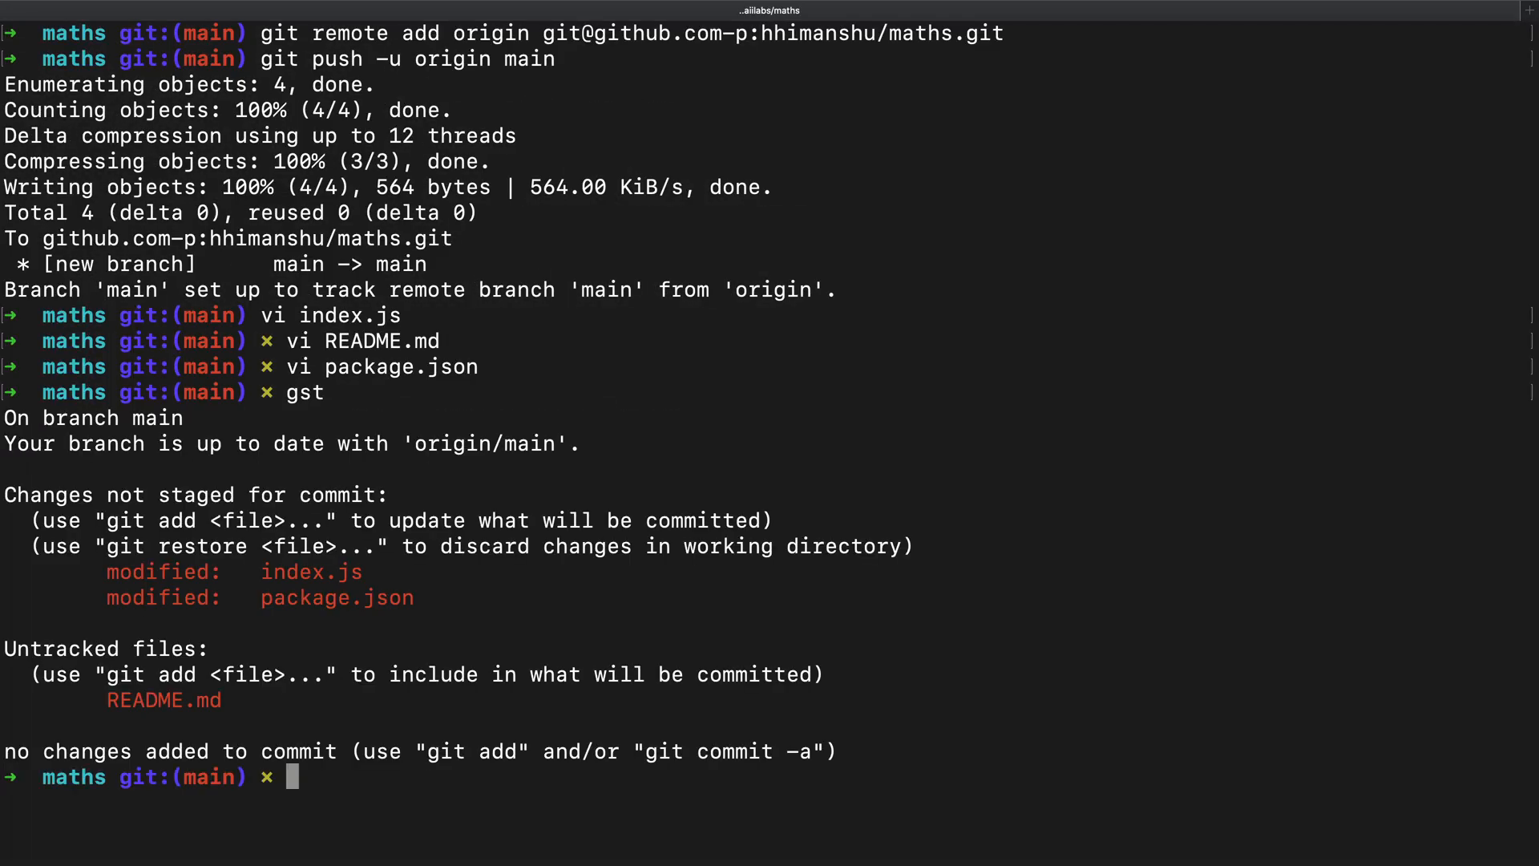
{"action": "type", "text": "git add"}
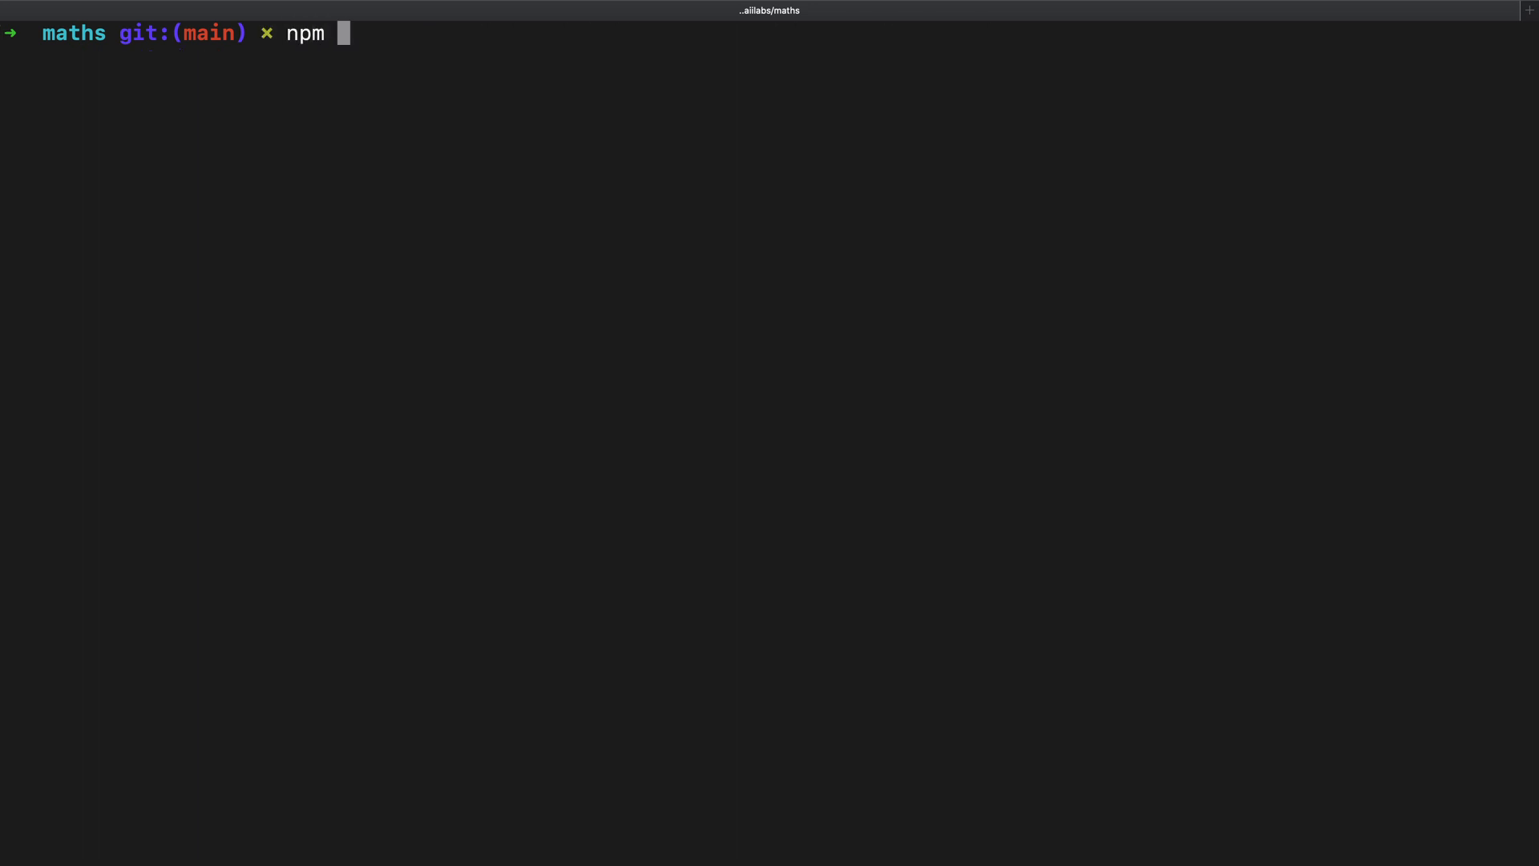
{"action": "type", "text": "publish --a"}
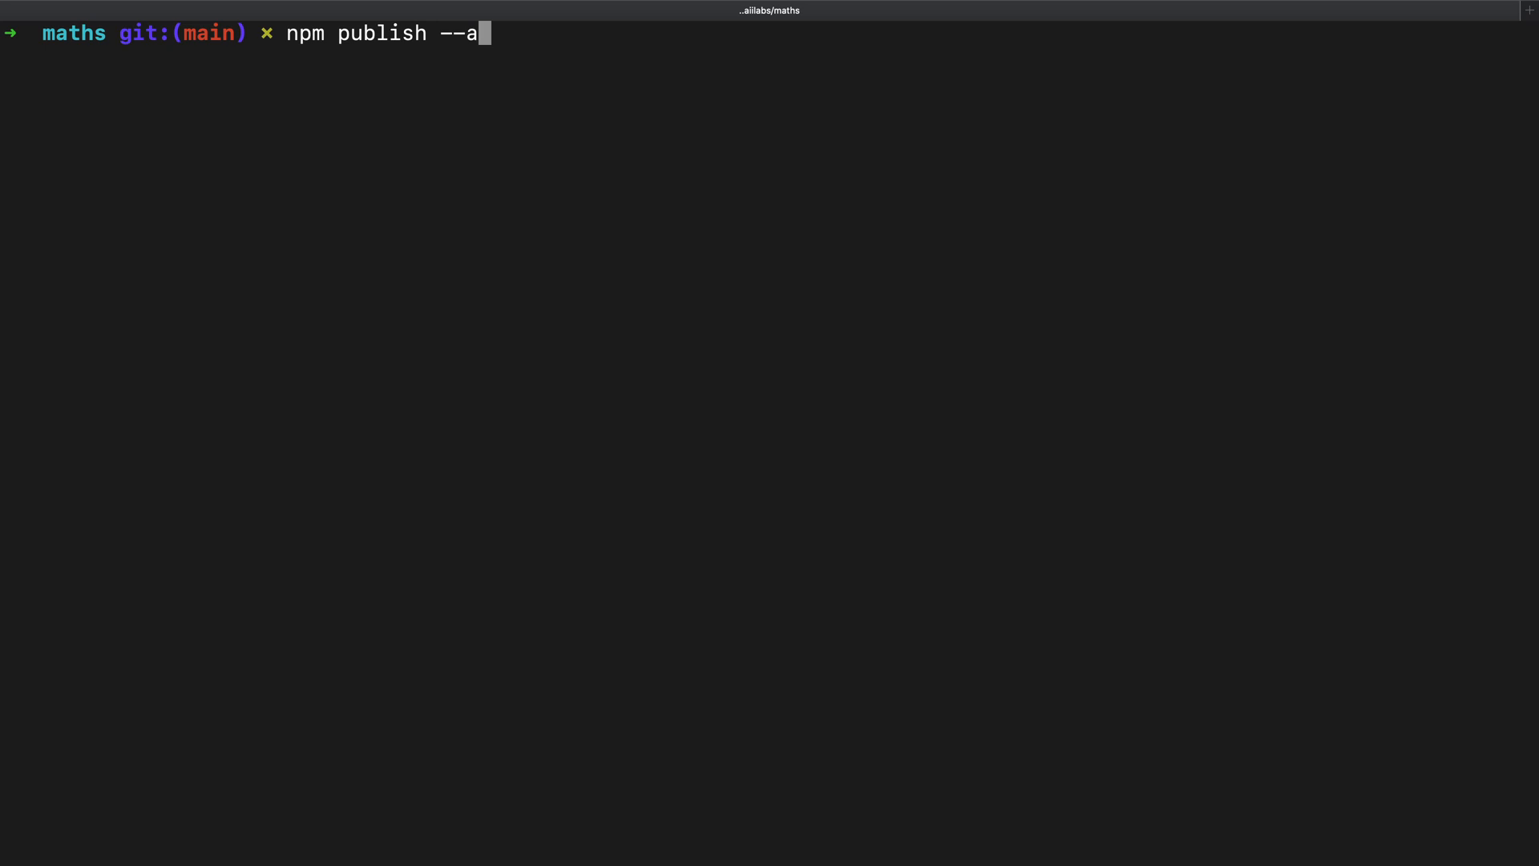
{"action": "type", "text": "ccess=public"}
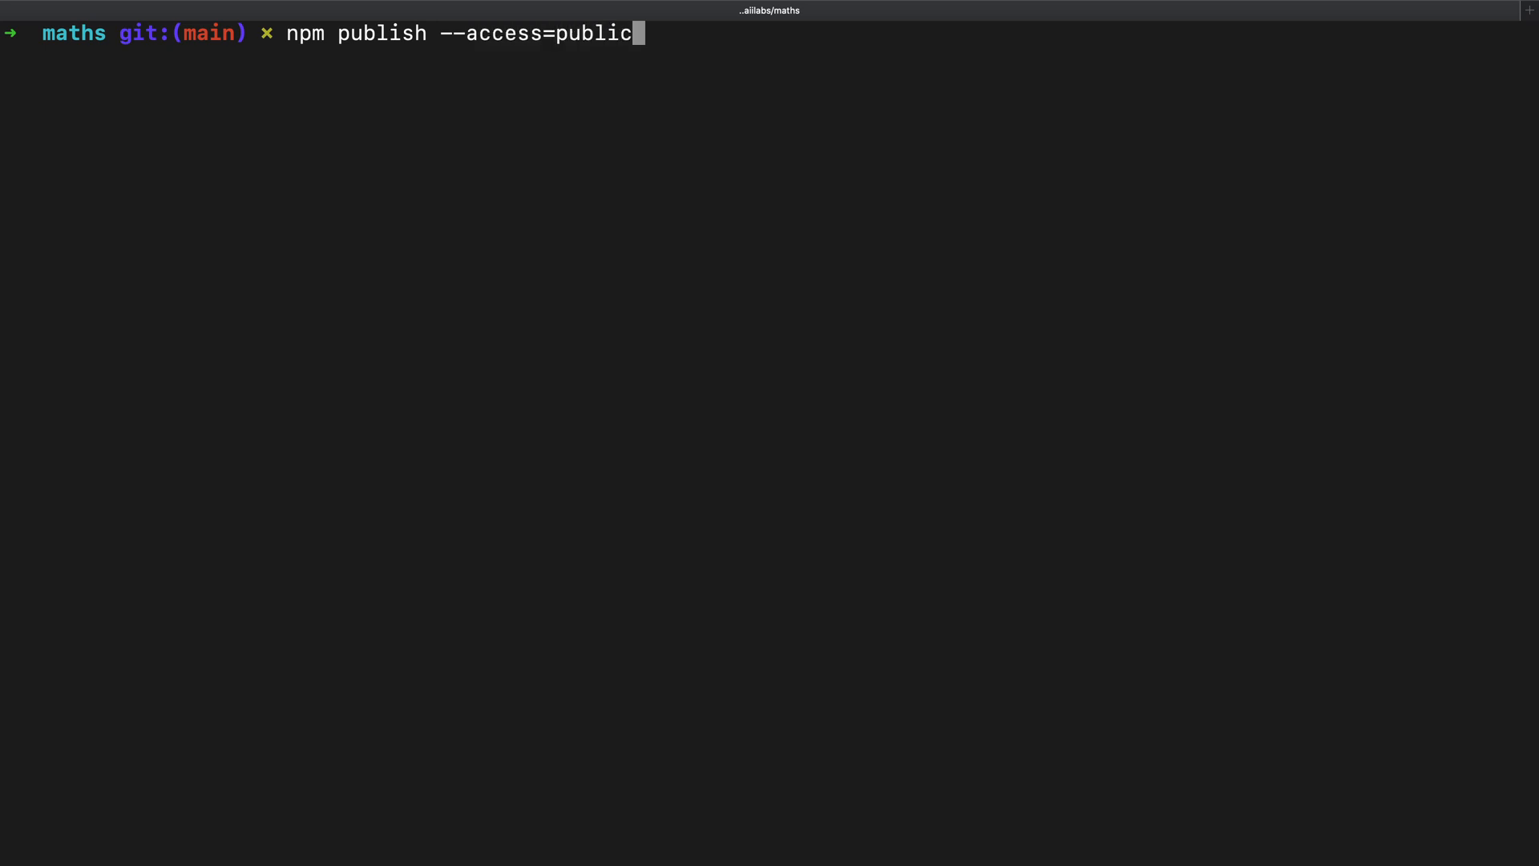
{"action": "key", "text": "Return"}
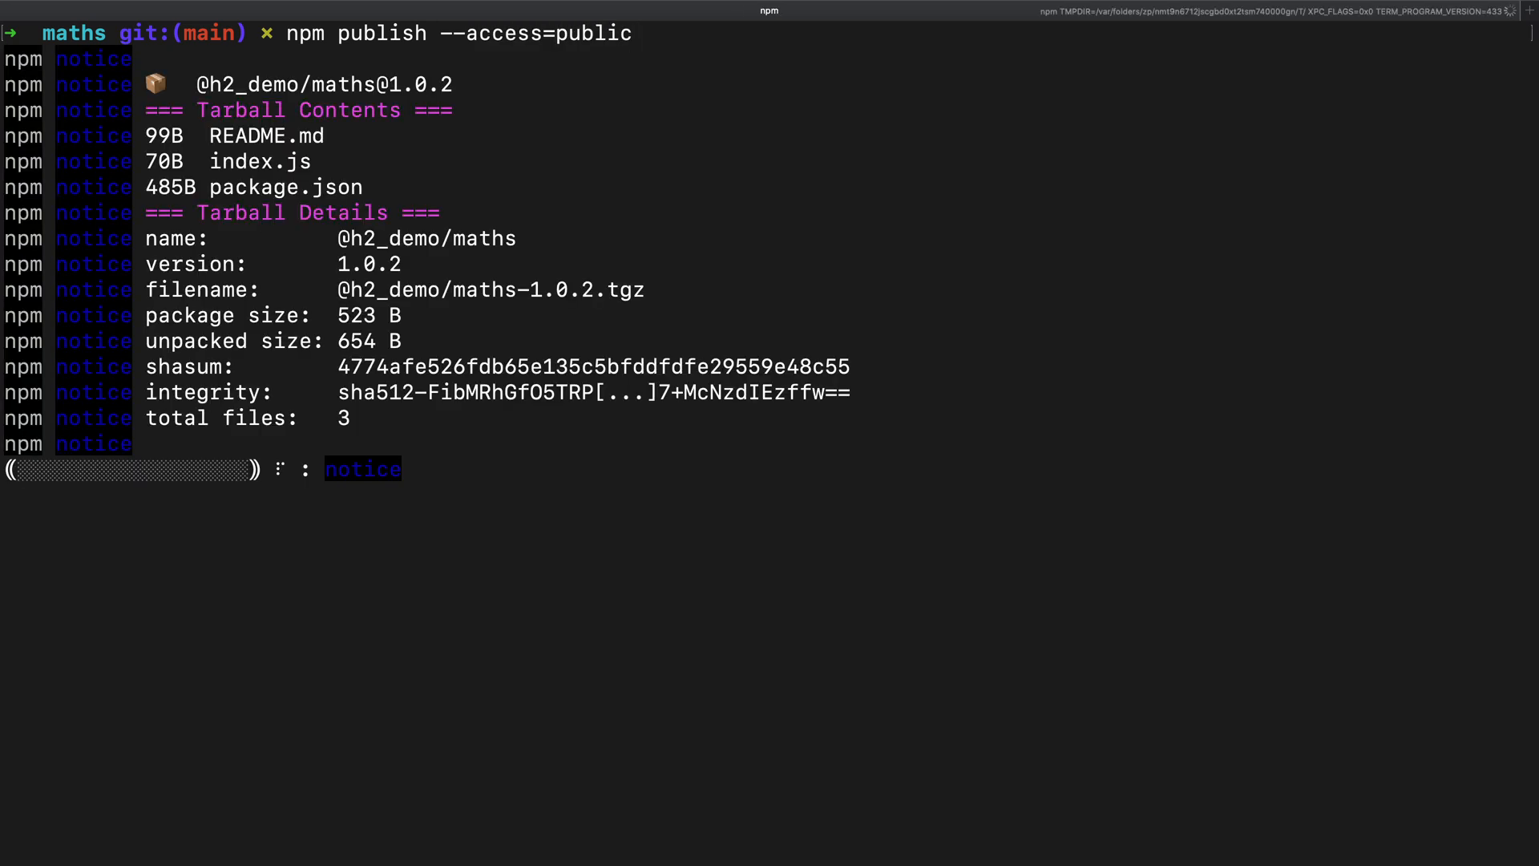
{"action": "key", "text": "Return"}
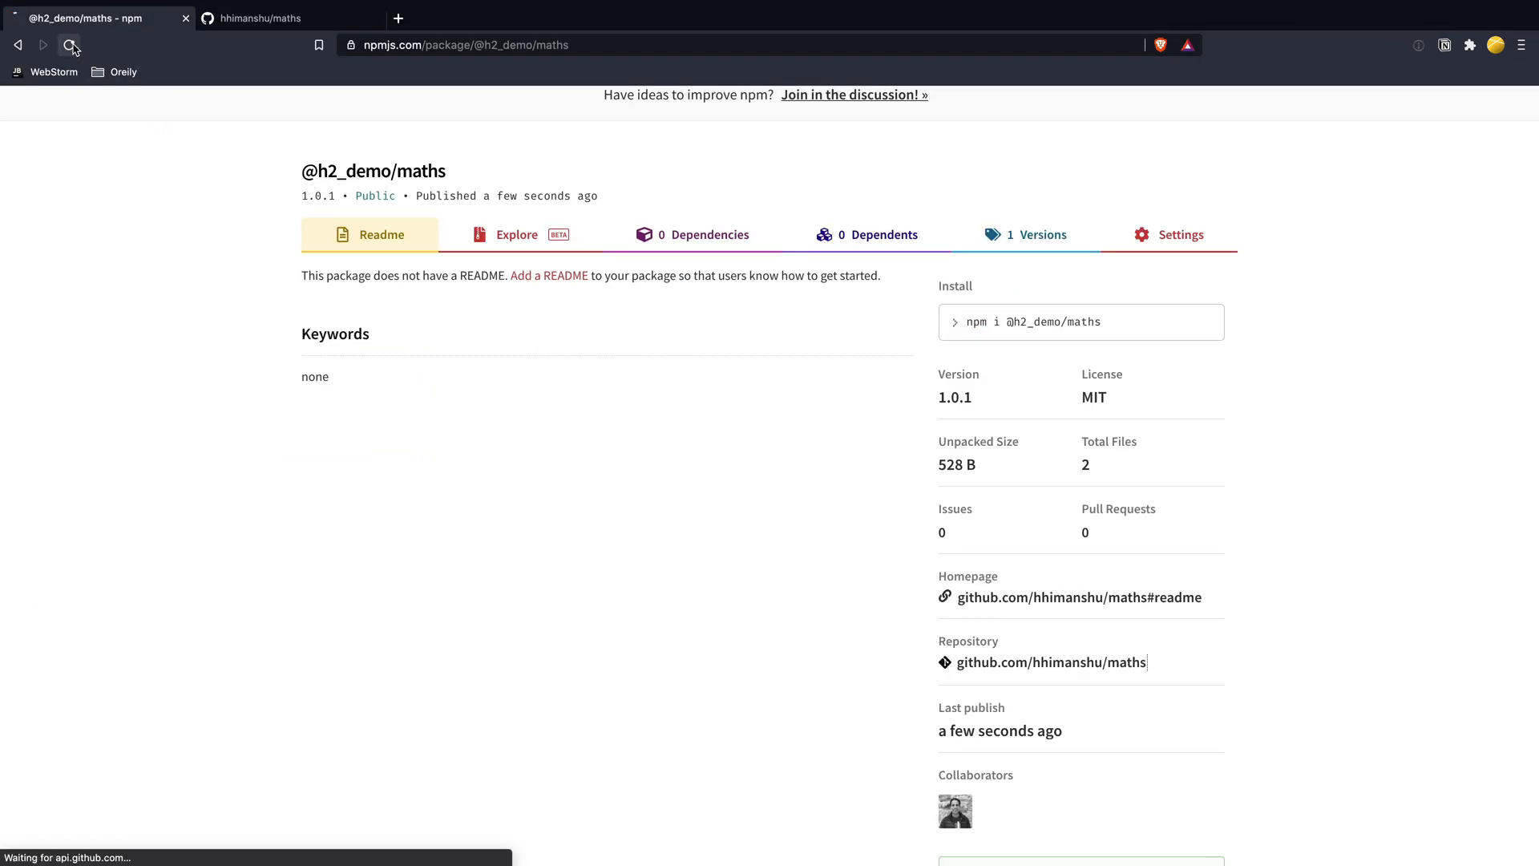
- Refresh the npm package page to 1.0.2, view its version history (1.0.2, 1.0.1), return to the readme
{"action": "left_click", "coordinate": [68, 45]}
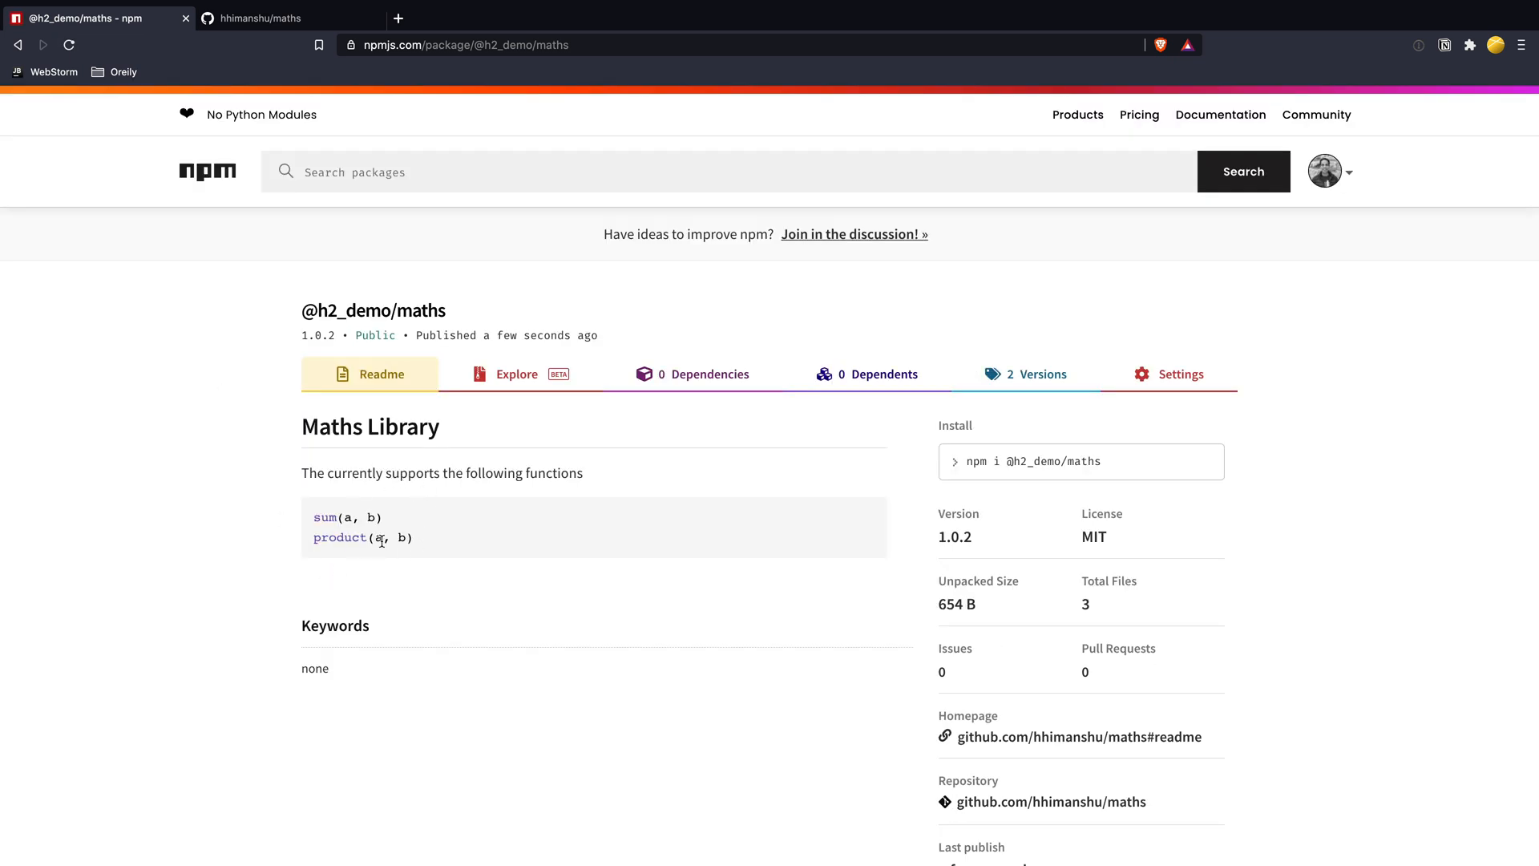
{"action": "scroll", "scroll_direction": "down", "scroll_amount": 3}
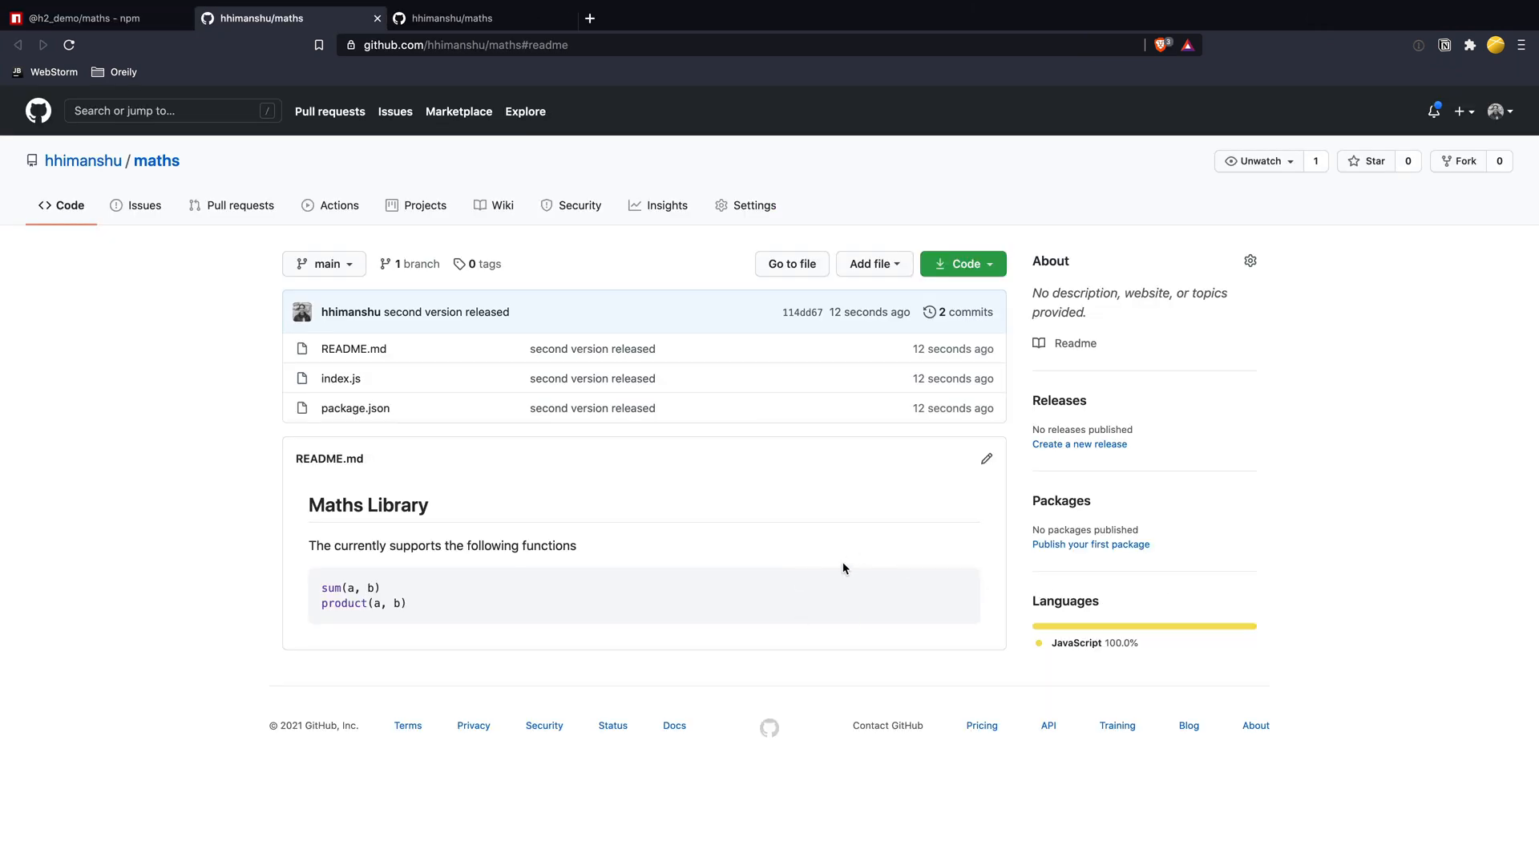
{"action": "left_click", "coordinate": [88, 18]}
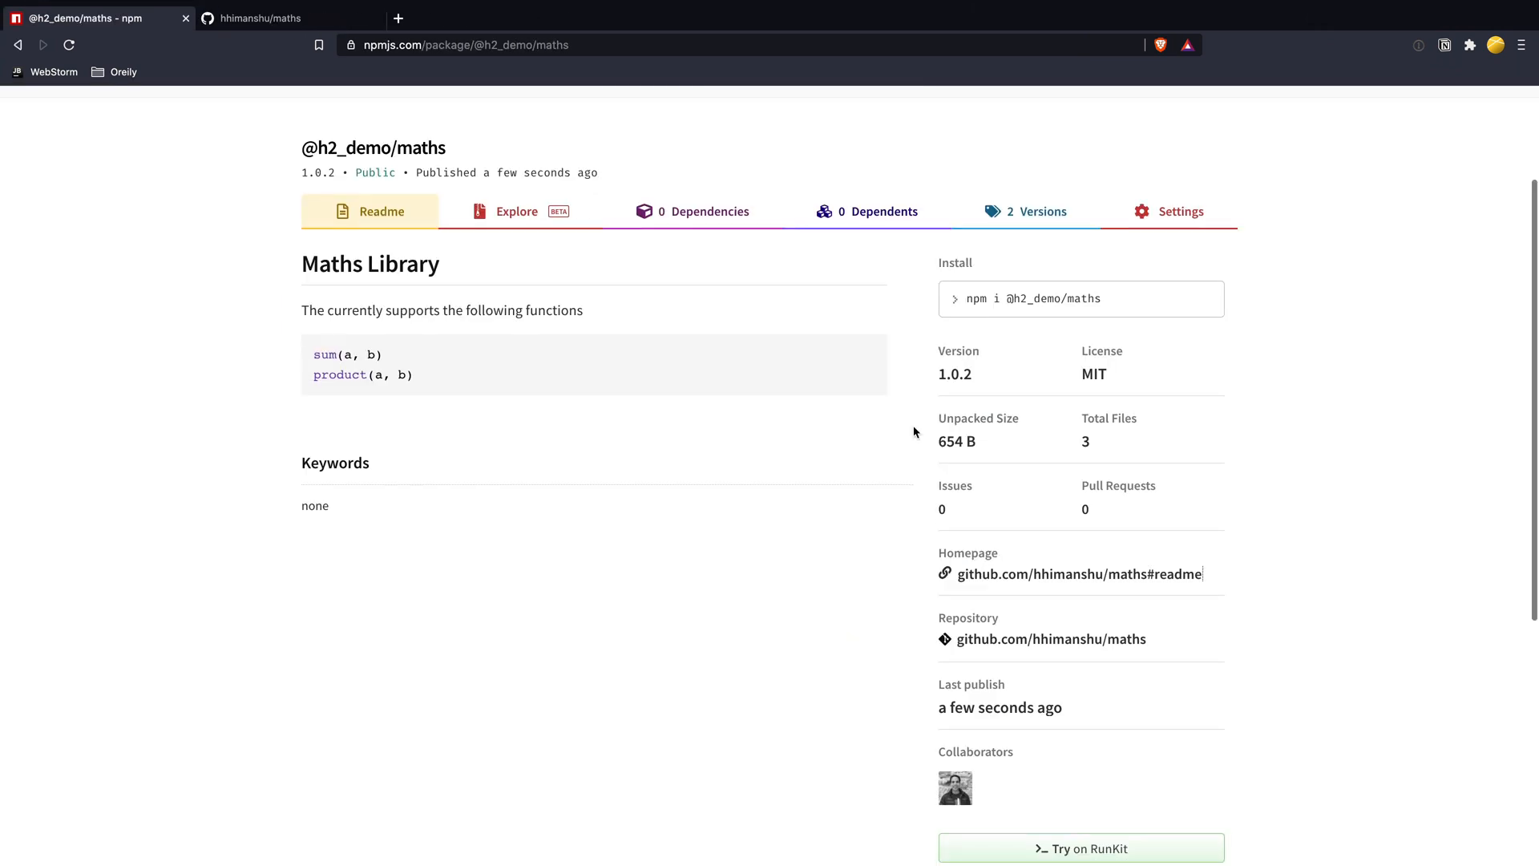
{"action": "left_click", "coordinate": [1037, 212]}
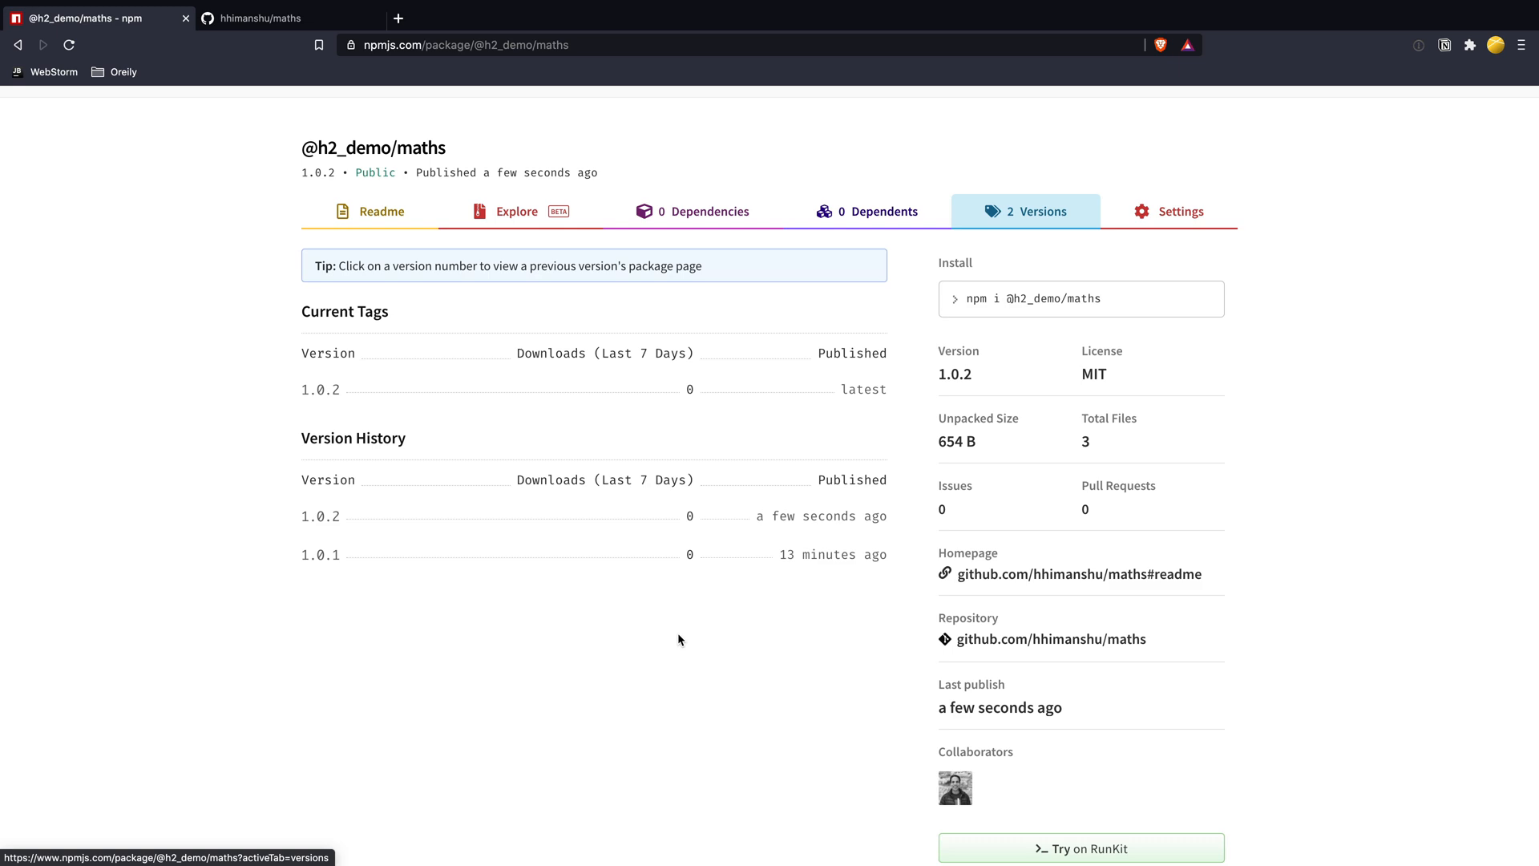
{"action": "mouse_move", "coordinate": [378, 242]}
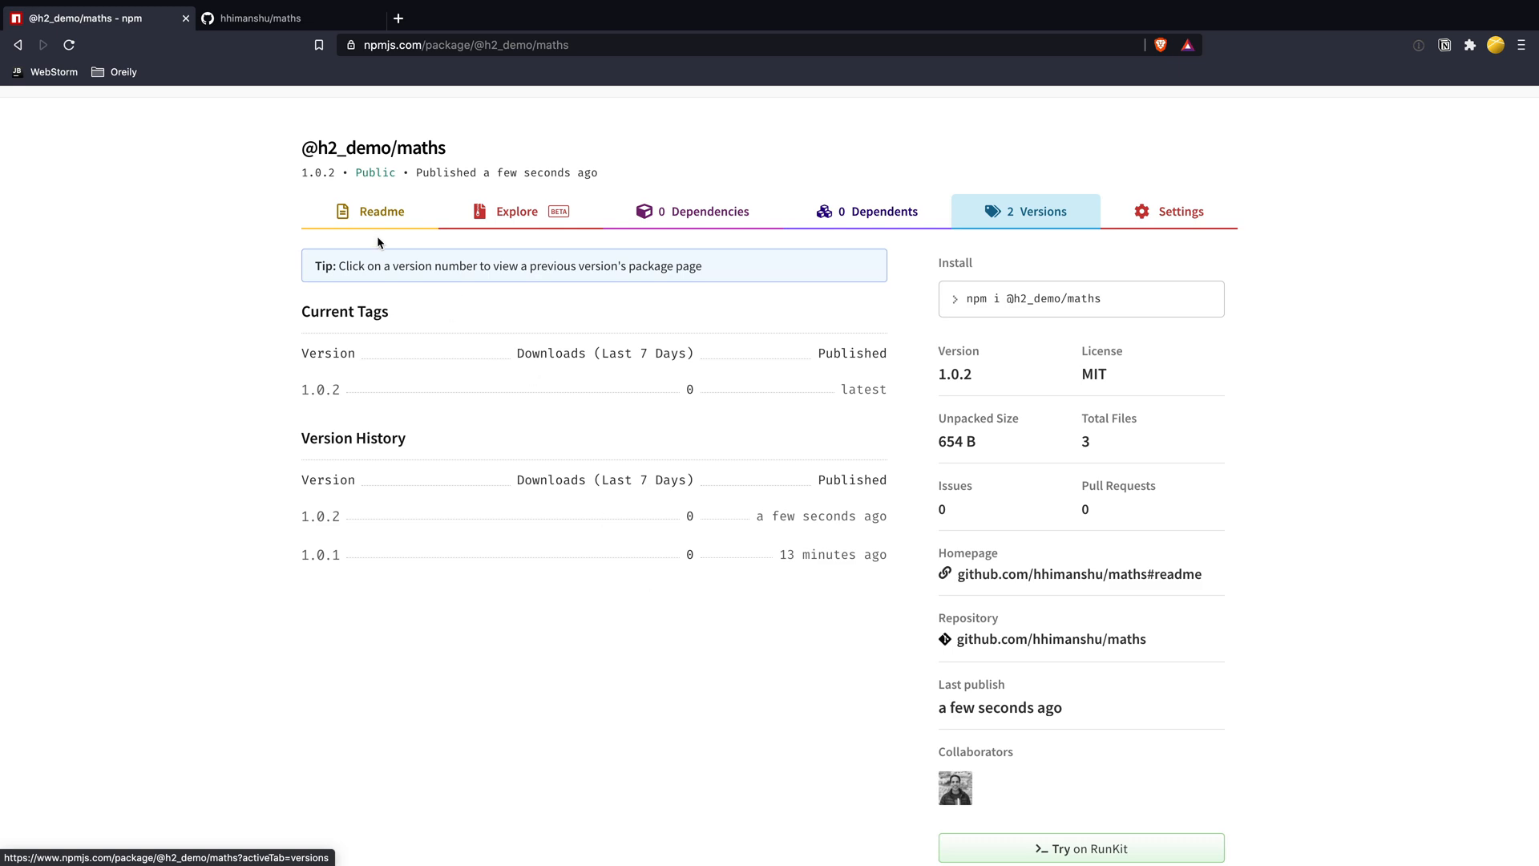
{"action": "left_click", "coordinate": [382, 211]}
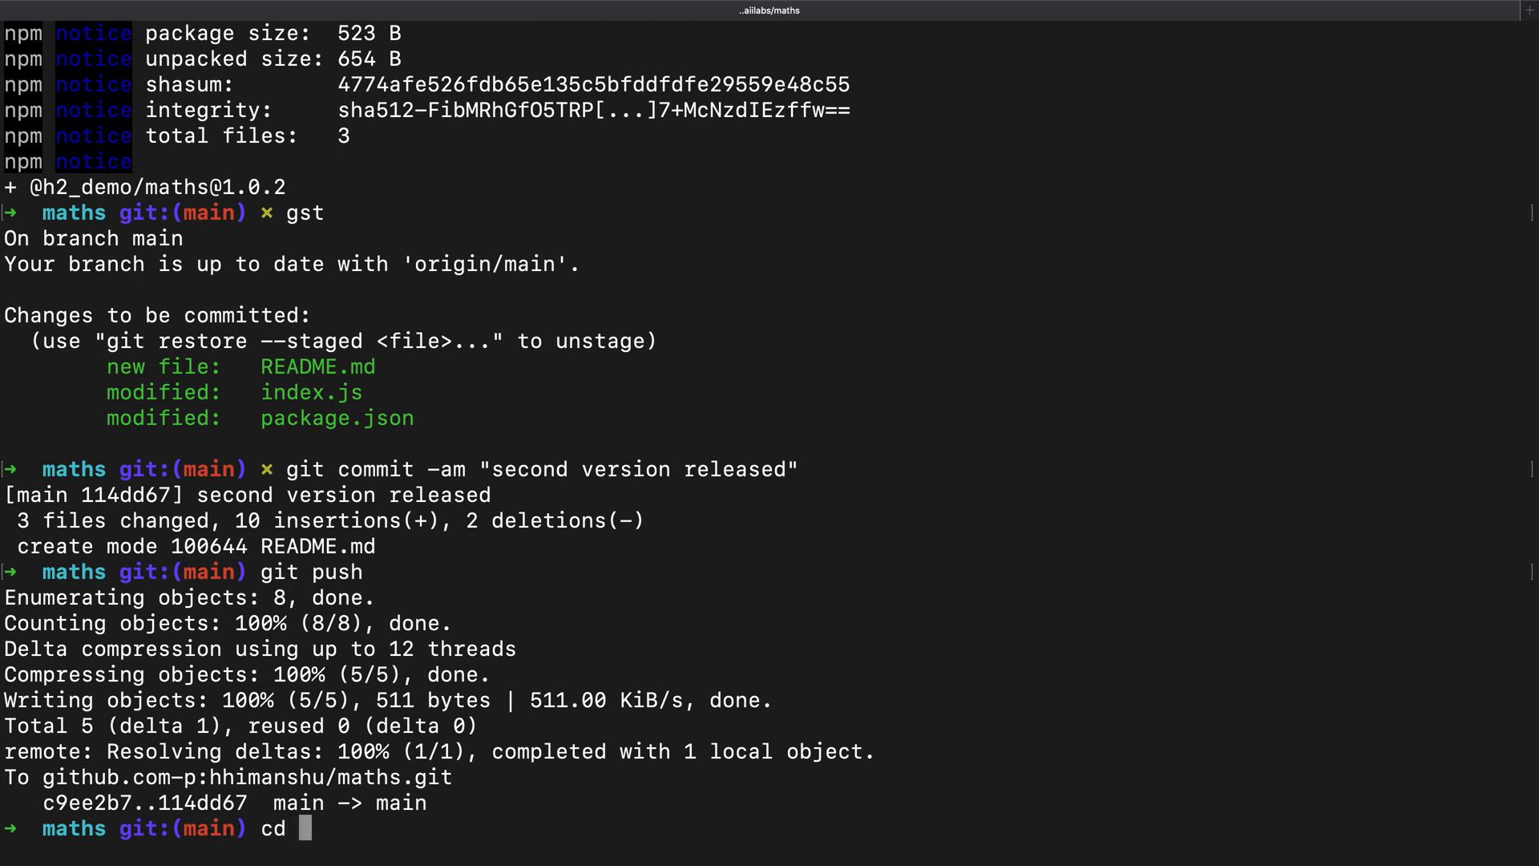
{"action": "type", "text": "mkdir ma"}
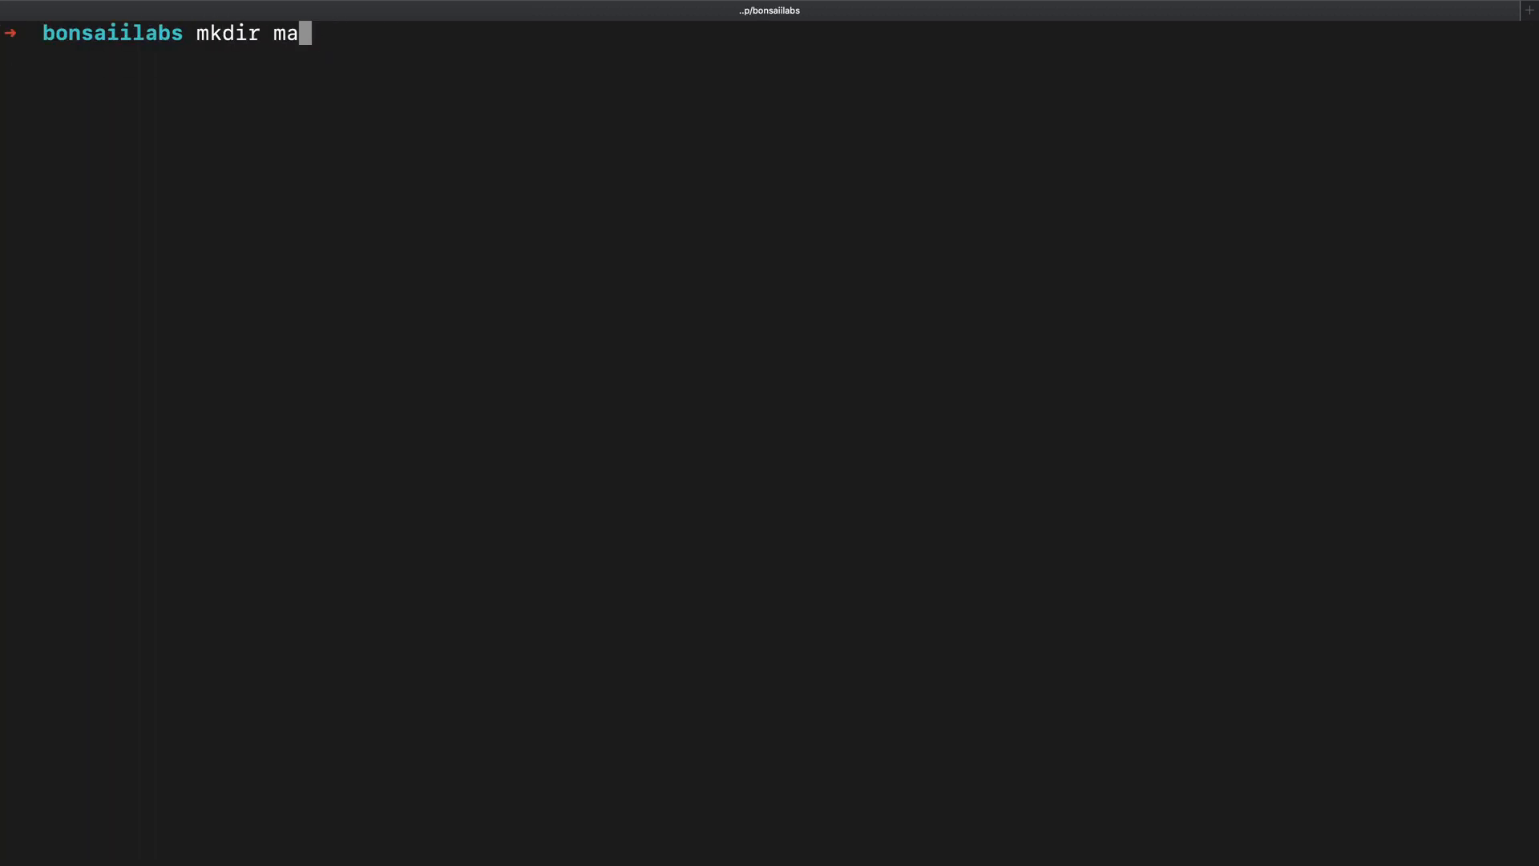
{"action": "type", "text": "ths-user"}
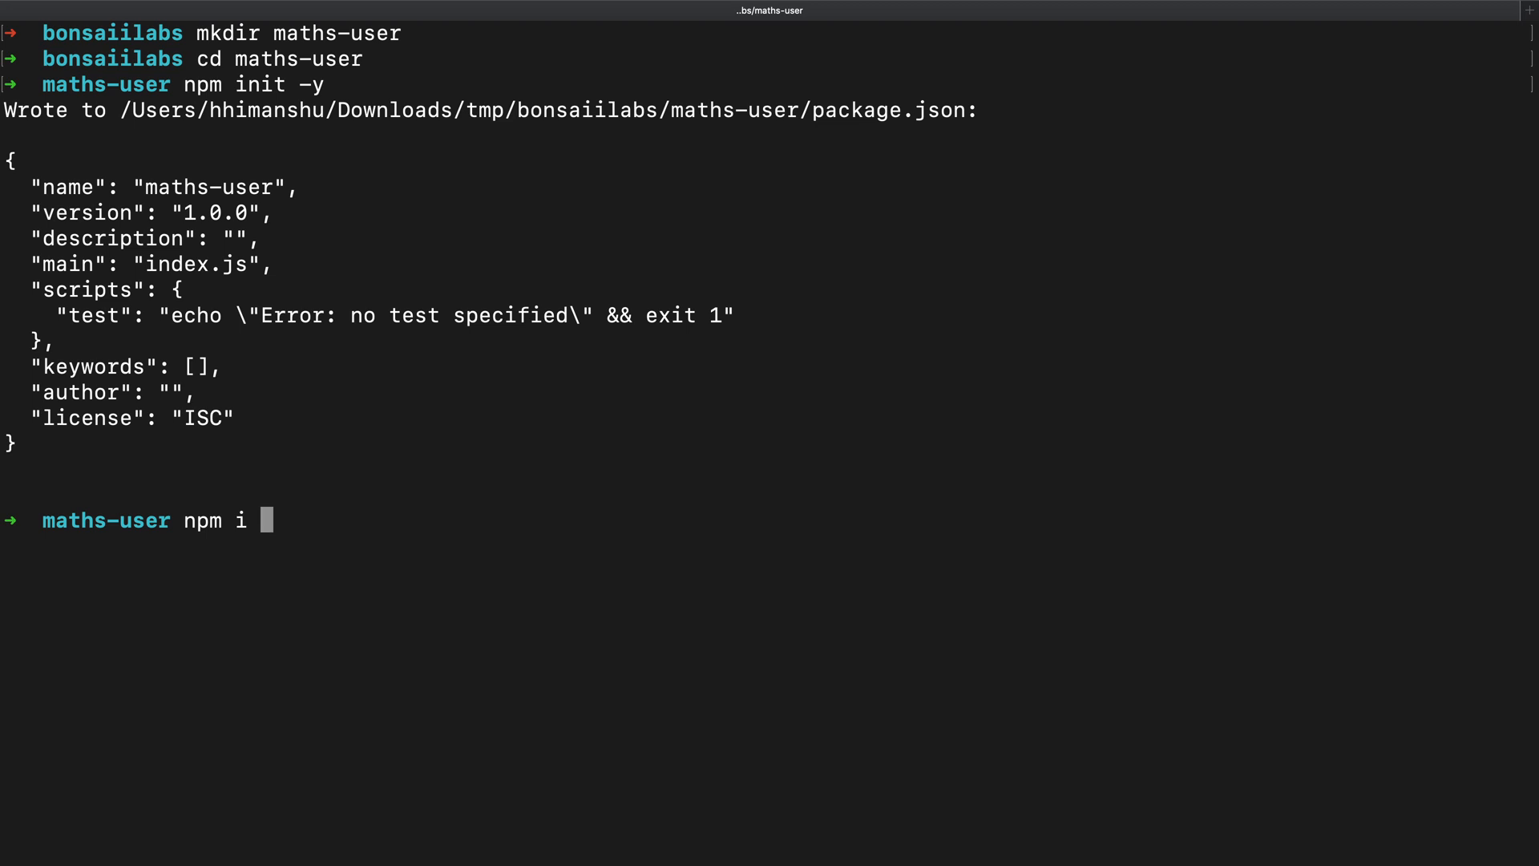
{"action": "type", "text": "@h2"}
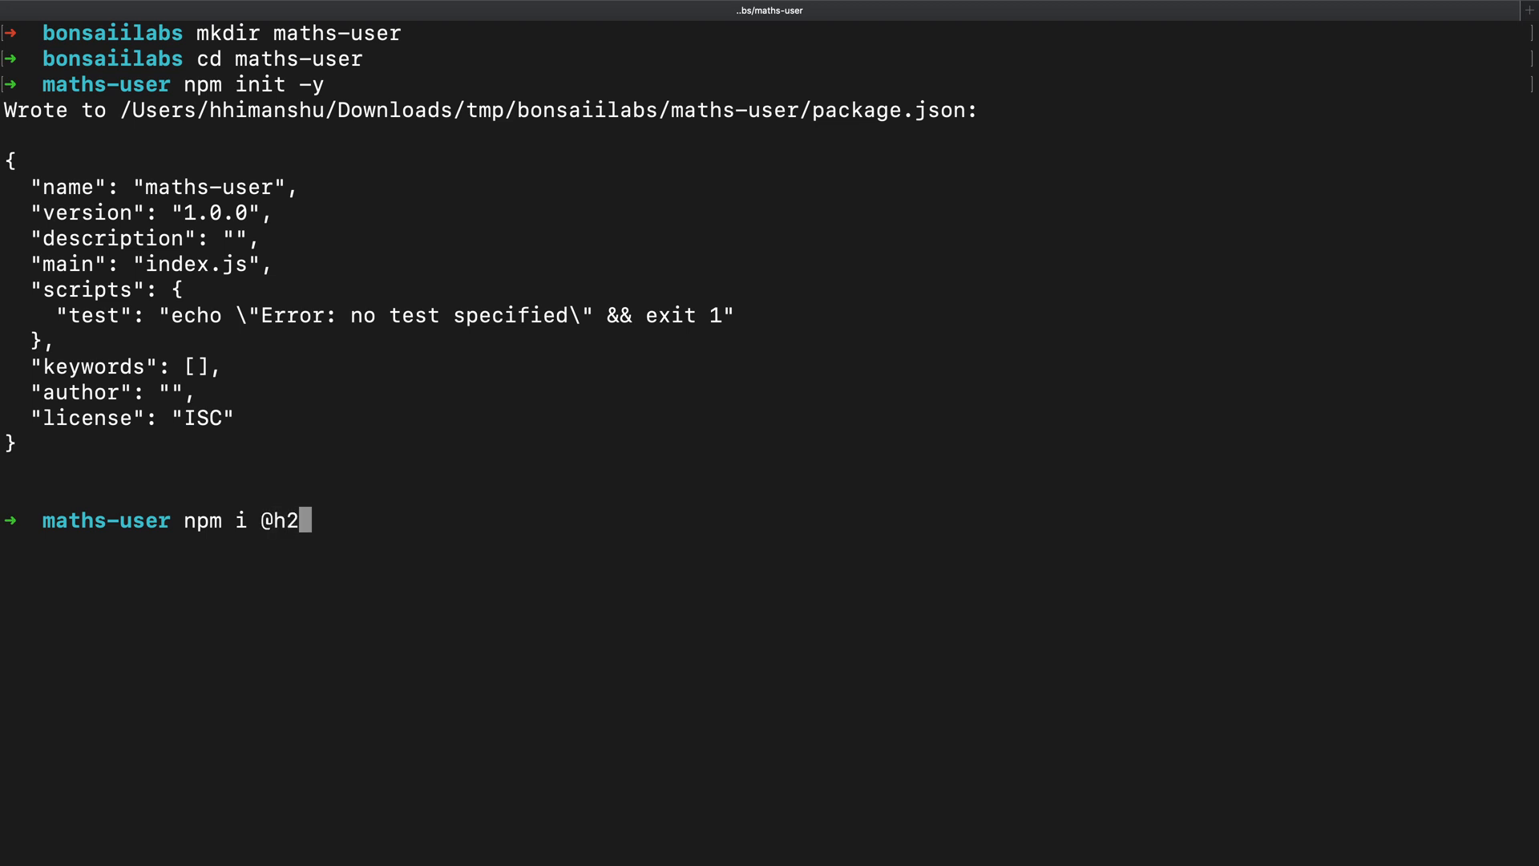
{"action": "type", "text": "_demo/"}
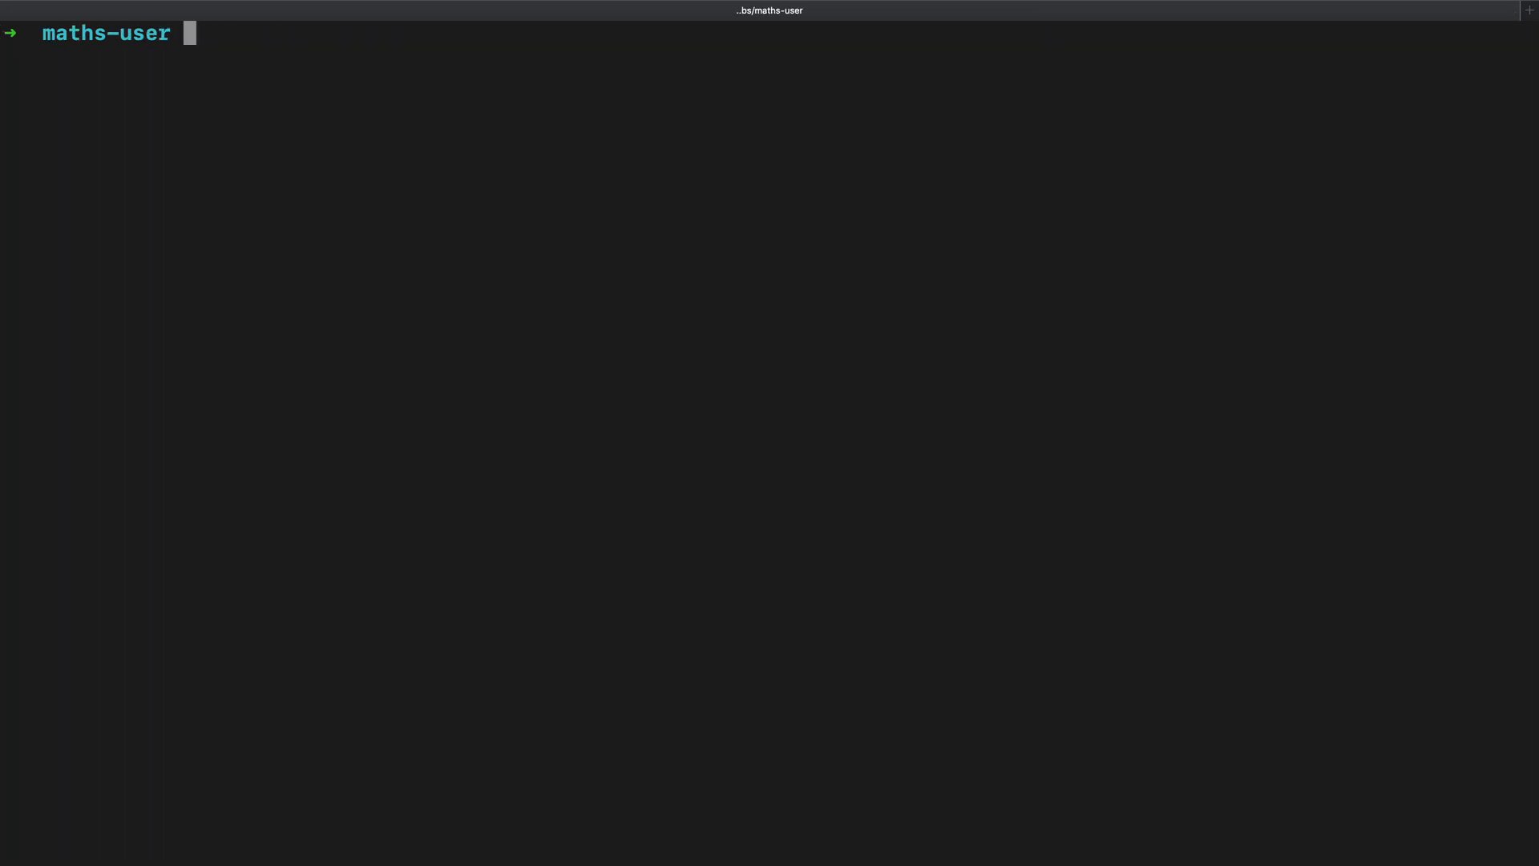
{"action": "type", "text": "vi index"}
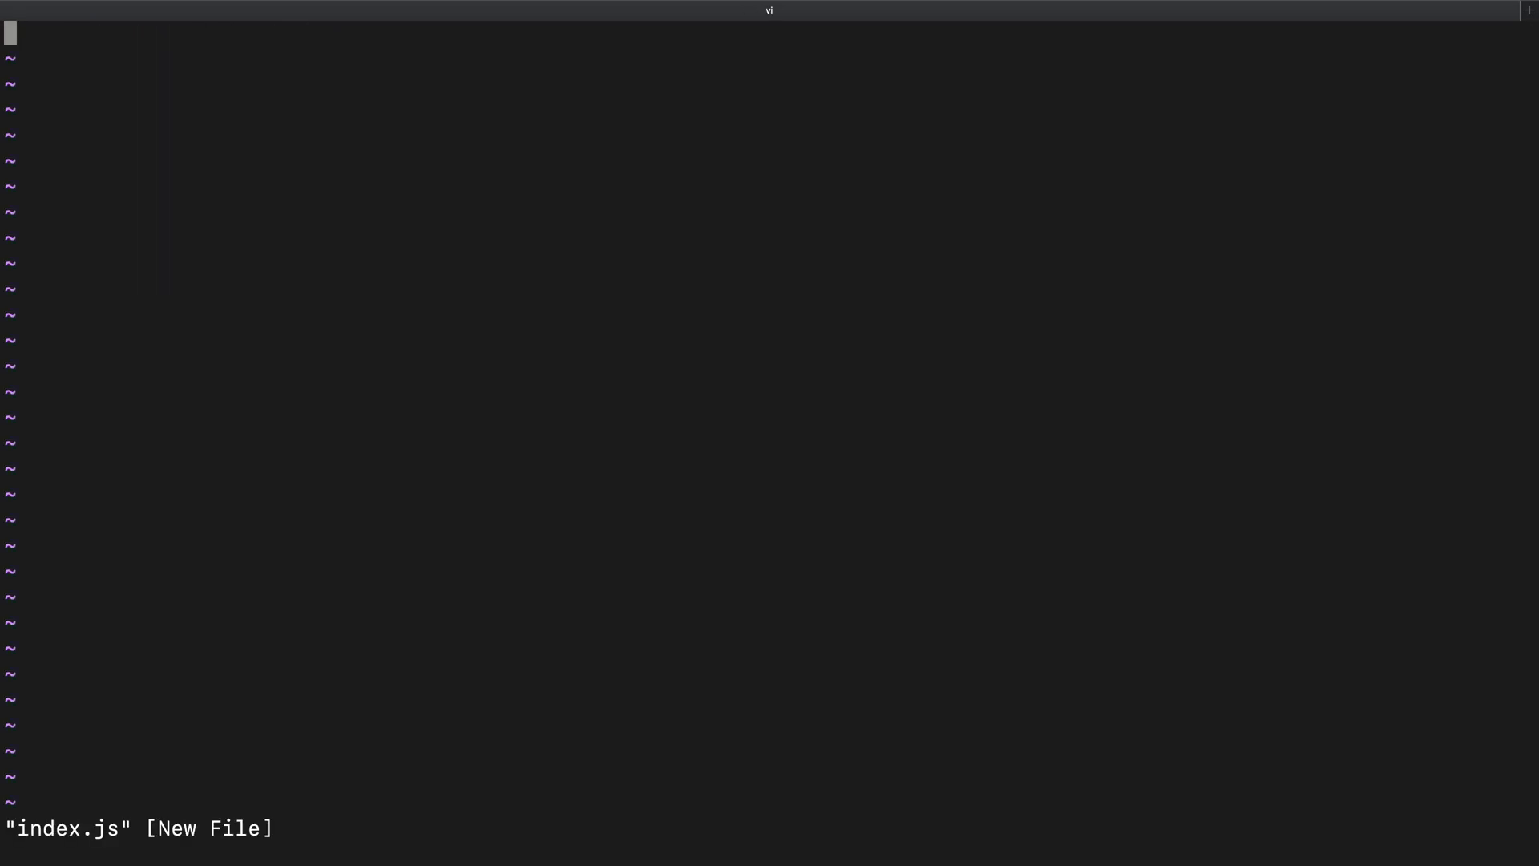
{"action": "type", "text": "const { sum, product }"}
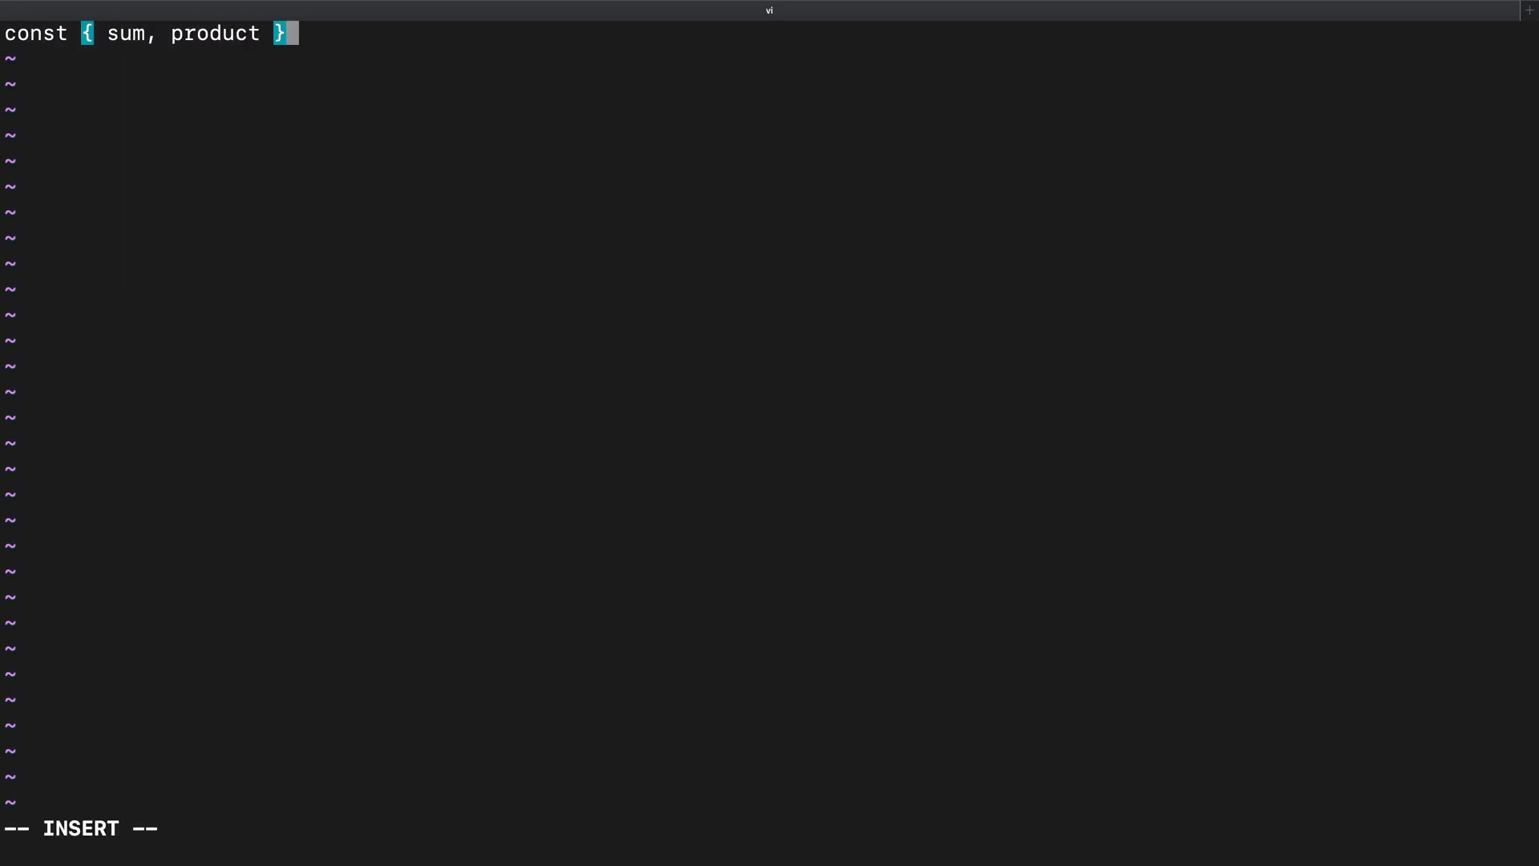
{"action": "type", "text": "= require('@h"}
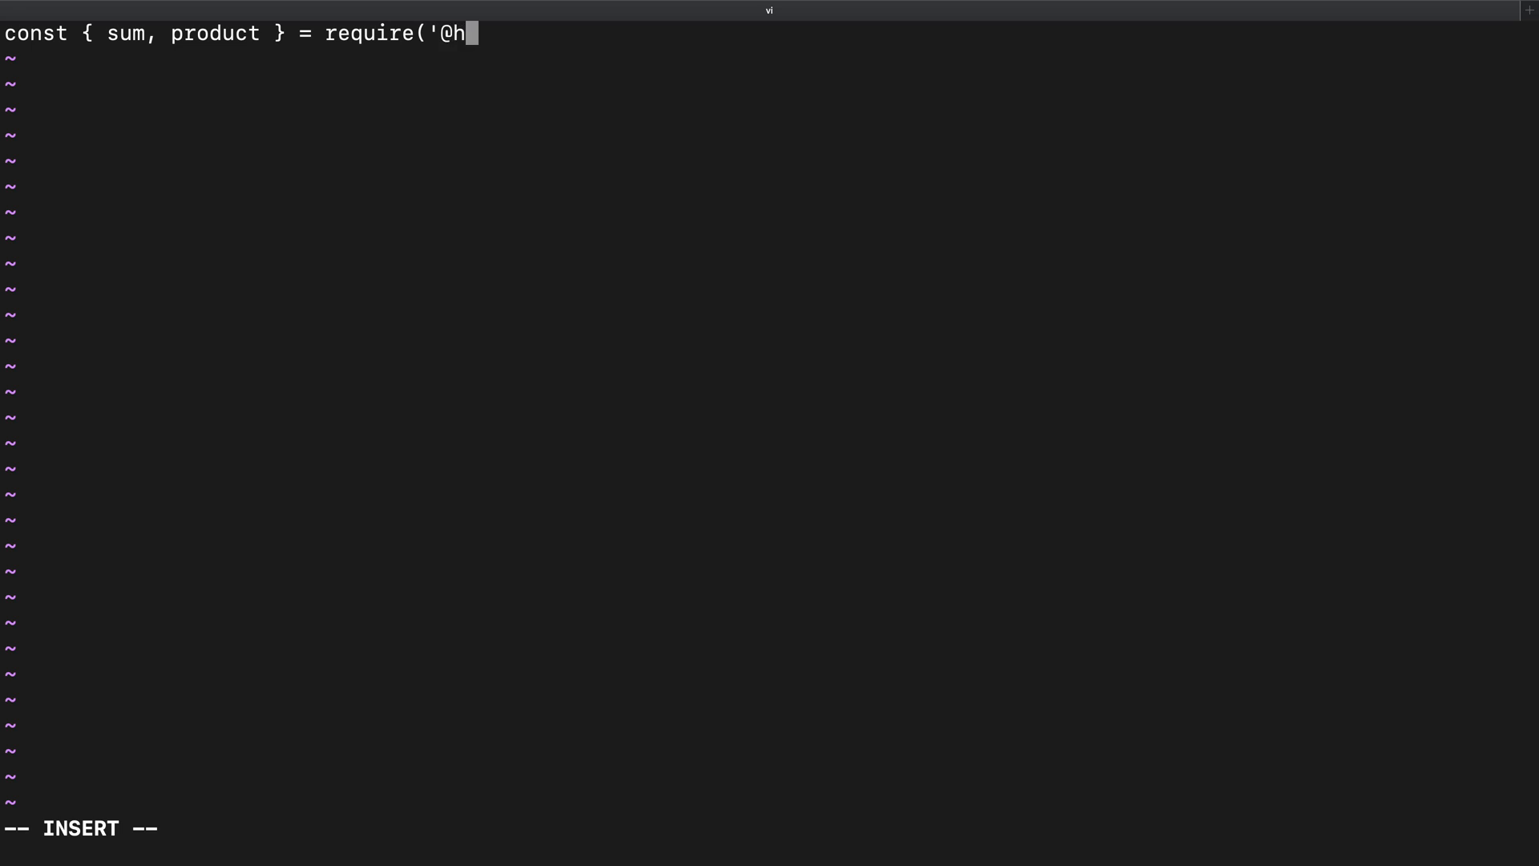
{"action": "type", "text": "2_demo/maths')"}
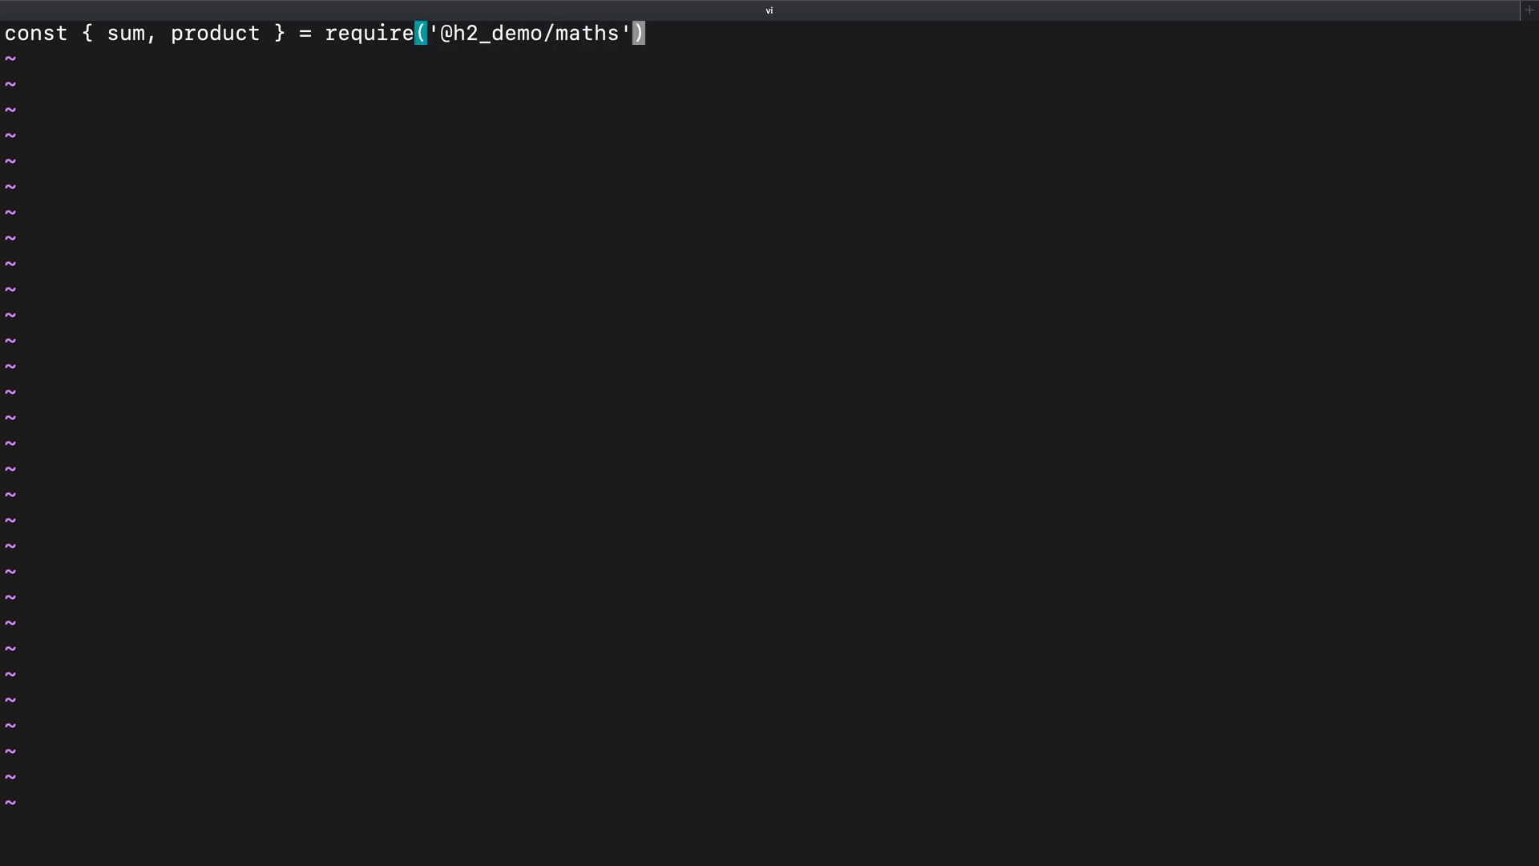
{"action": "type", "text": "console.log"}
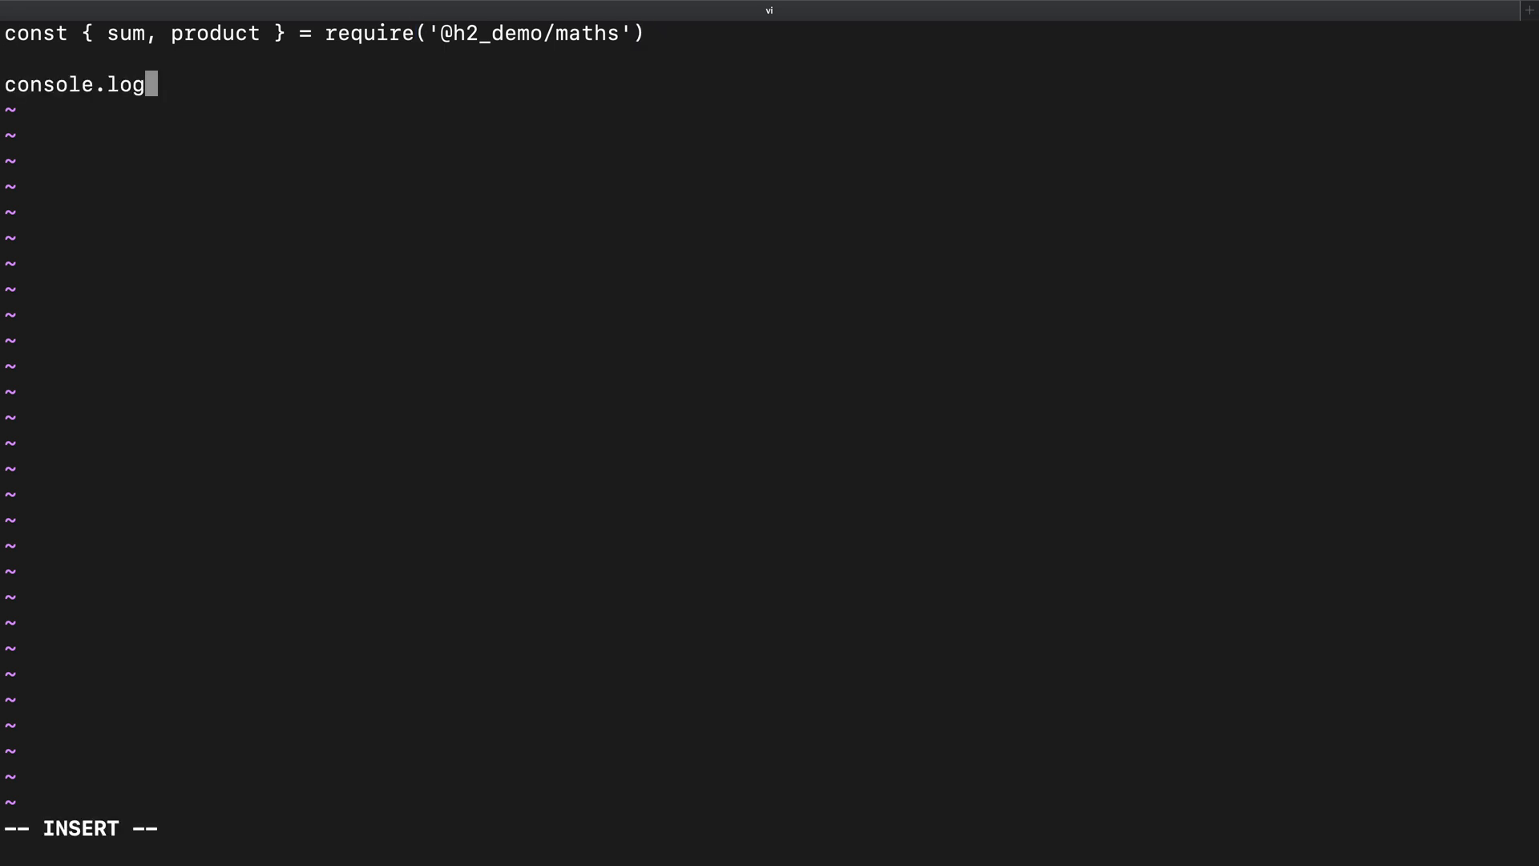
{"action": "type", "text": "(\"2 + 3 = \", sum(2, 3))"}
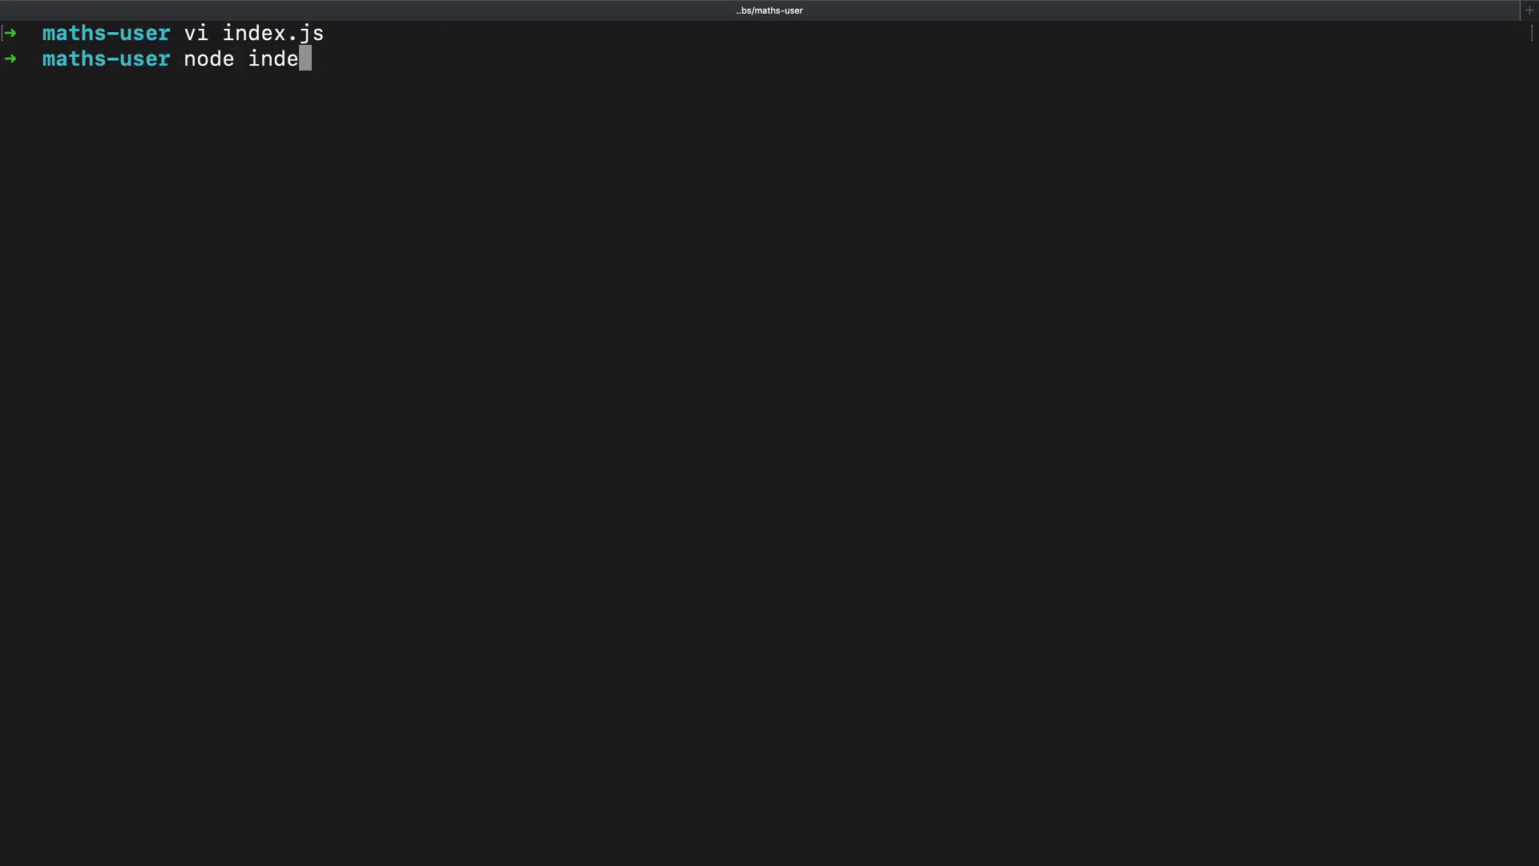
{"action": "key", "text": "Return"}
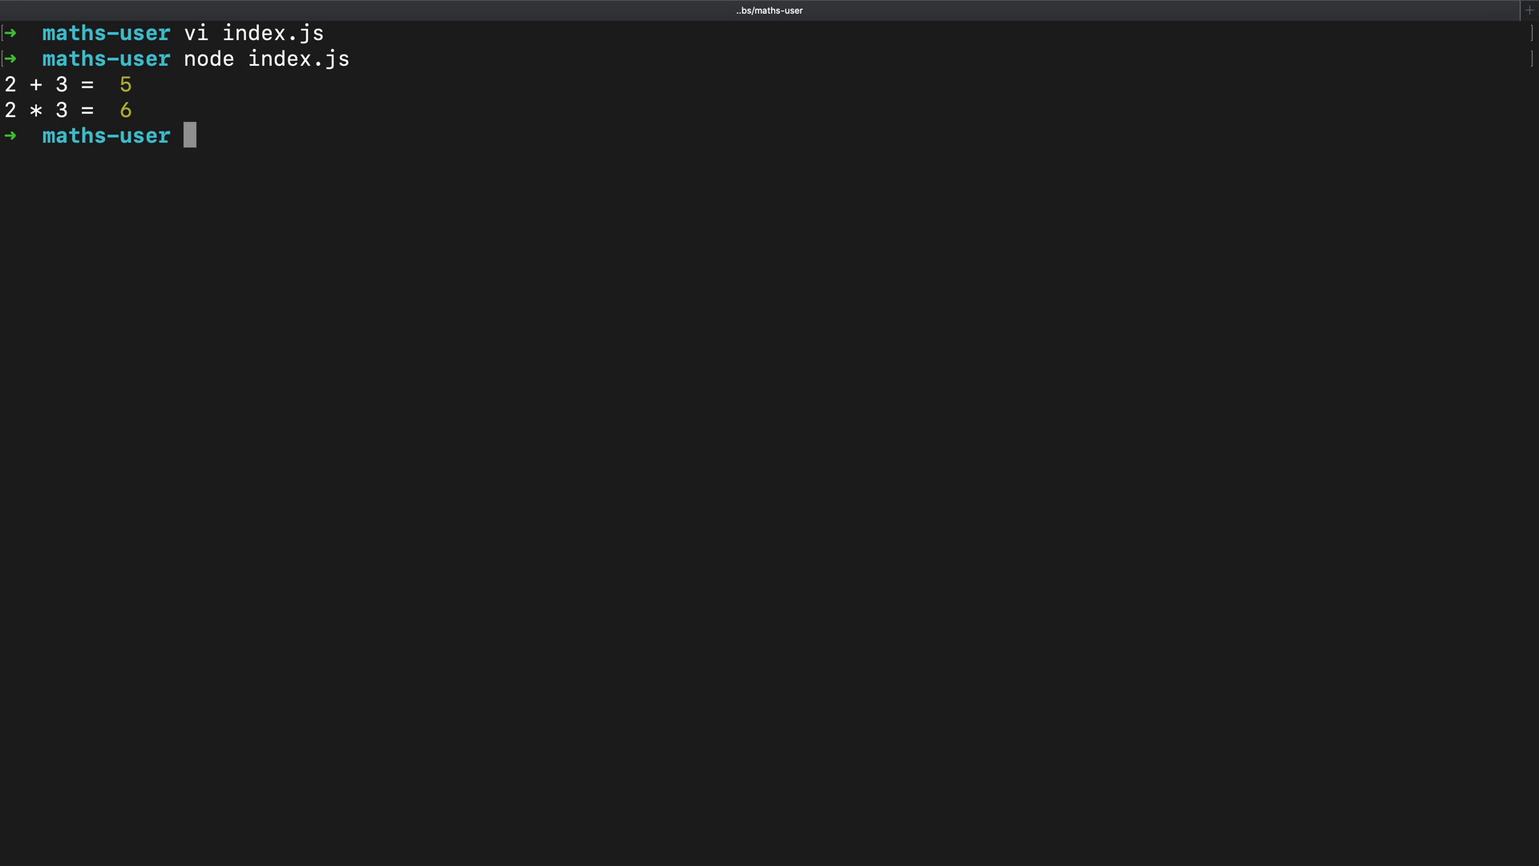